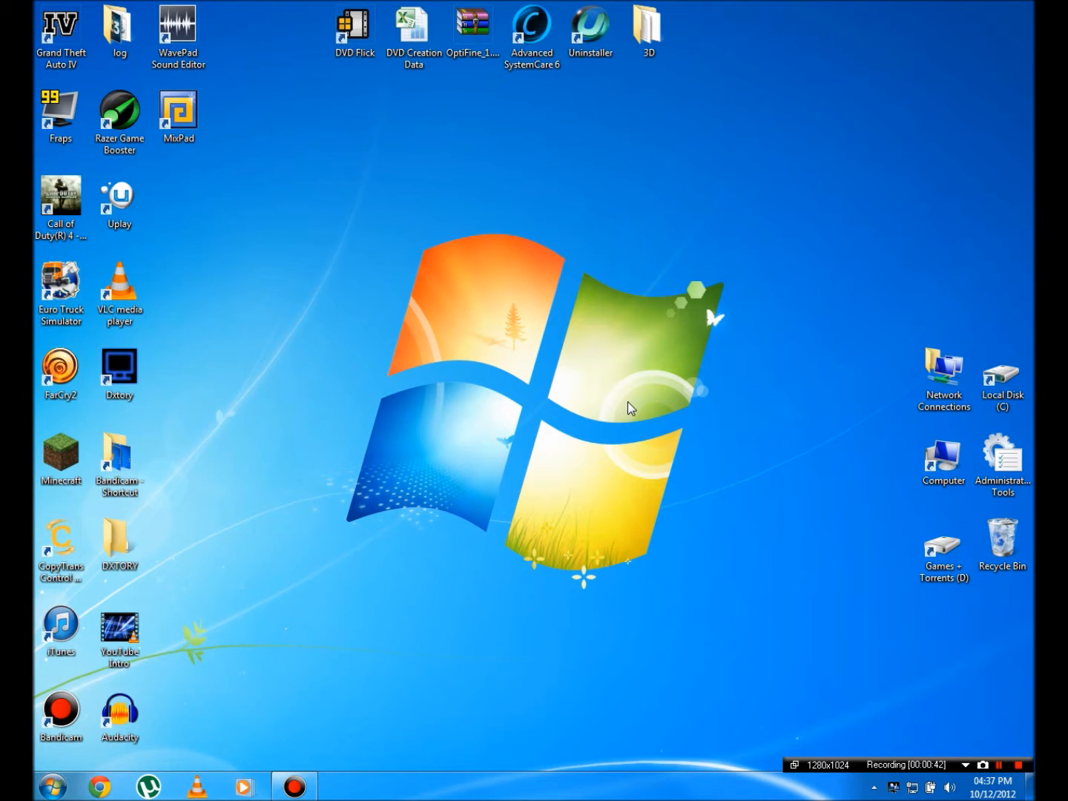
mouse_move(666, 343)
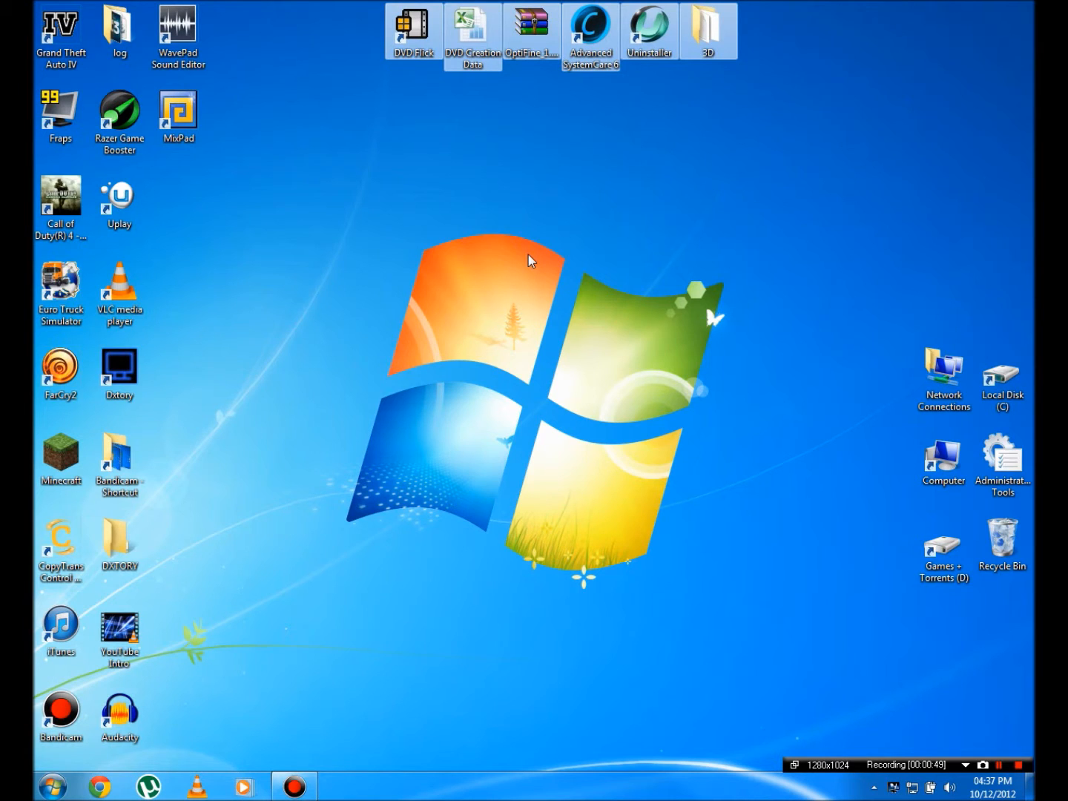
Search Google for winrar in Chrome and open the rarlab.com WinRAR download page
left_click(99, 786)
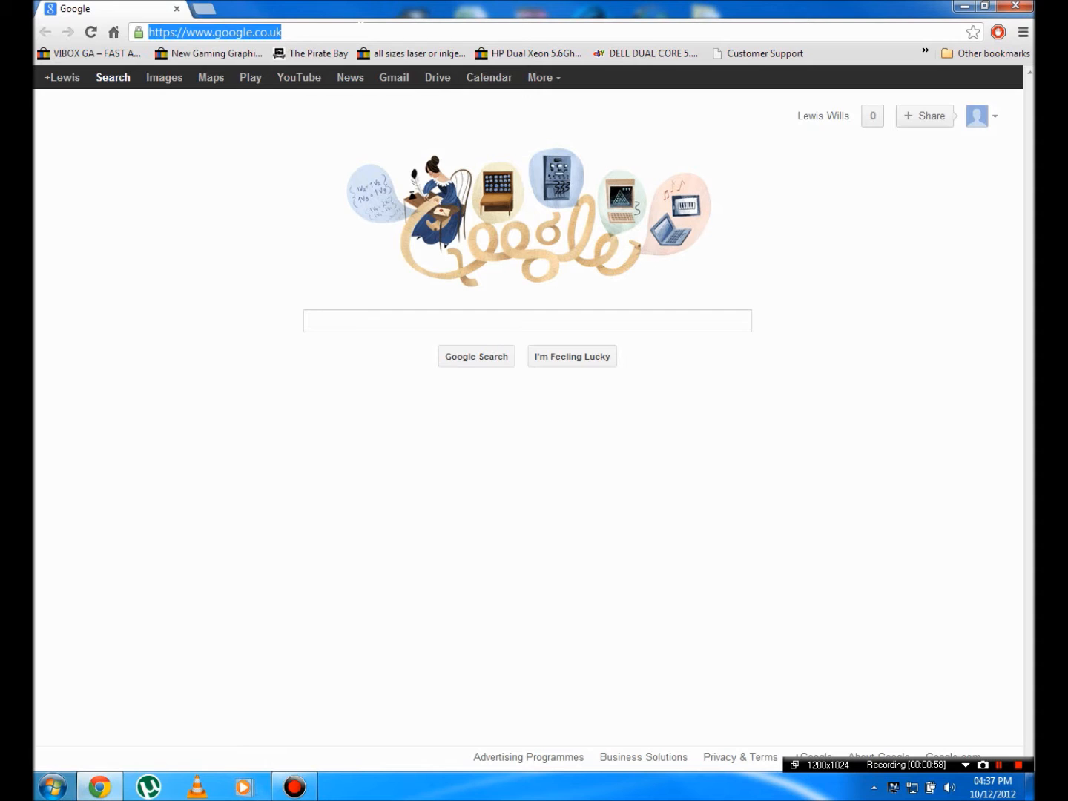
type("winr")
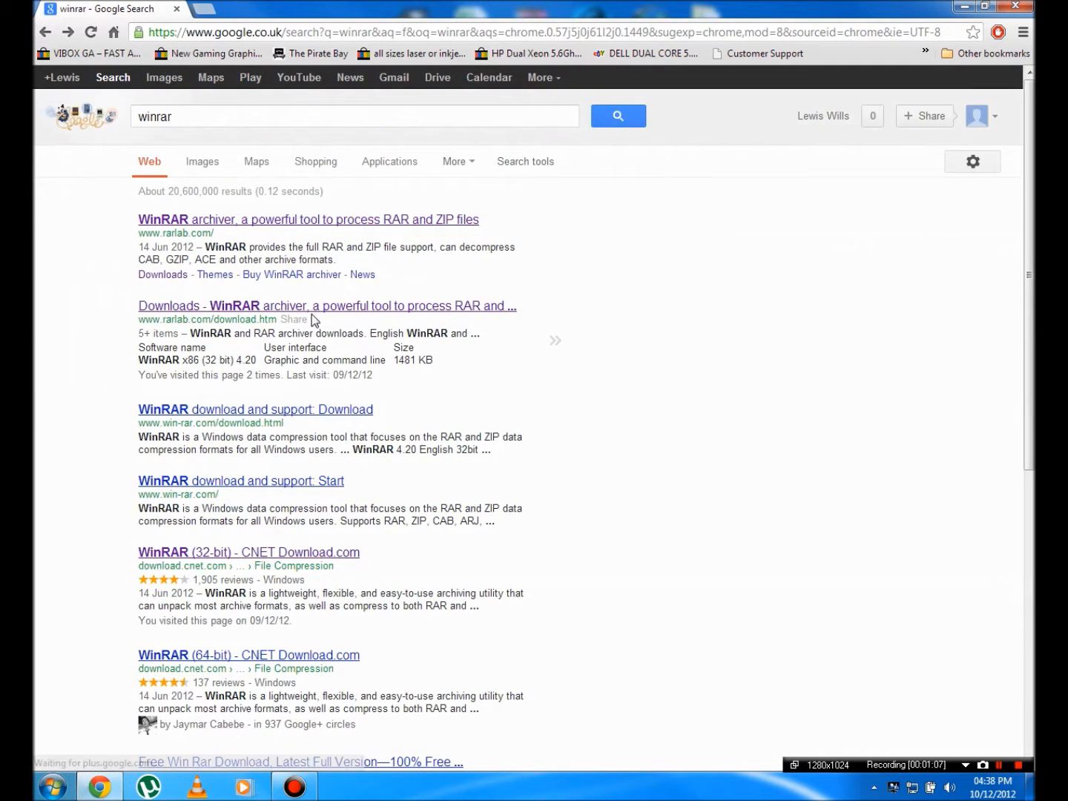
left_click(326, 306)
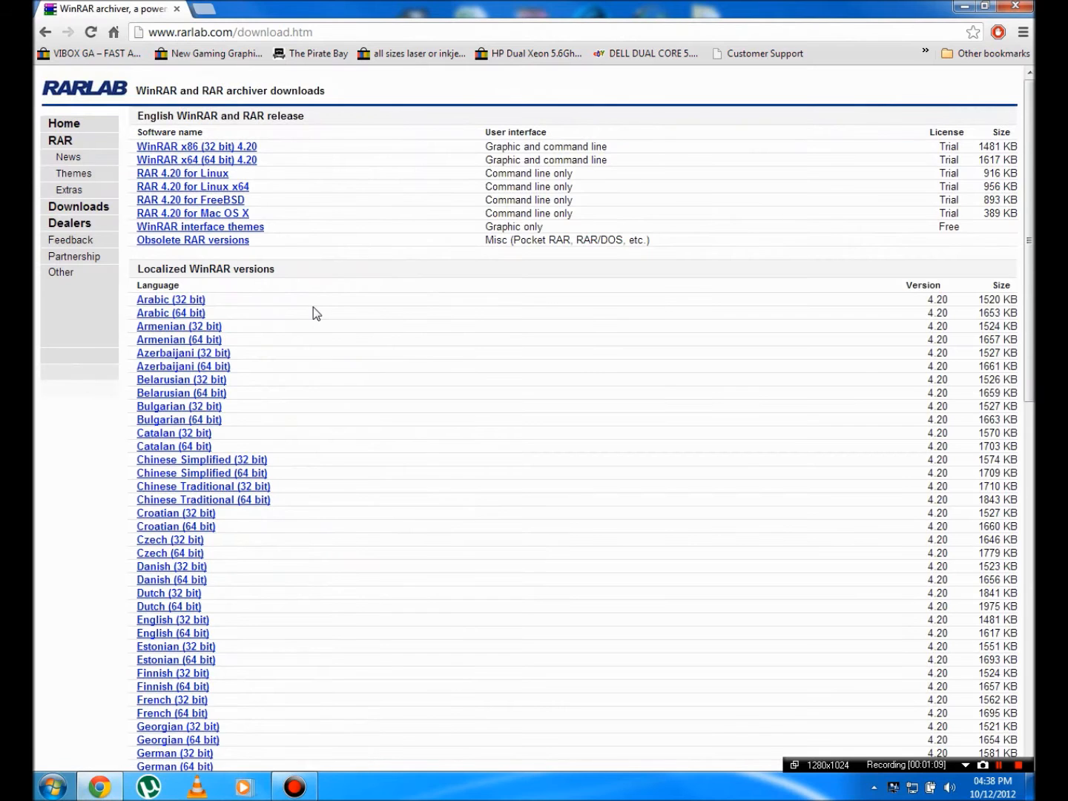
scroll("down", 3)
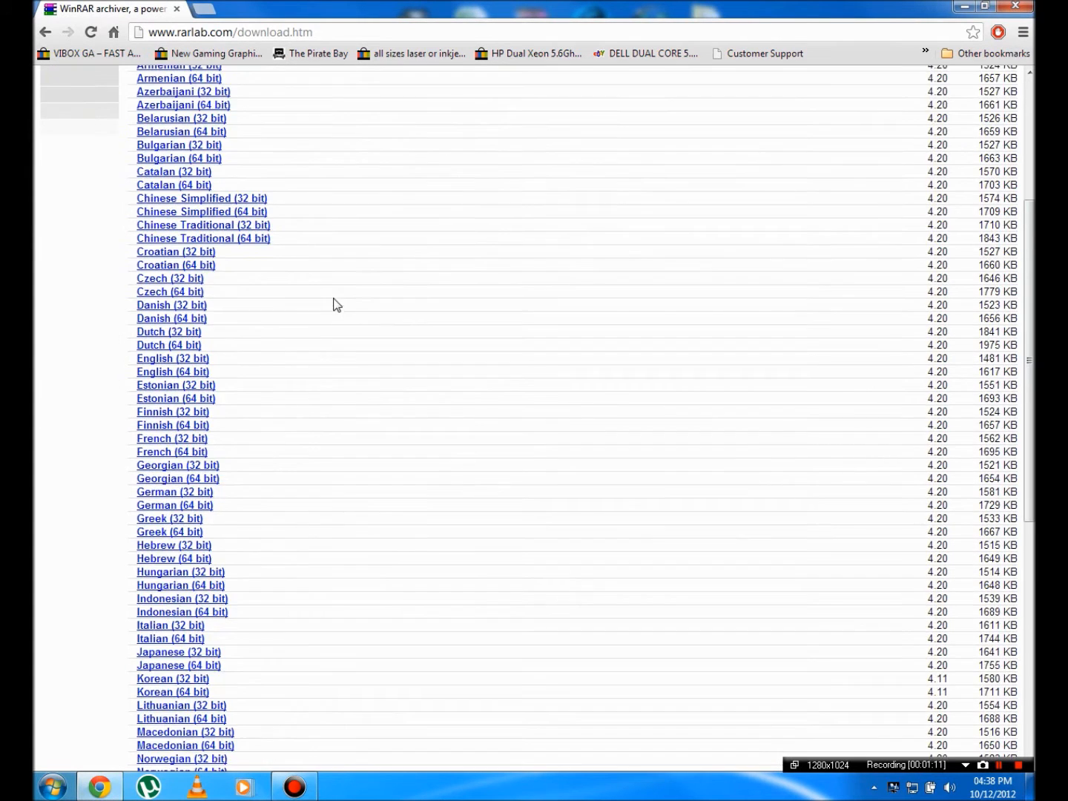
scroll("up", 3)
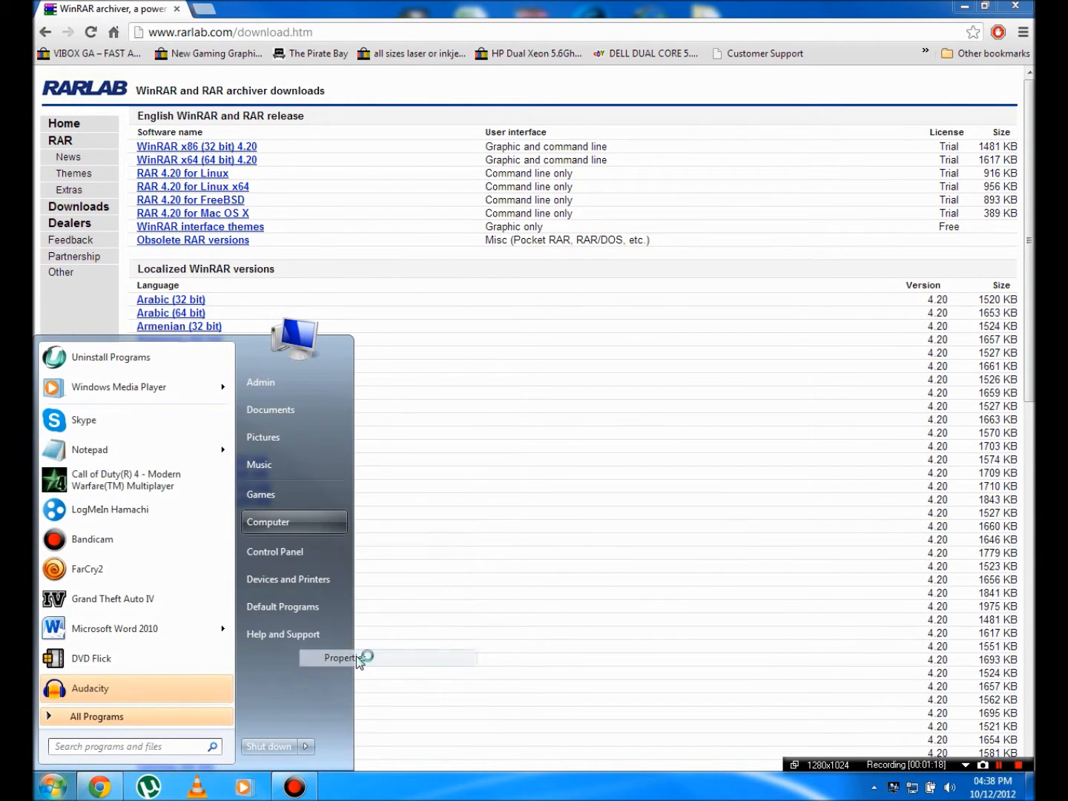
Check System Properties to confirm the computer is 64-bit, then close it
left_click(342, 657)
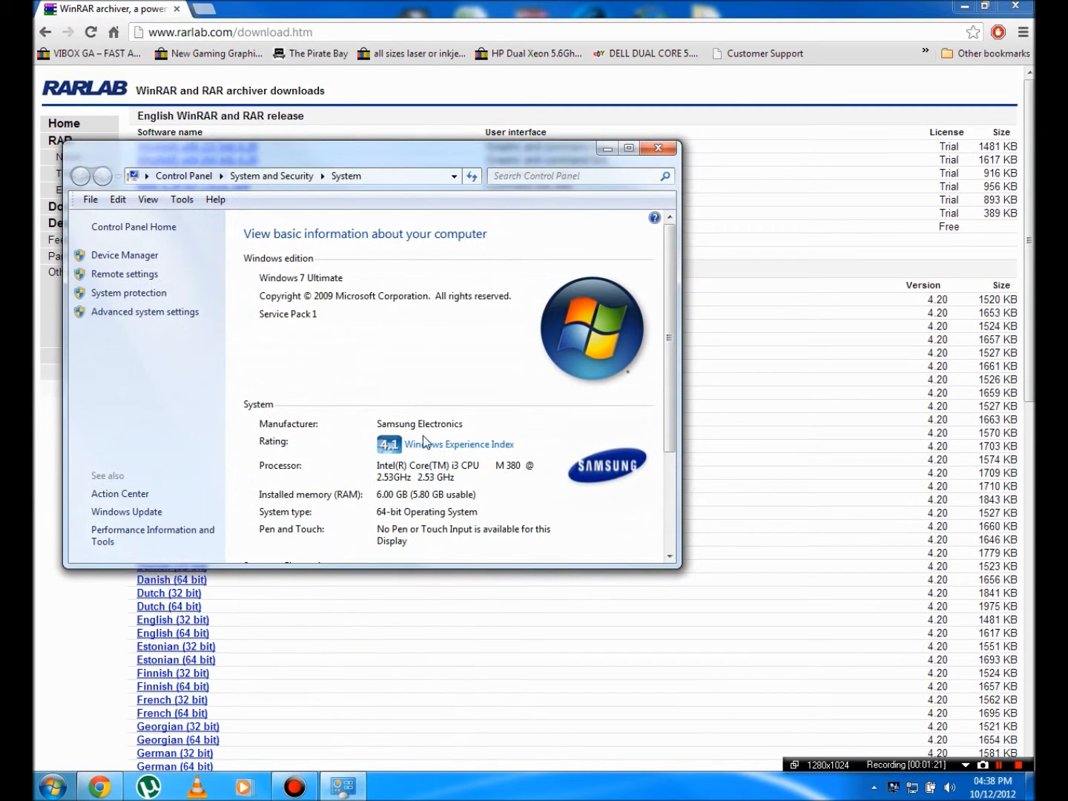
scroll("down", 3)
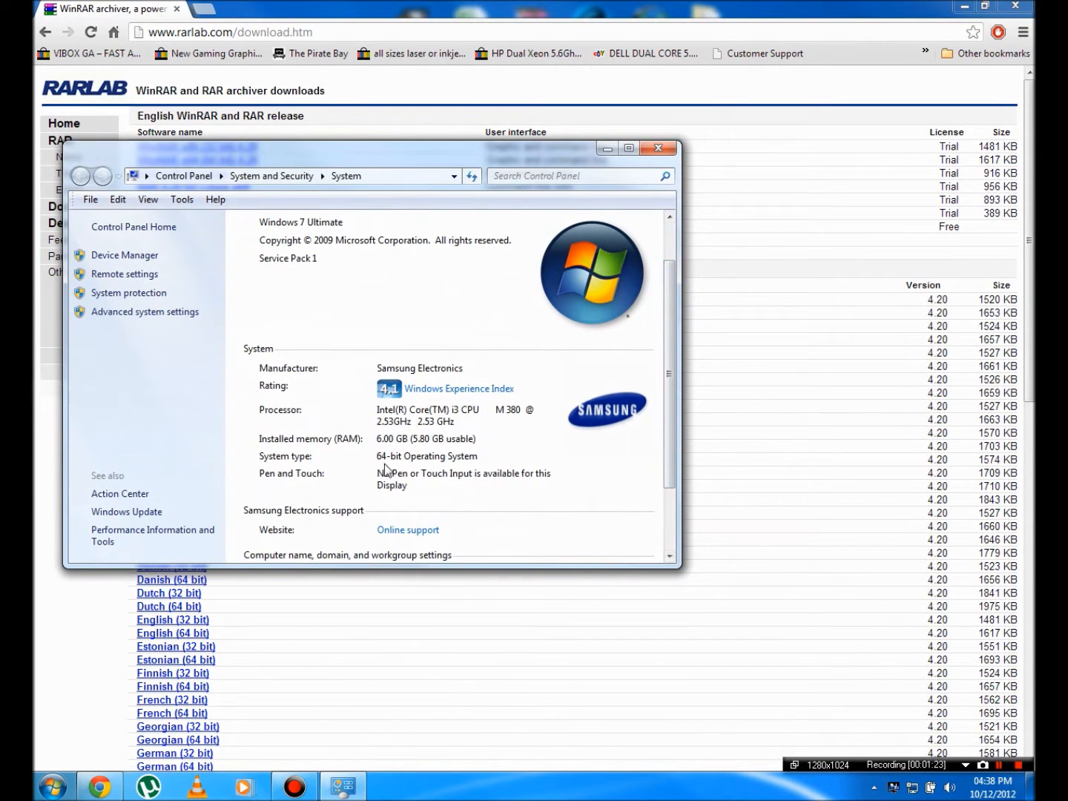
left_click(657, 148)
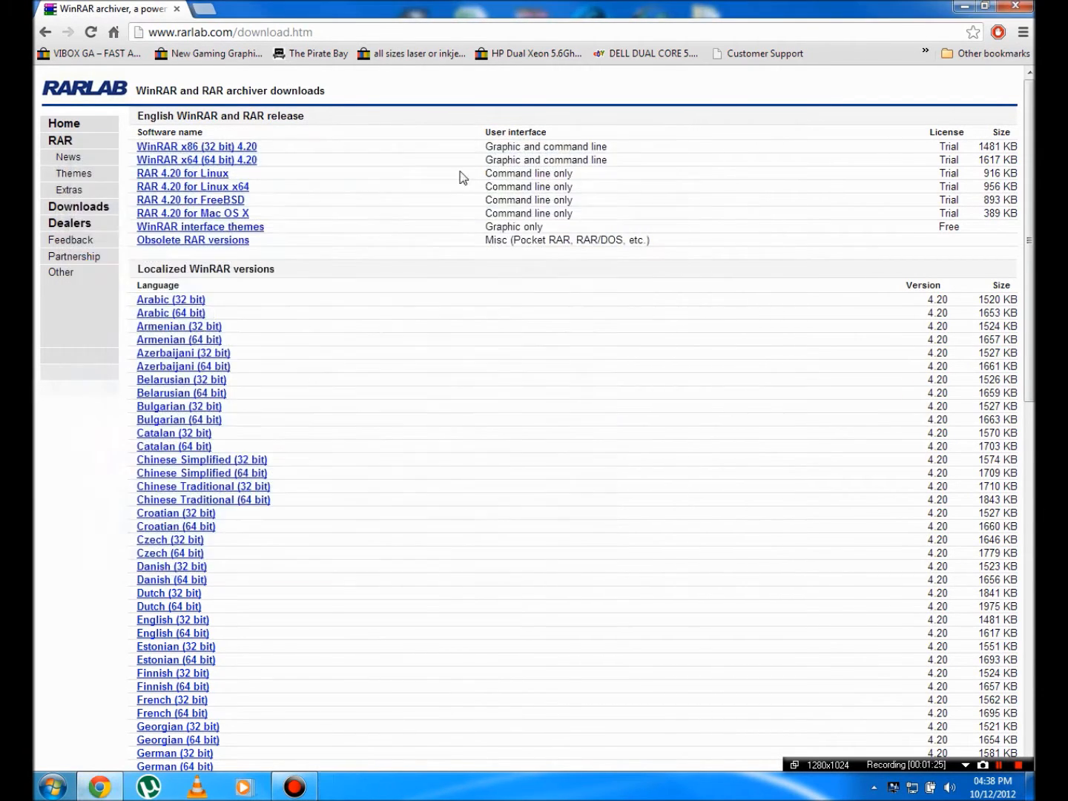
Download and run the 64-bit WinRAR 4.20 installer, installing to the default folder
left_click(196, 160)
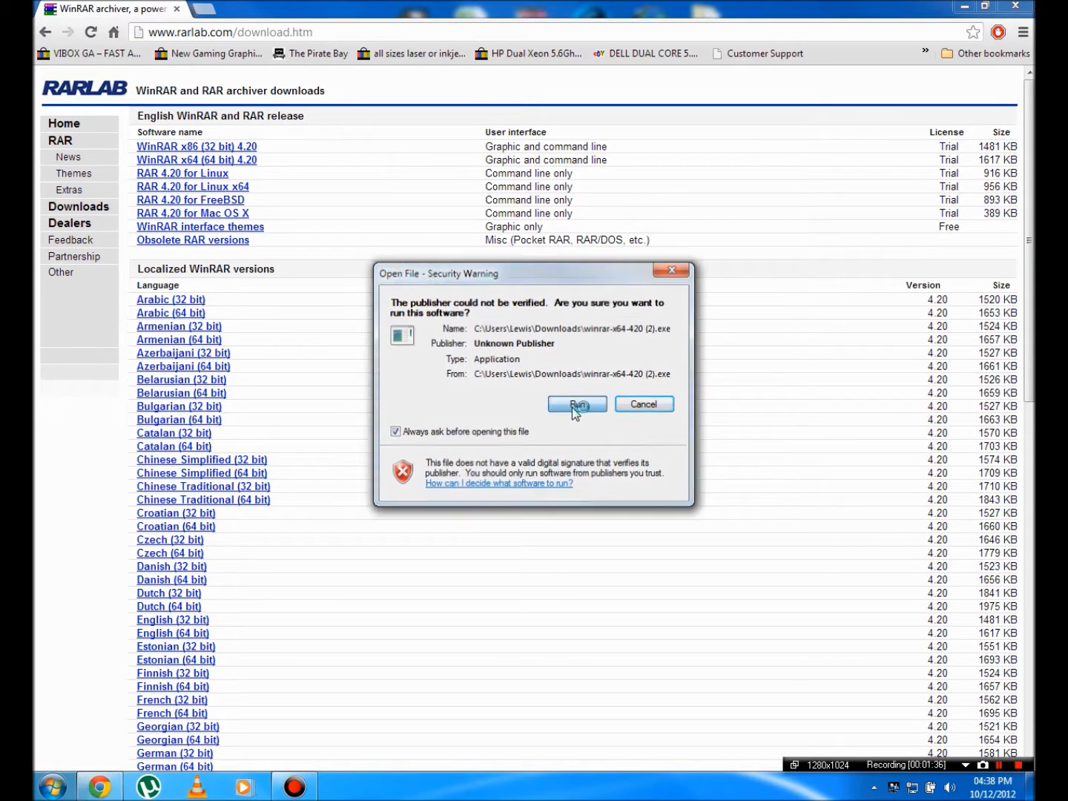
left_click(577, 403)
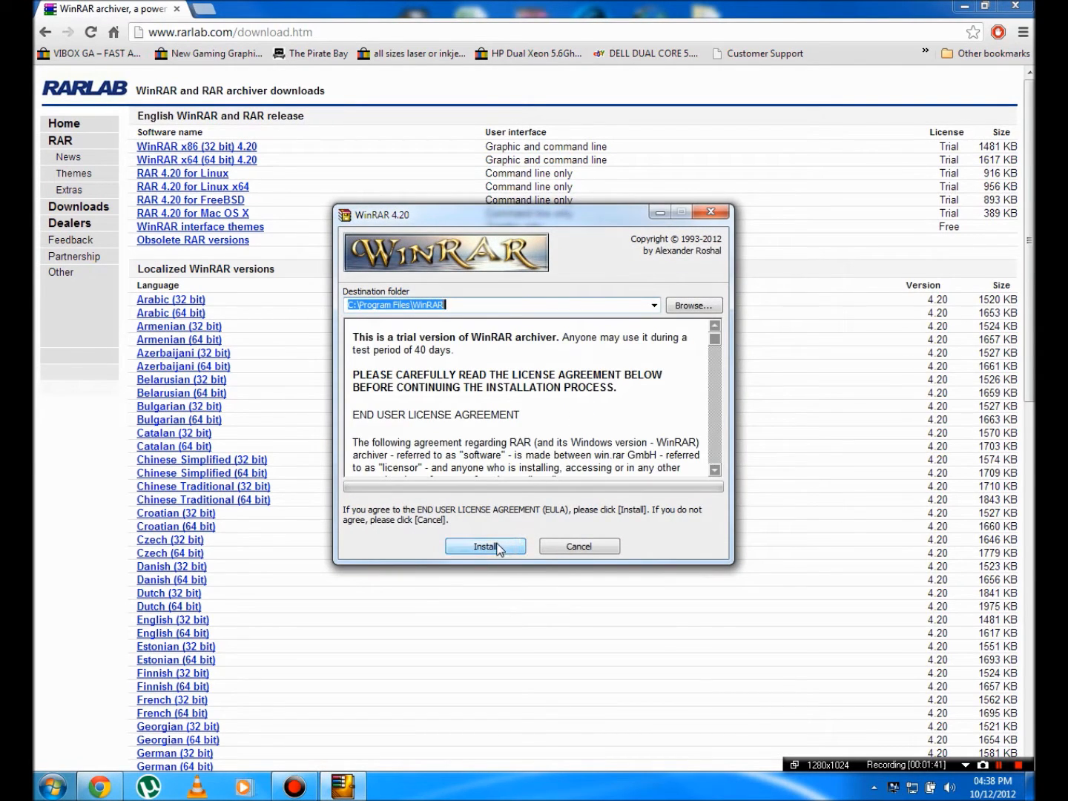
mouse_move(555, 299)
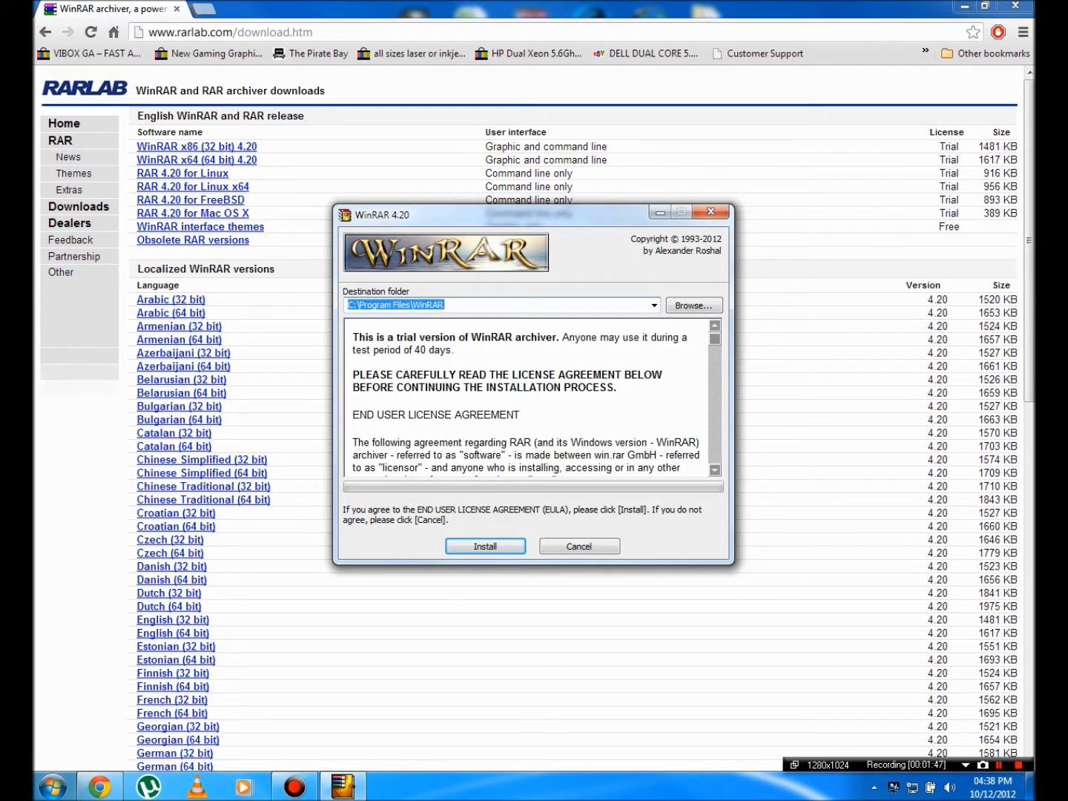
left_click_drag(355, 338, 459, 349)
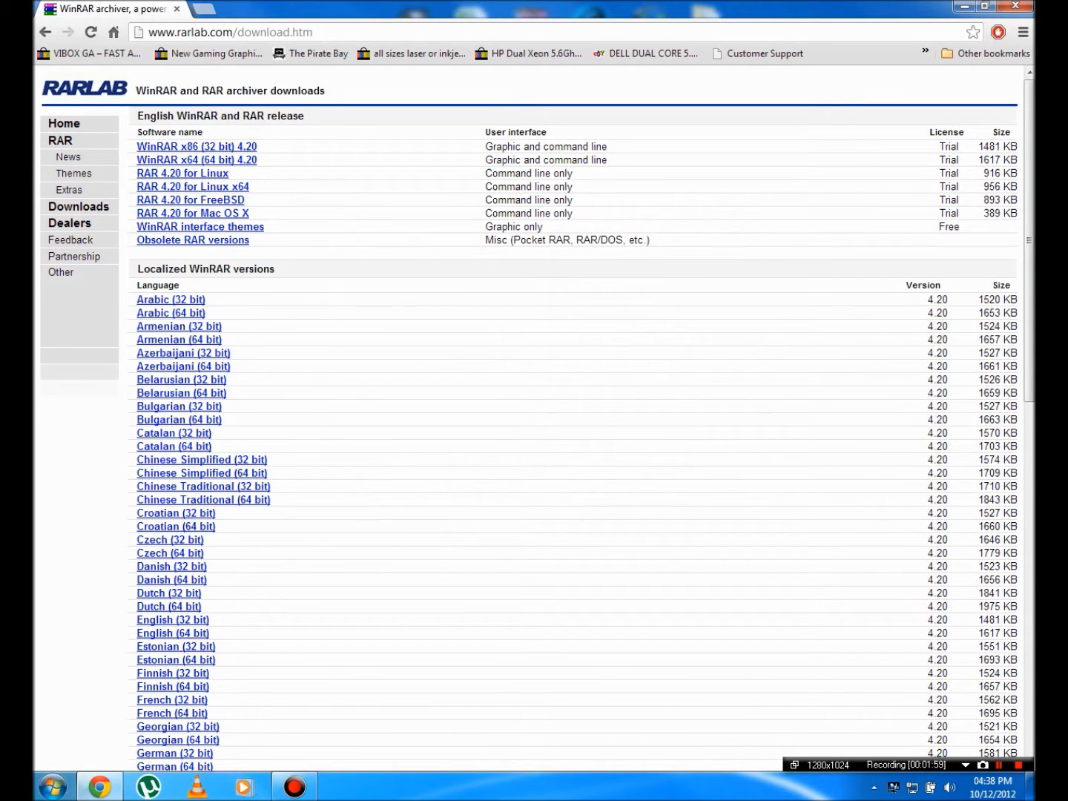
Search Google for OptiFine and open the OptiFine 1.4.5 Mod page
left_click(230, 32)
type("o")
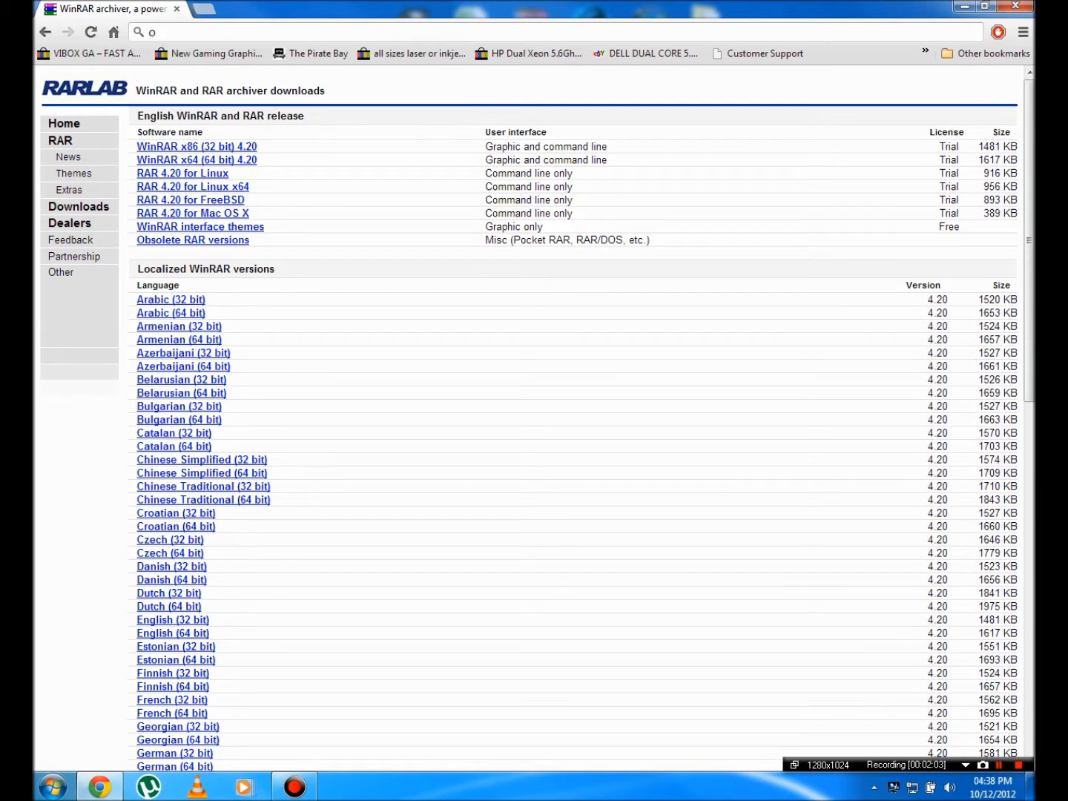
type("ptifine 1.3.2")
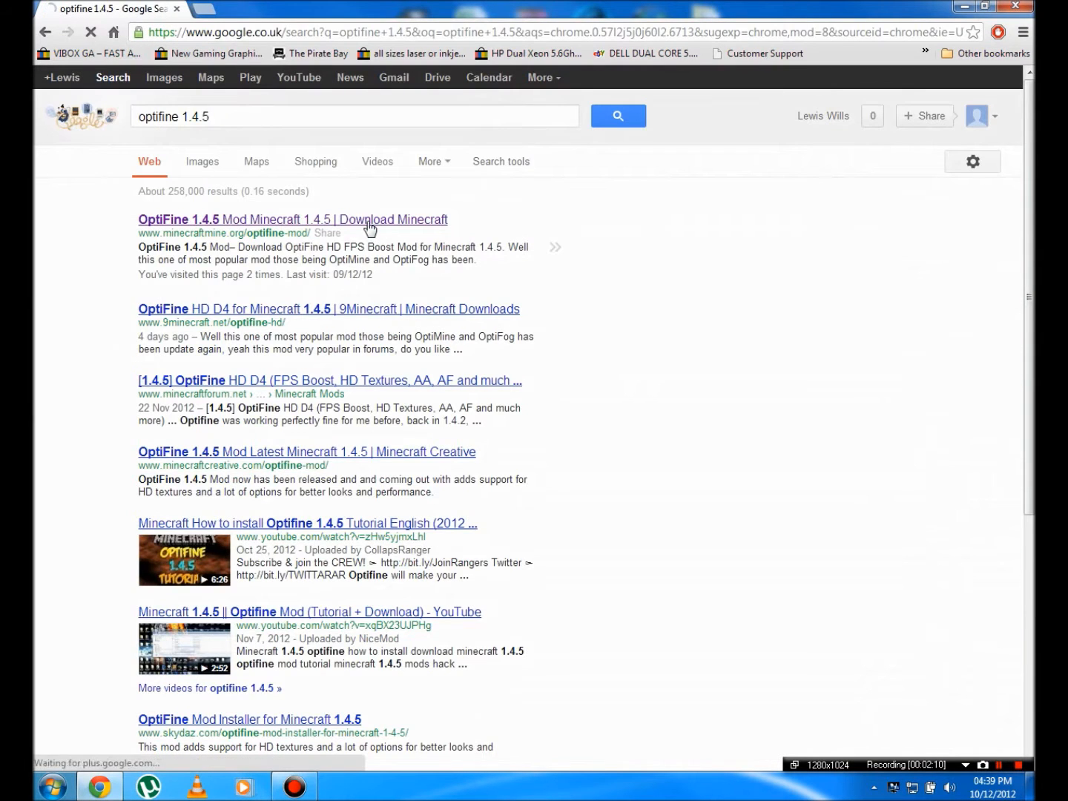
left_click(292, 219)
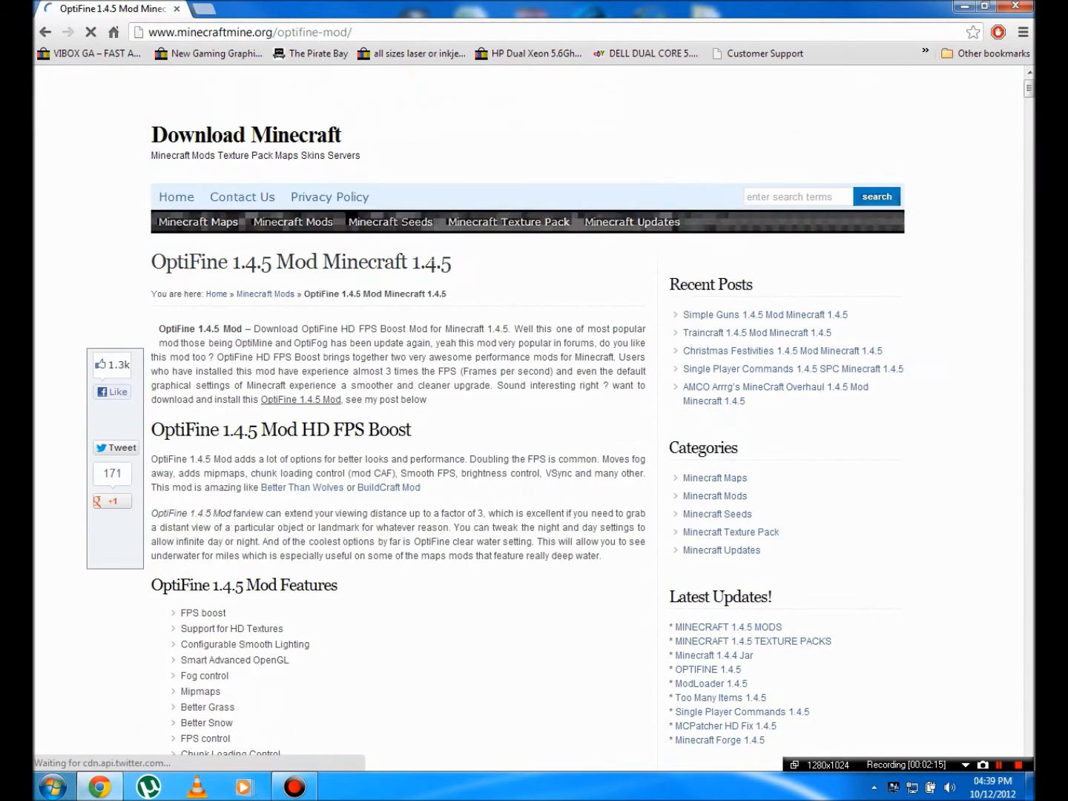
Download OptiFine_1.4.5_HD_U_D4.zip through the HD D4 Ultra link
scroll("down", 3)
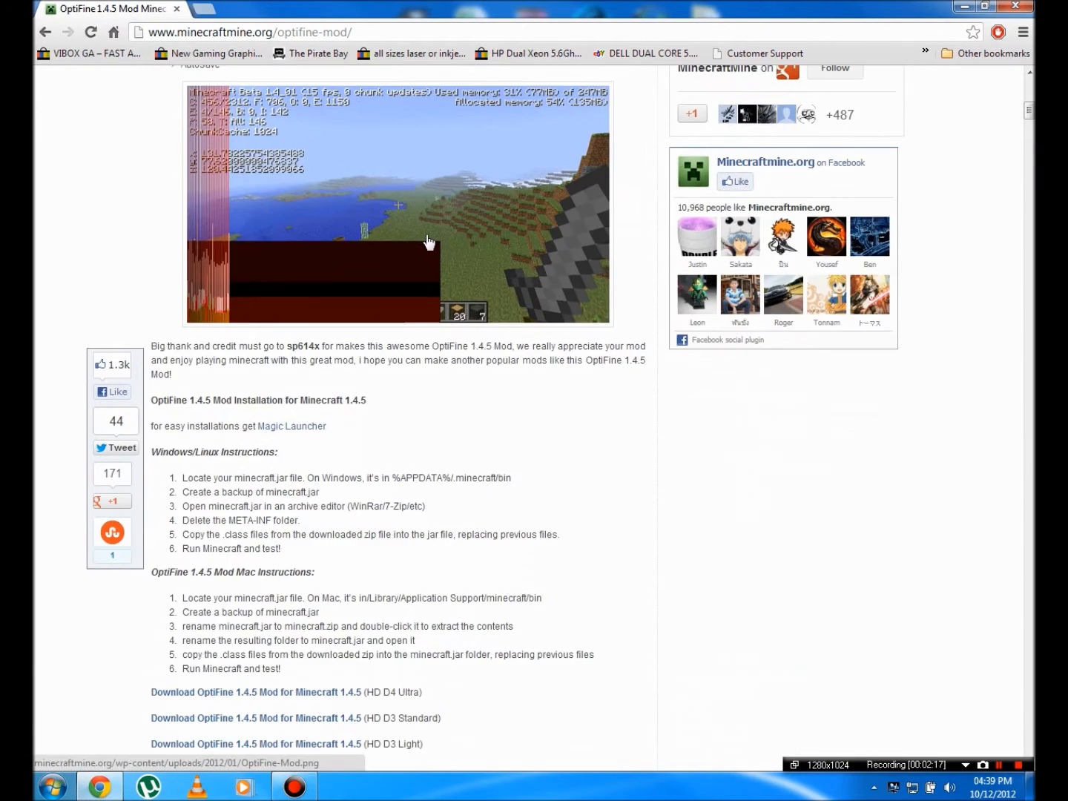
scroll("down", 3)
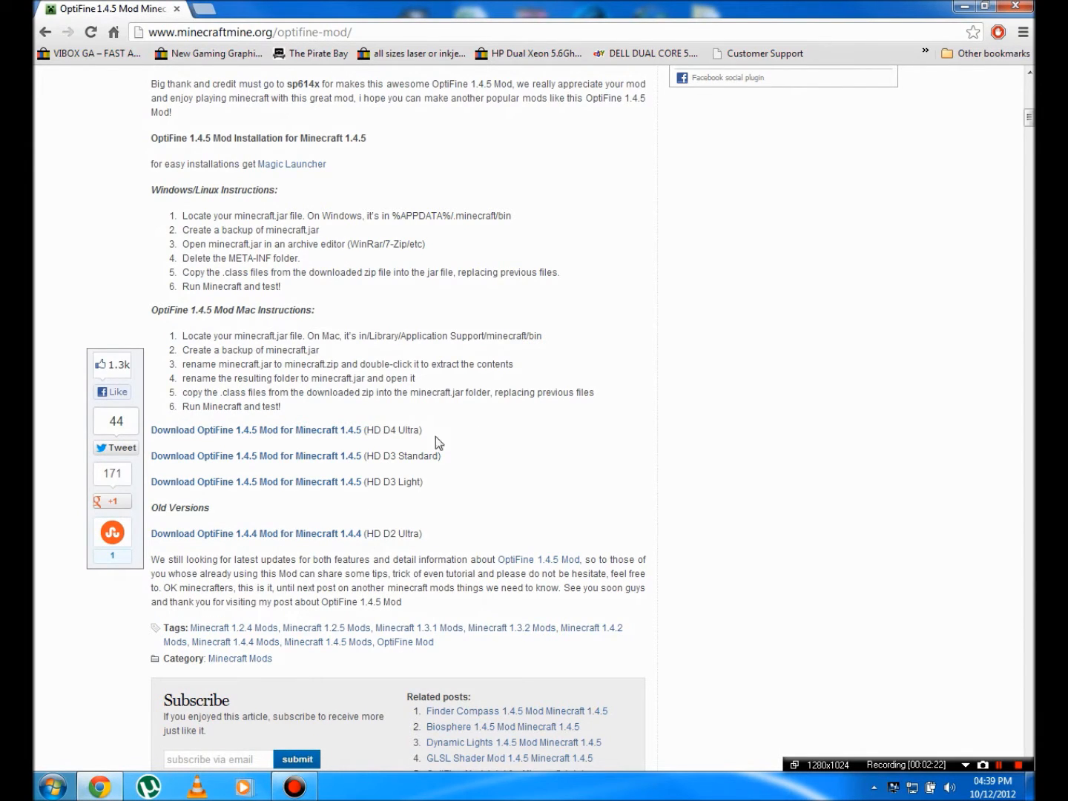
left_click(257, 430)
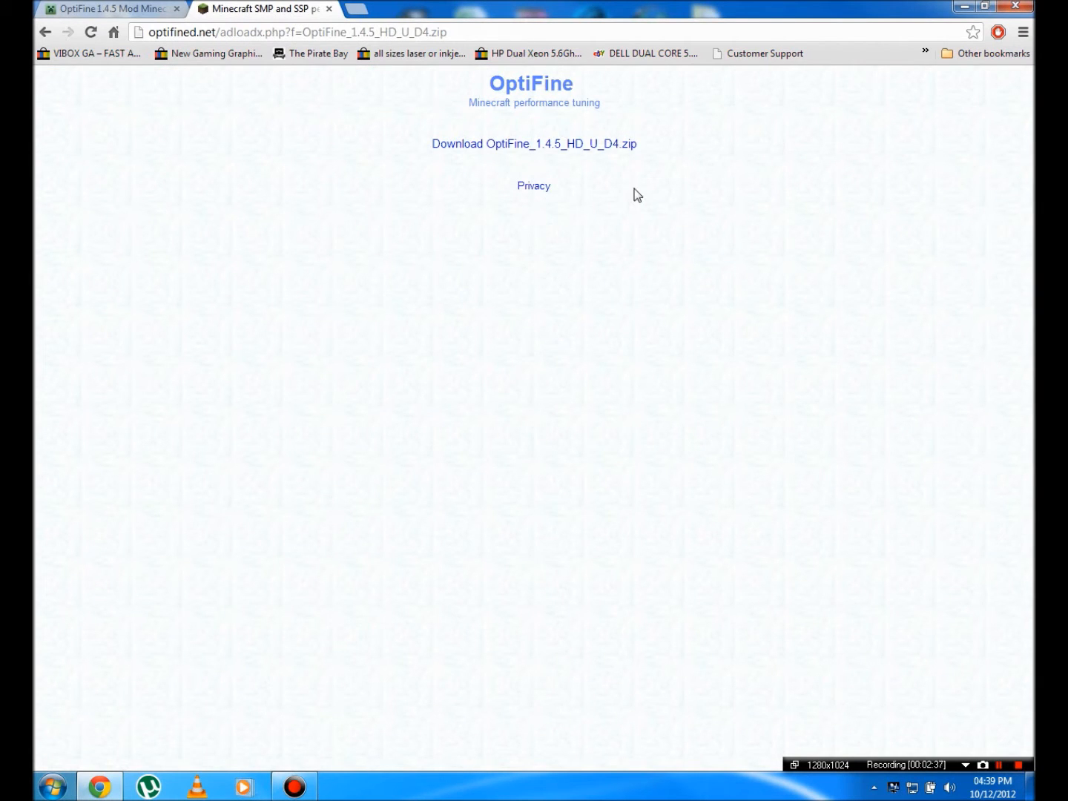
mouse_move(527, 144)
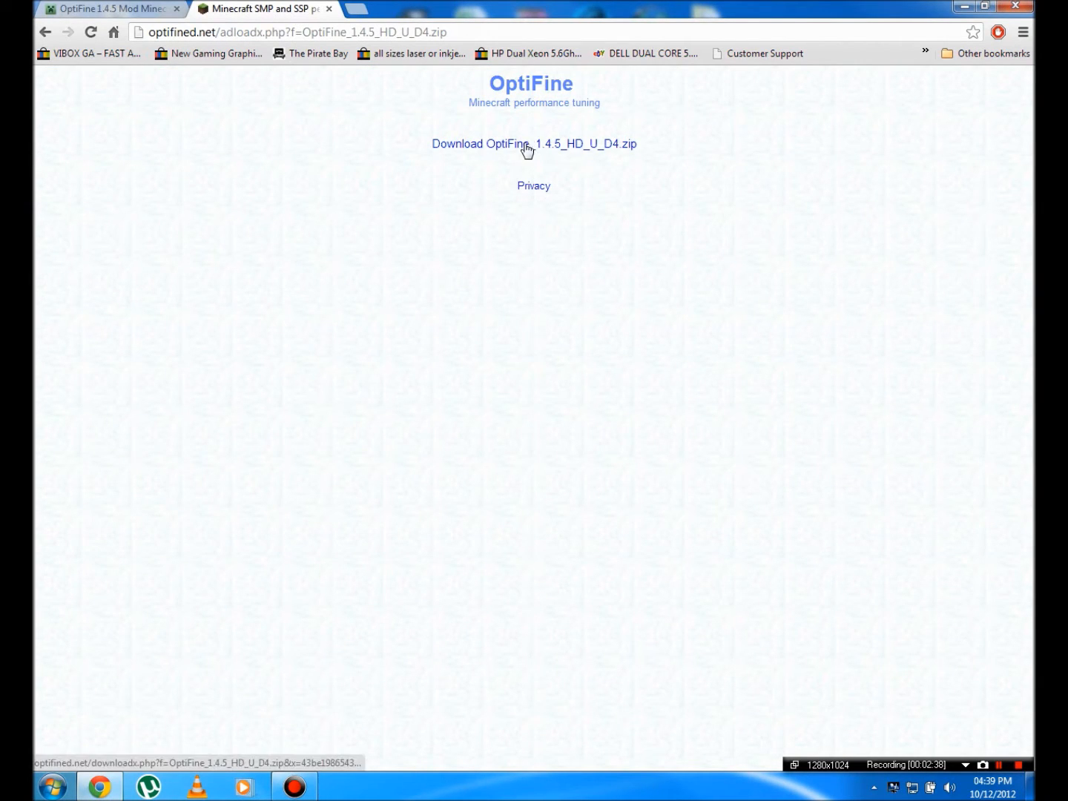
left_click(534, 143)
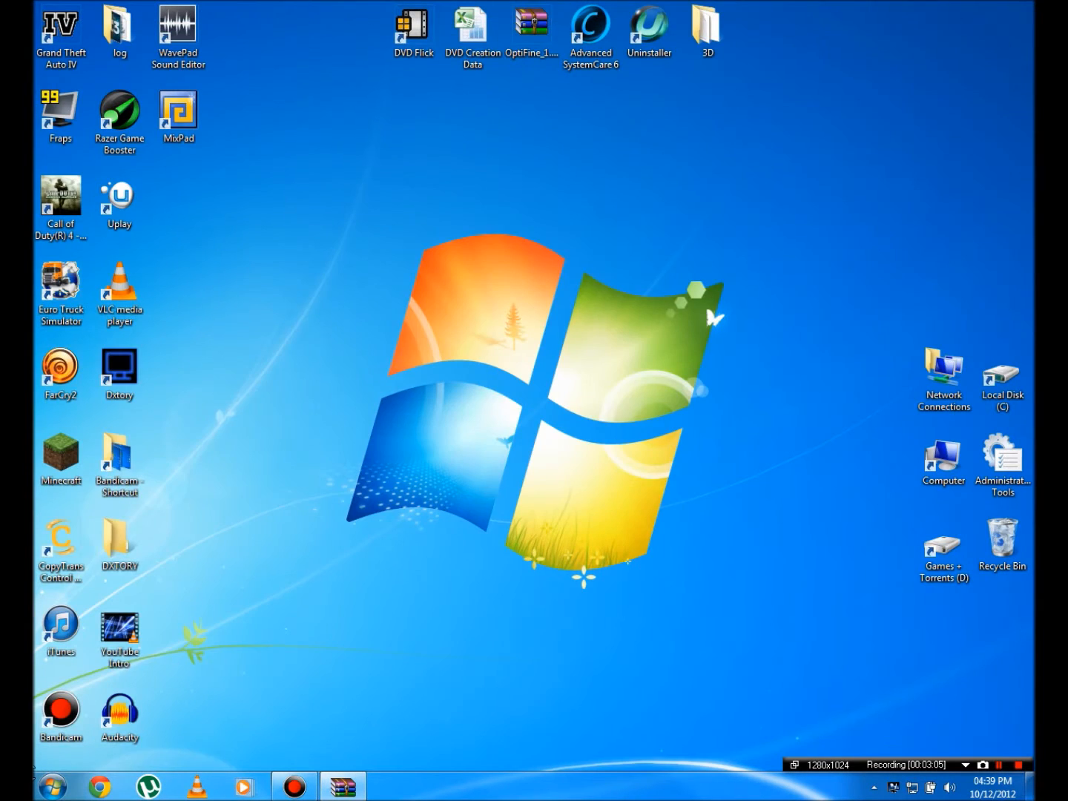
Search %appdata% in the Start menu to open the AppData Roaming folder
left_click(50, 786)
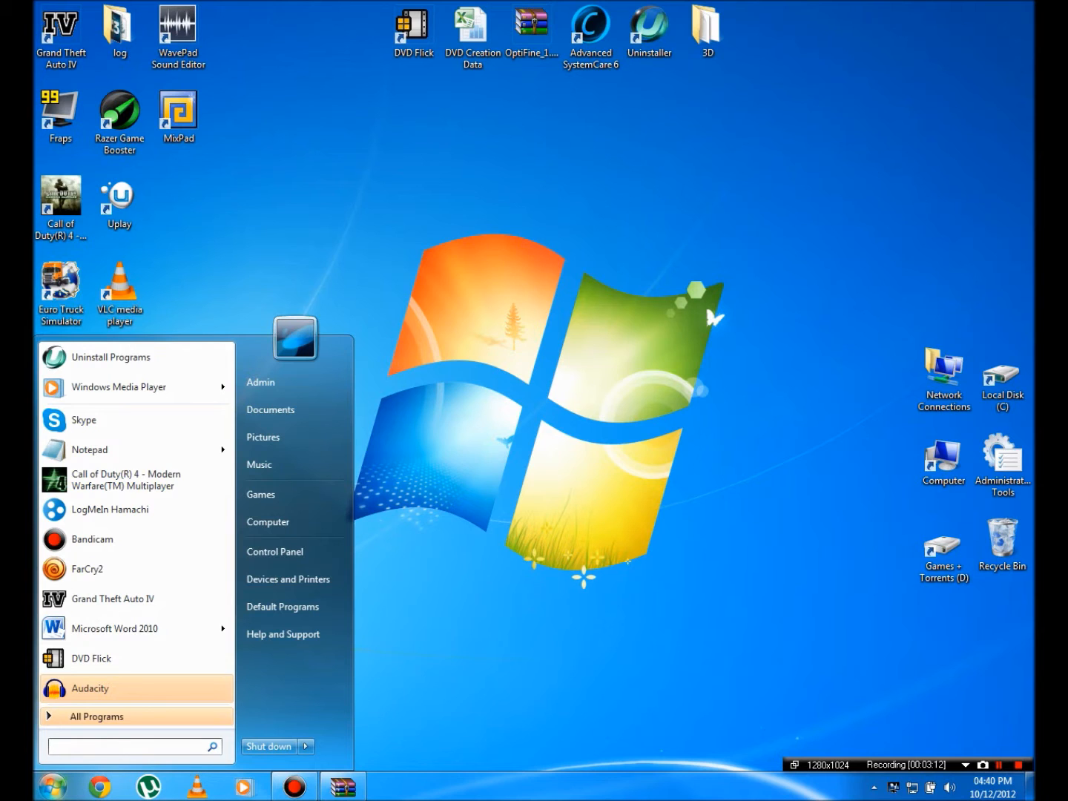
type("%appdat%")
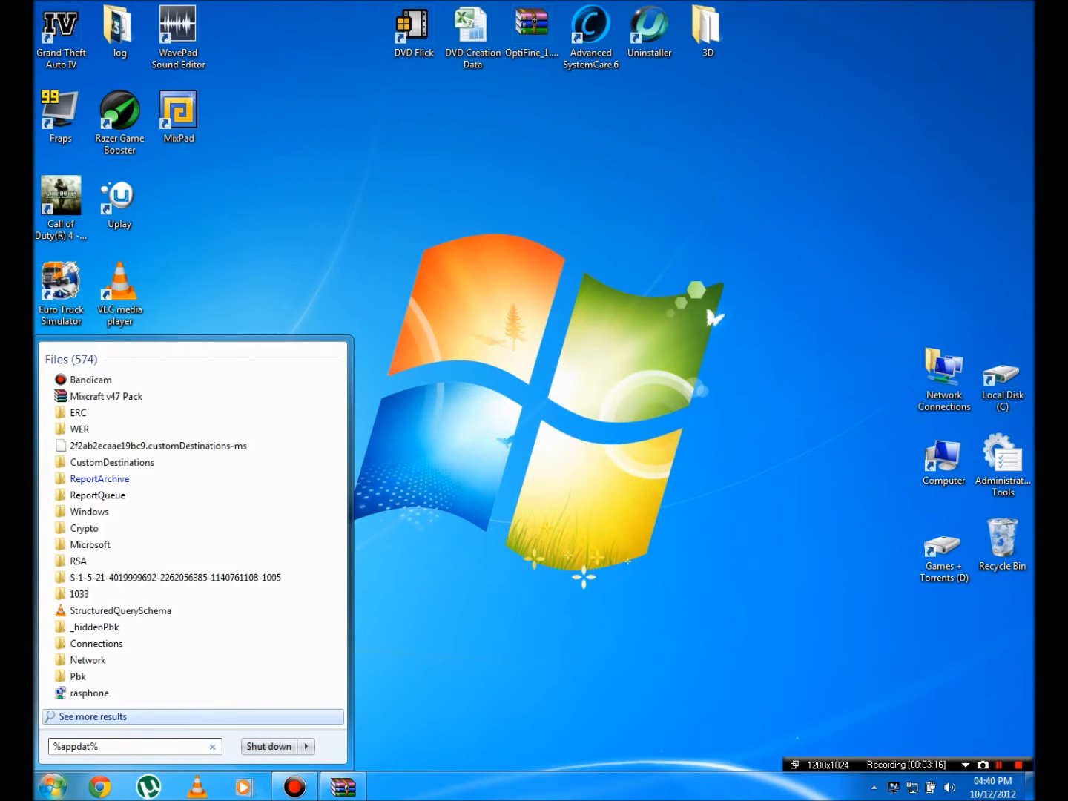
key("BackSpace")
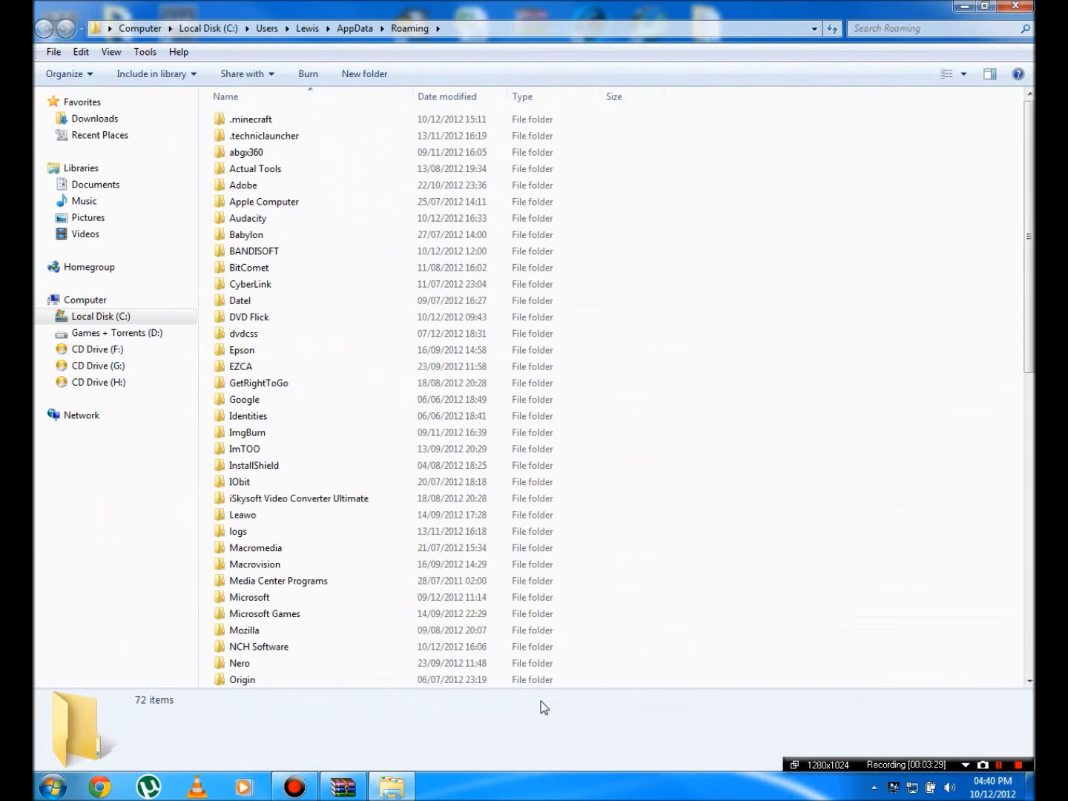
Open minecraft.jar from .minecraft\bin with the WinRAR archiver
left_click(251, 119)
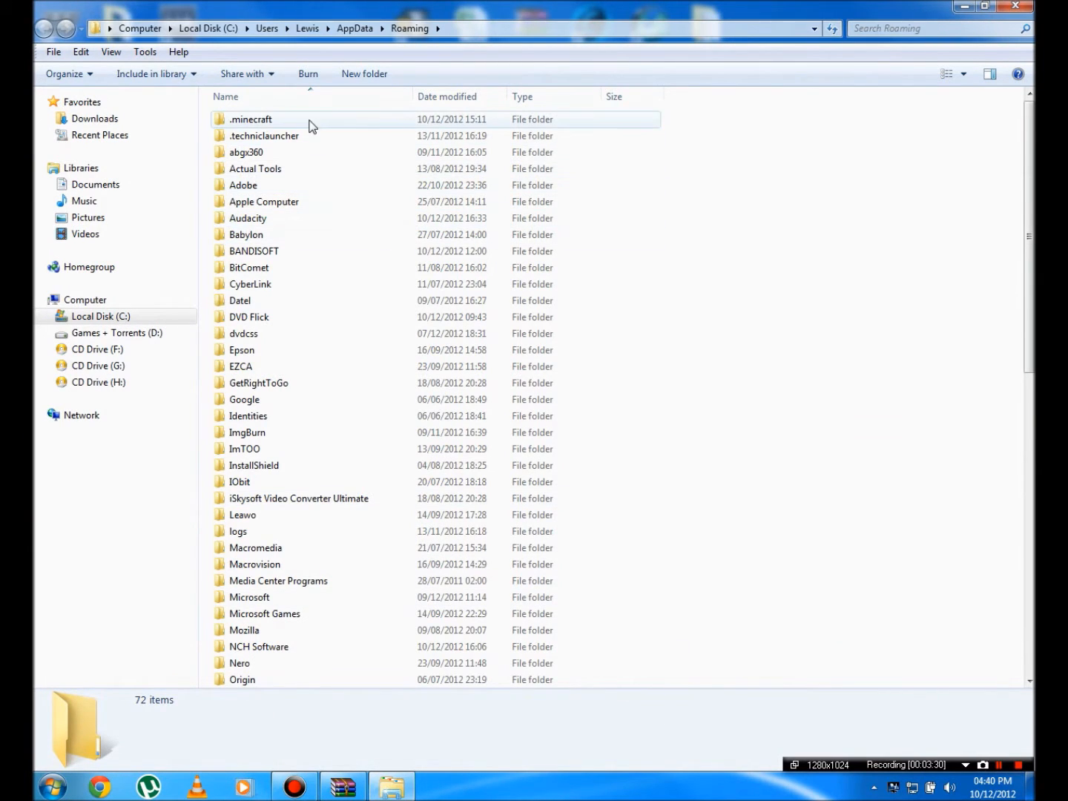
double_click(250, 119)
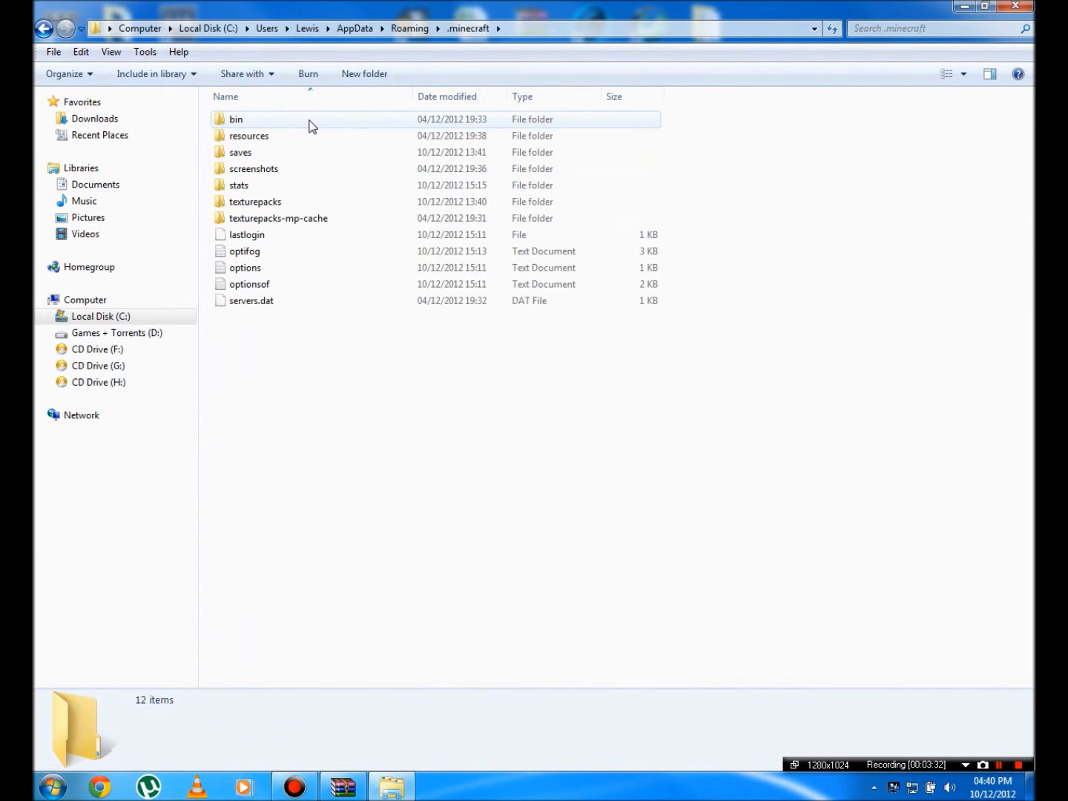
double_click(236, 119)
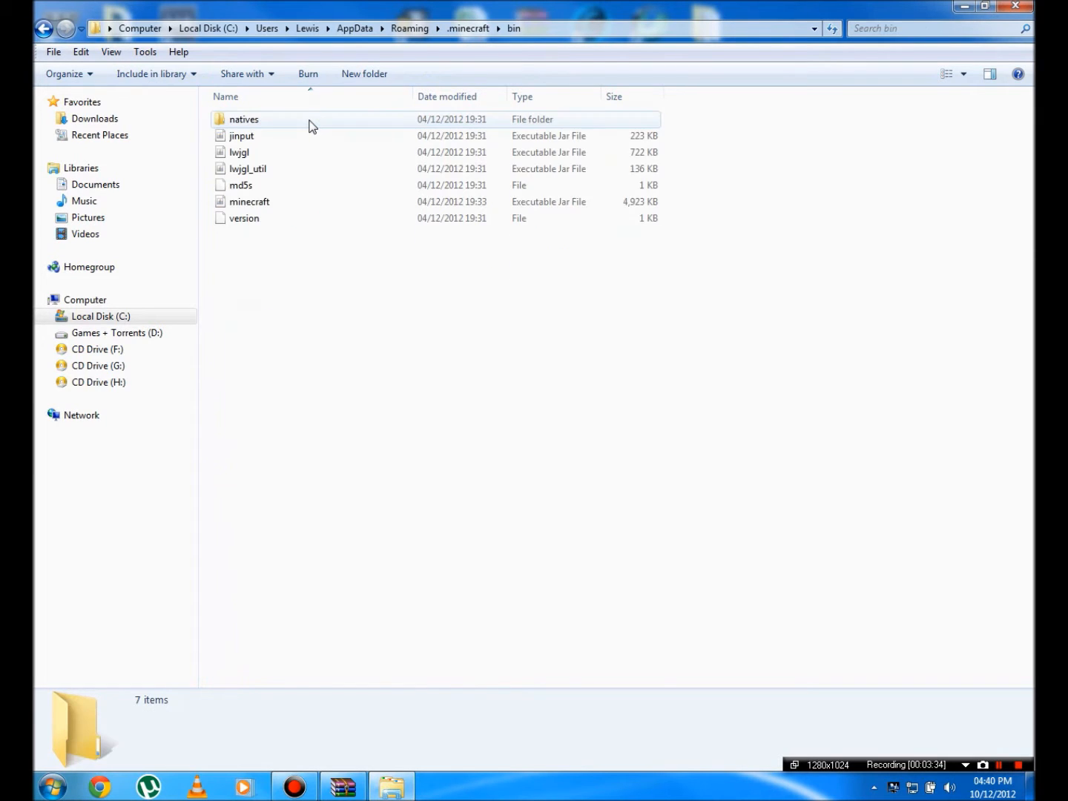
left_click(250, 201)
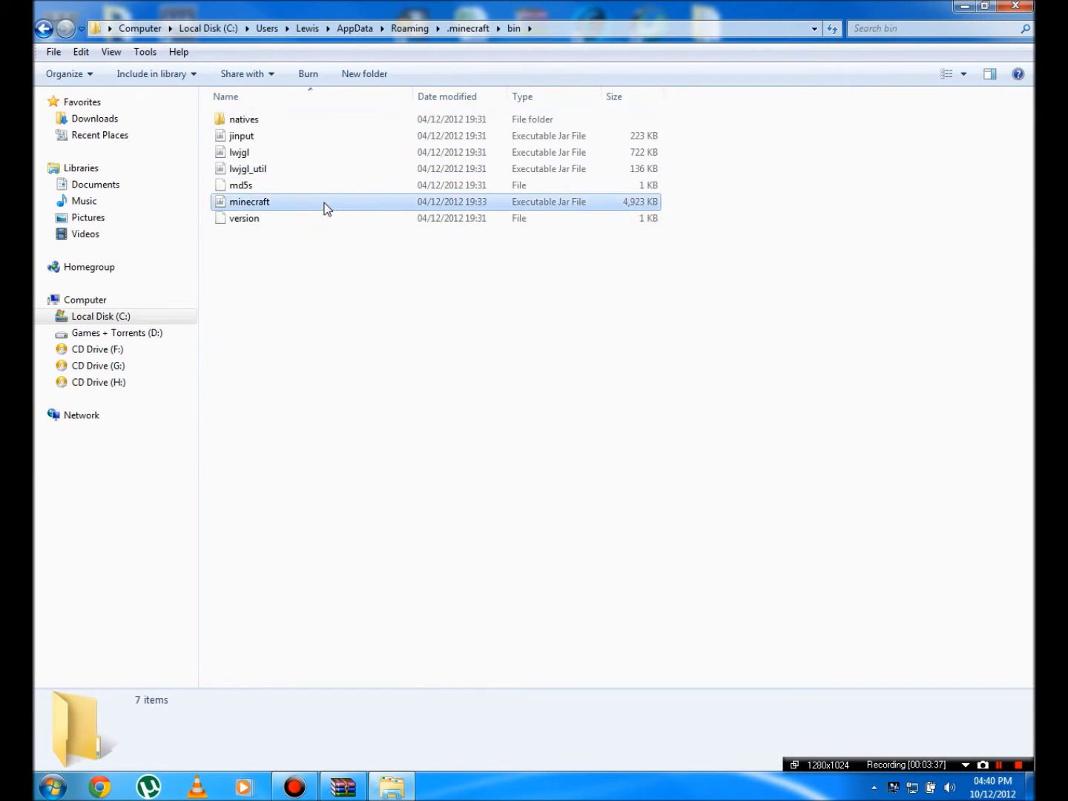
left_click(244, 218)
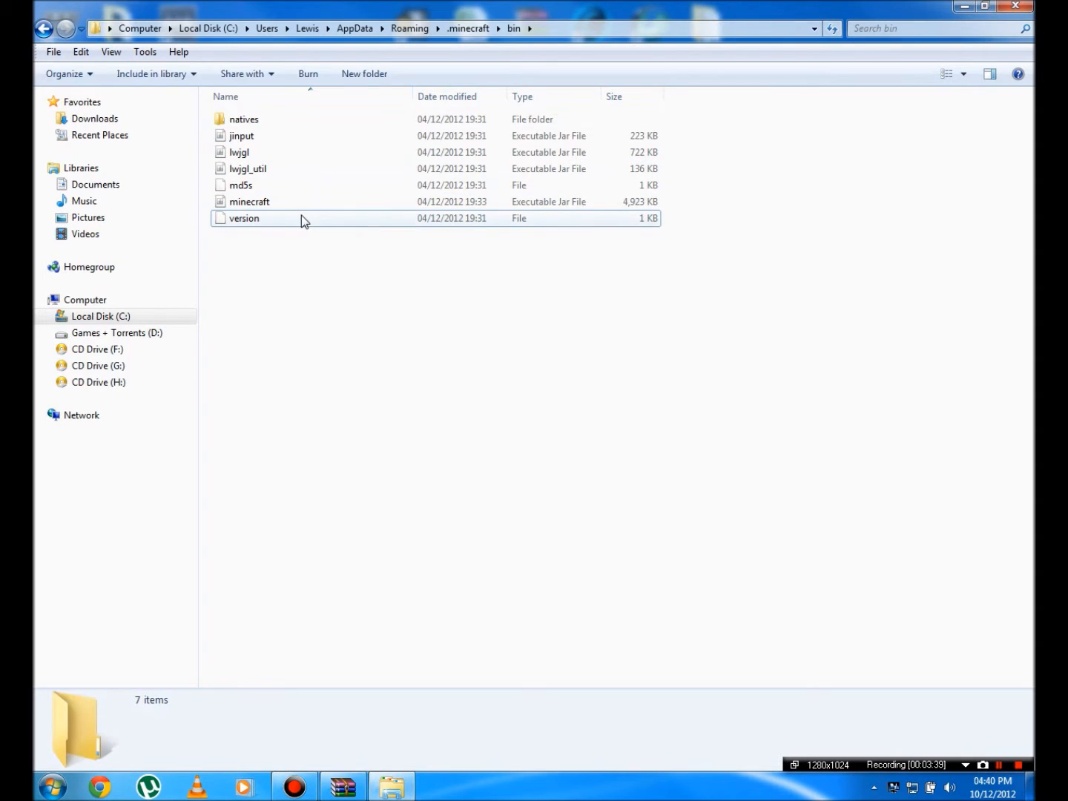
left_click(243, 119)
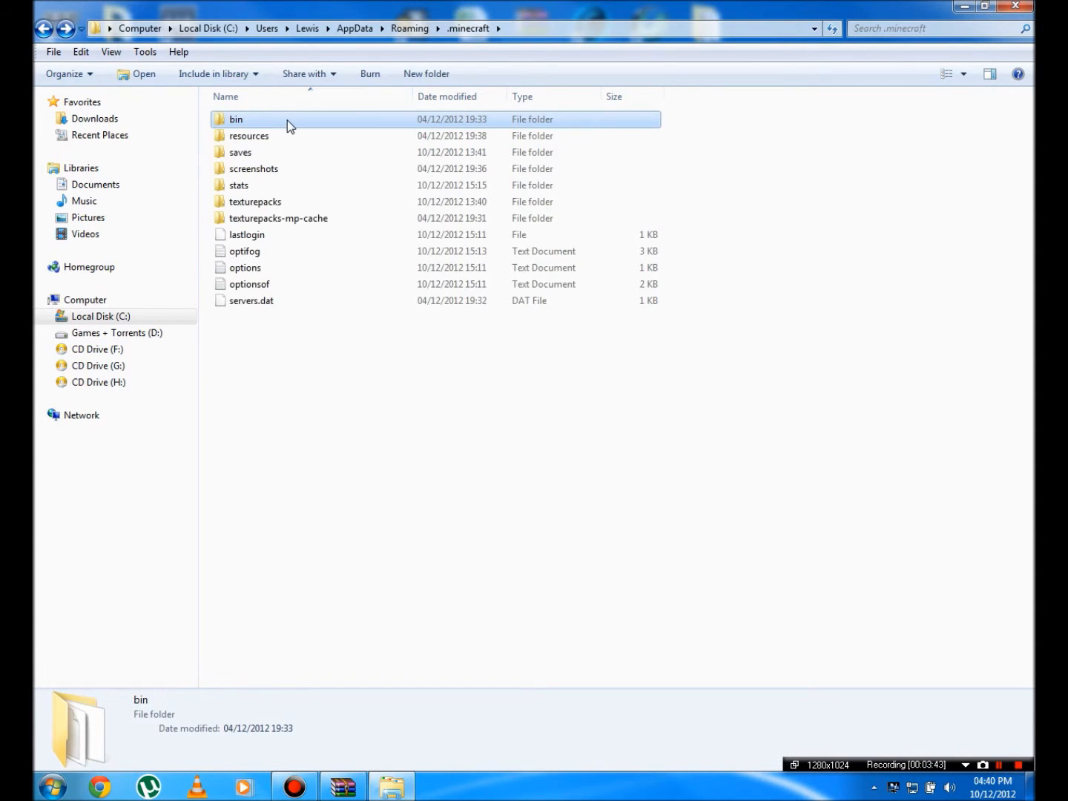
right_click(249, 201)
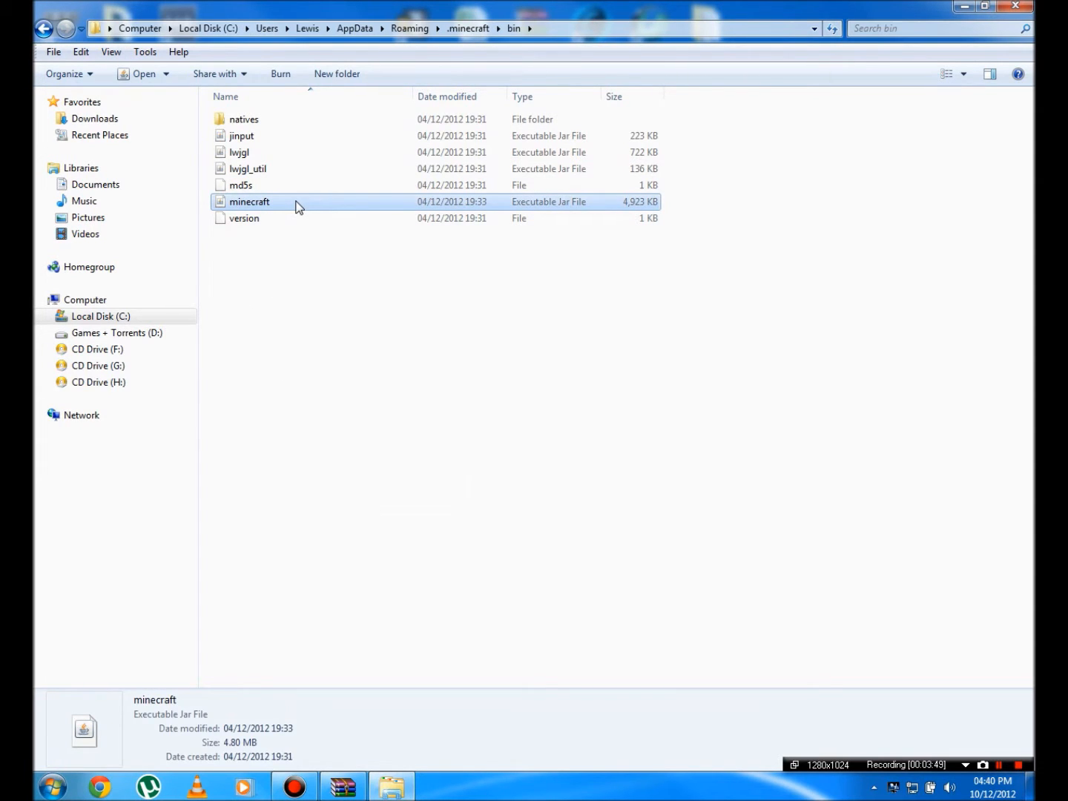
right_click(249, 201)
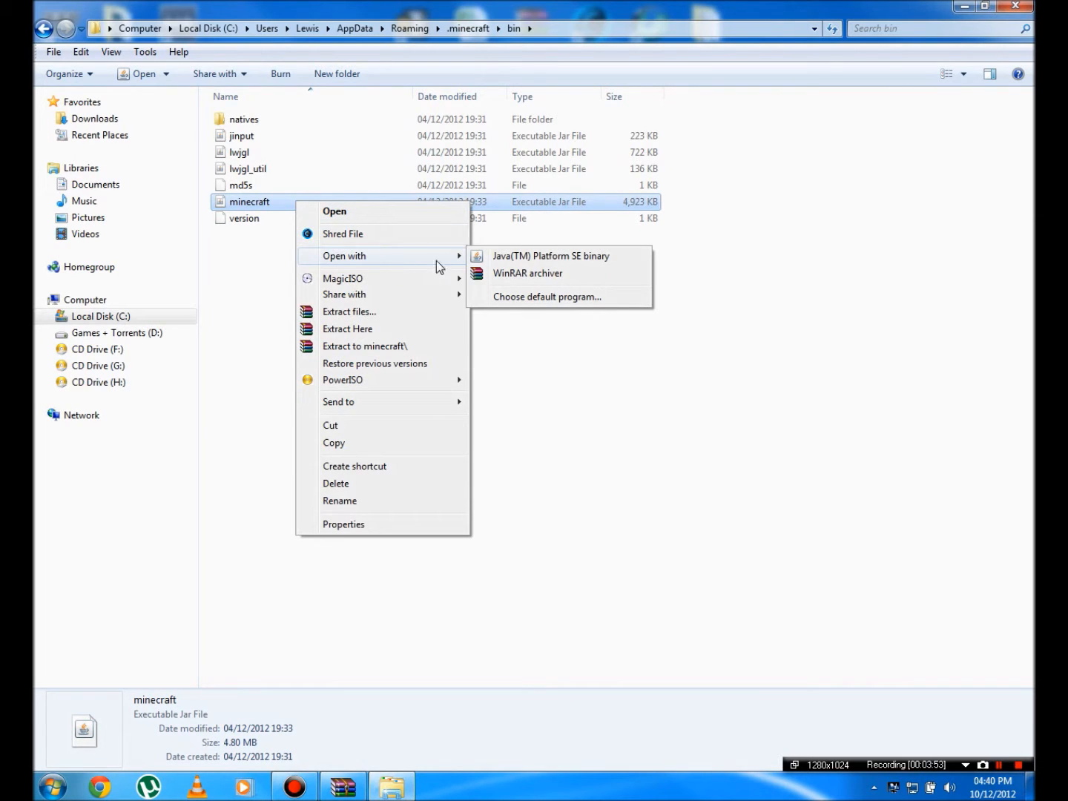
mouse_move(545, 281)
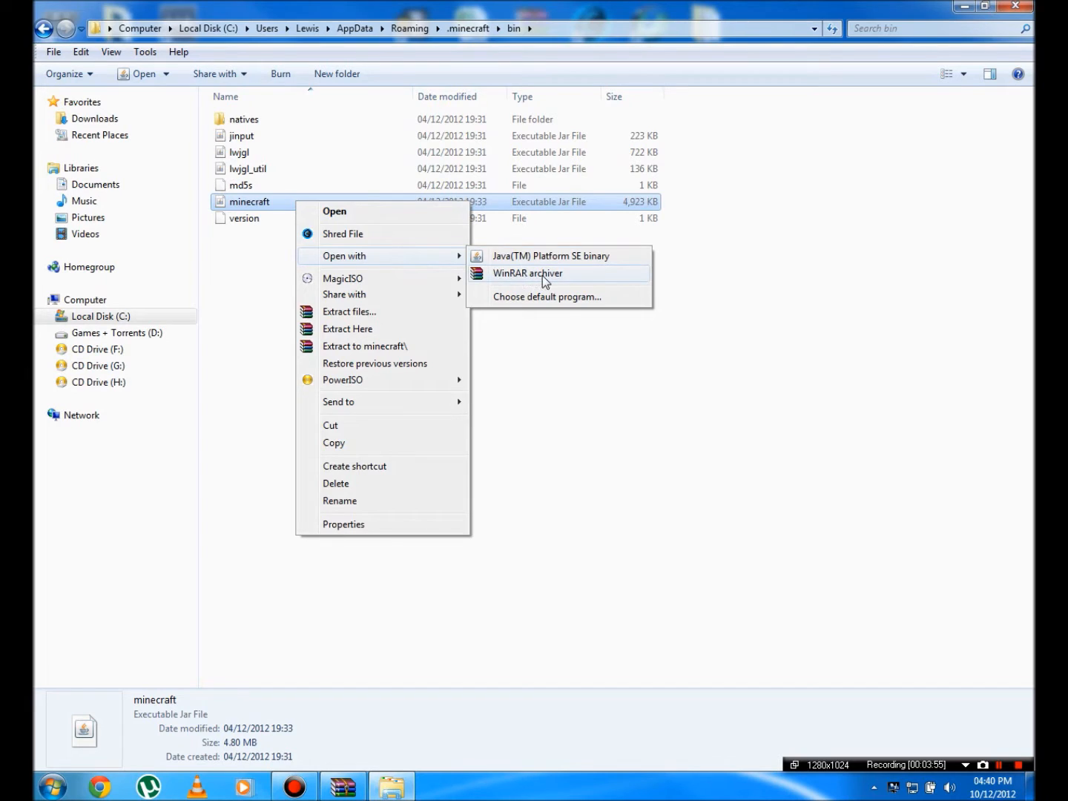
left_click(528, 273)
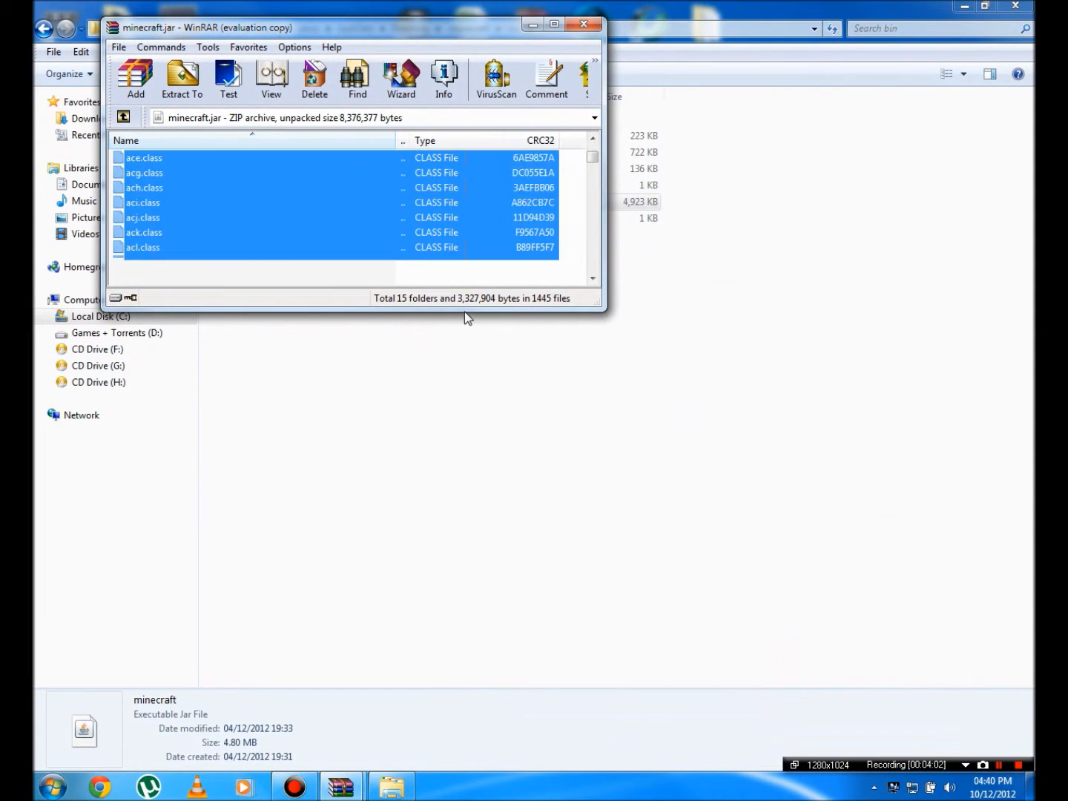
Scroll through minecraft.jar's folders and class files and maximize the WinRAR window
scroll("down", 3)
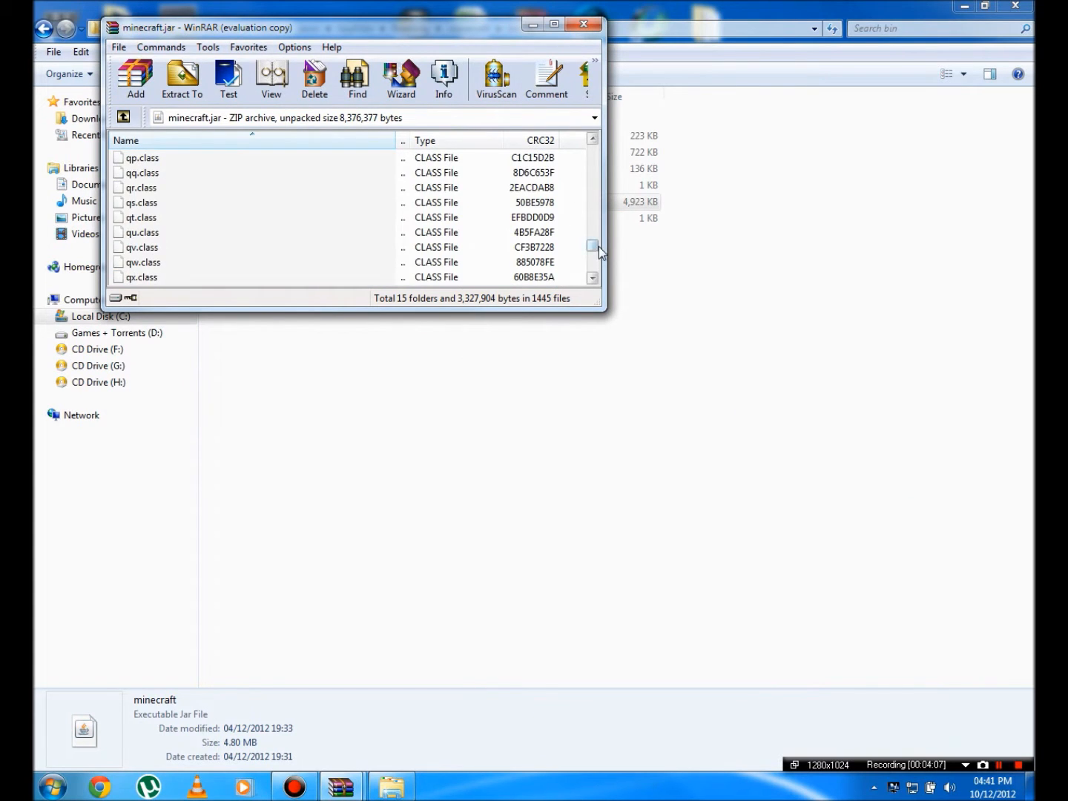
left_click(555, 24)
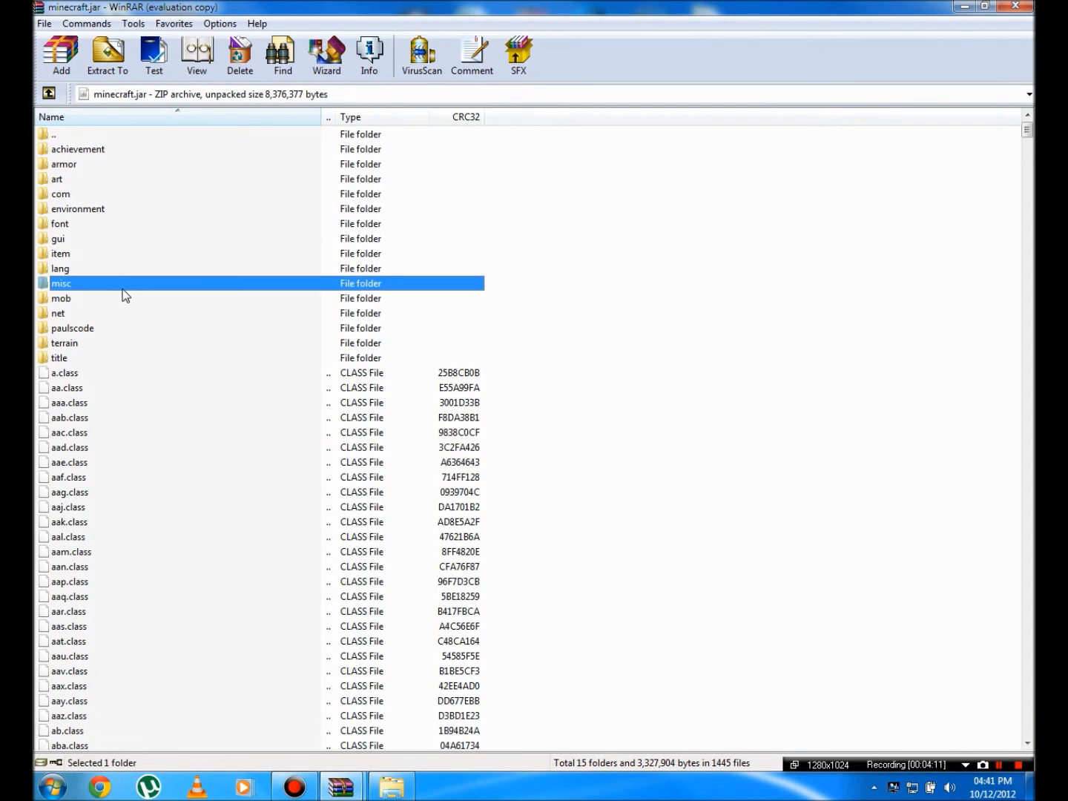
left_click(52, 786)
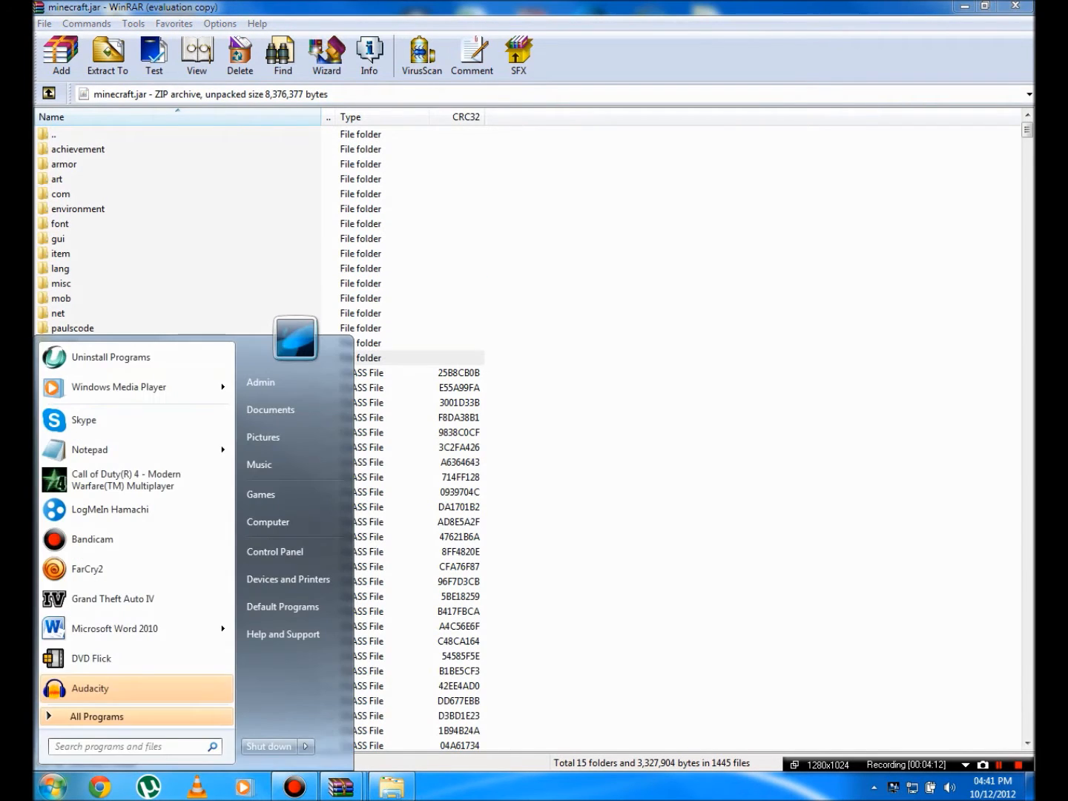
Spell out META.inf in a Notepad note, then close Notepad without saving
type("notepad")
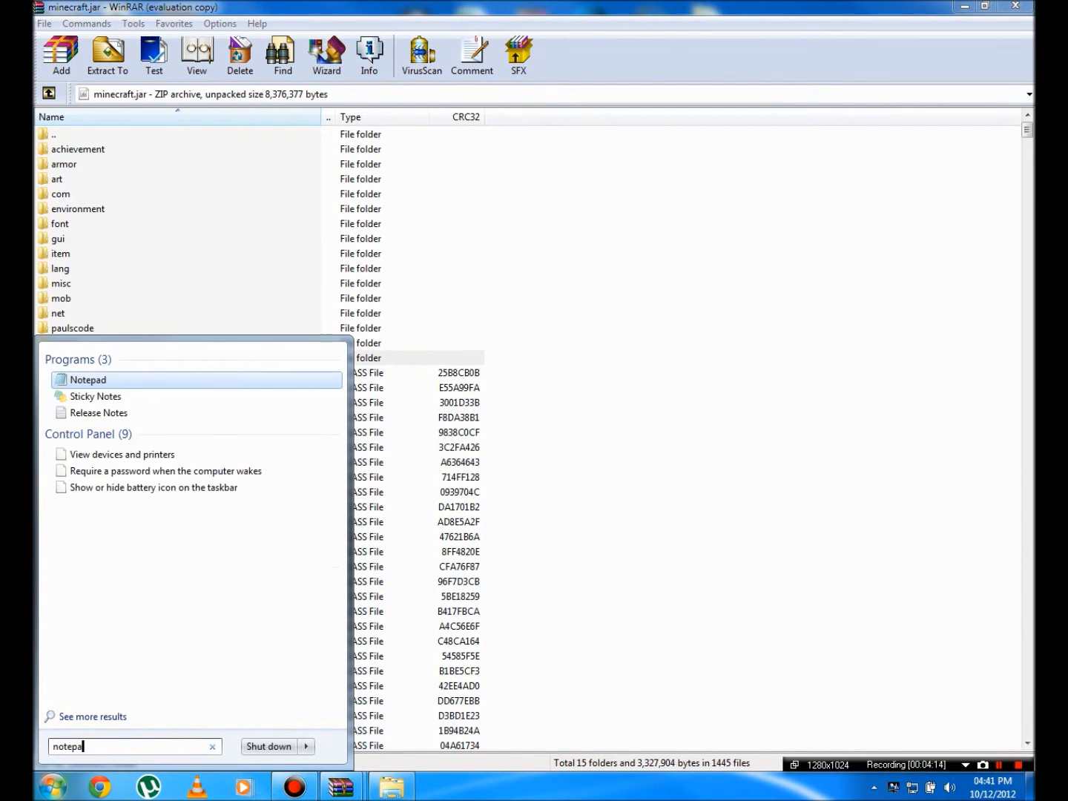
left_click(87, 379)
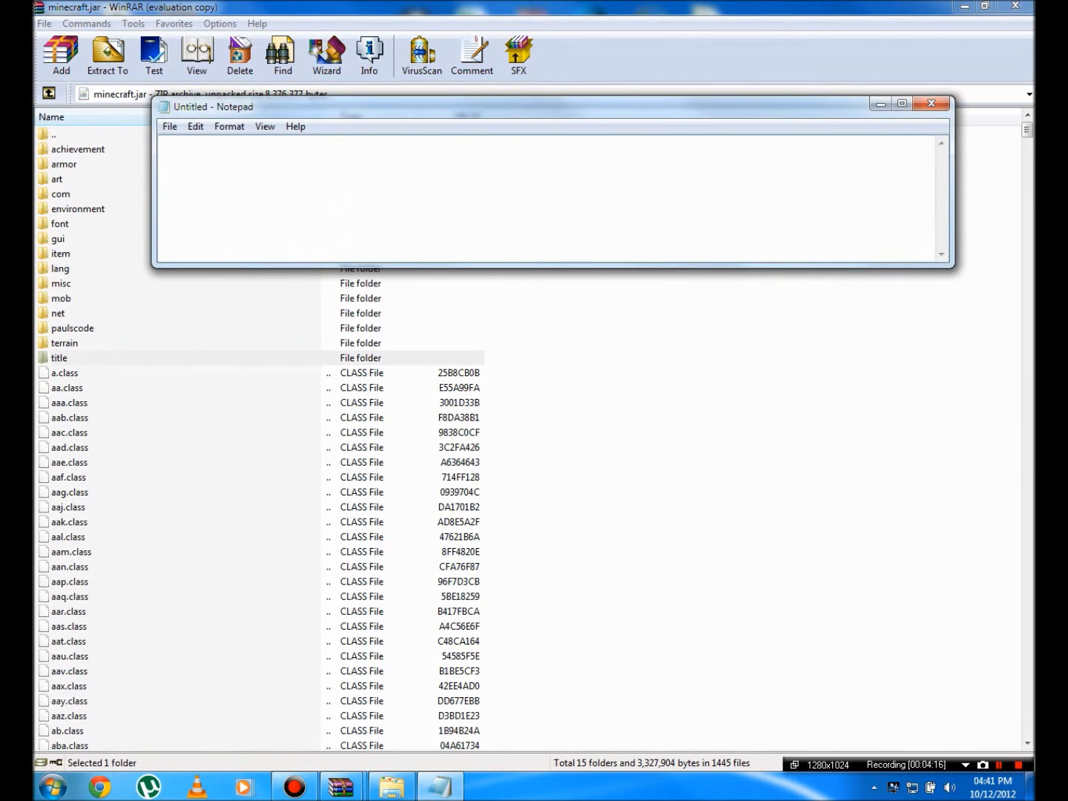
type("META")
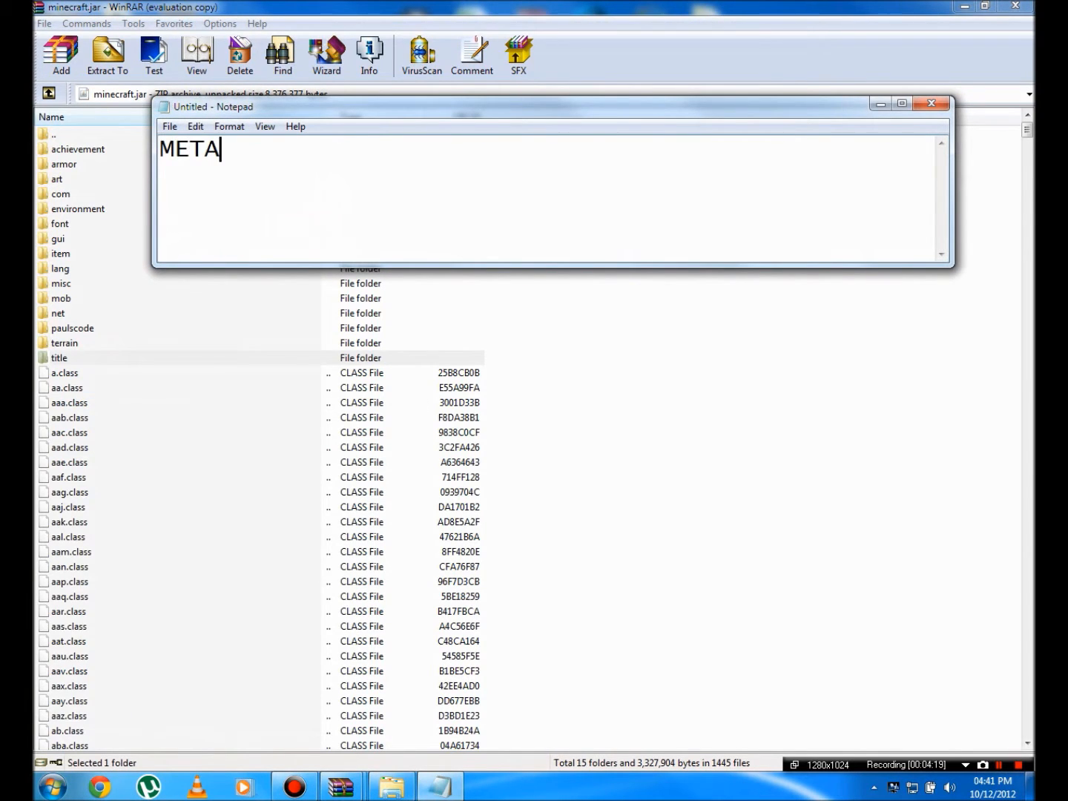
type("-IN")
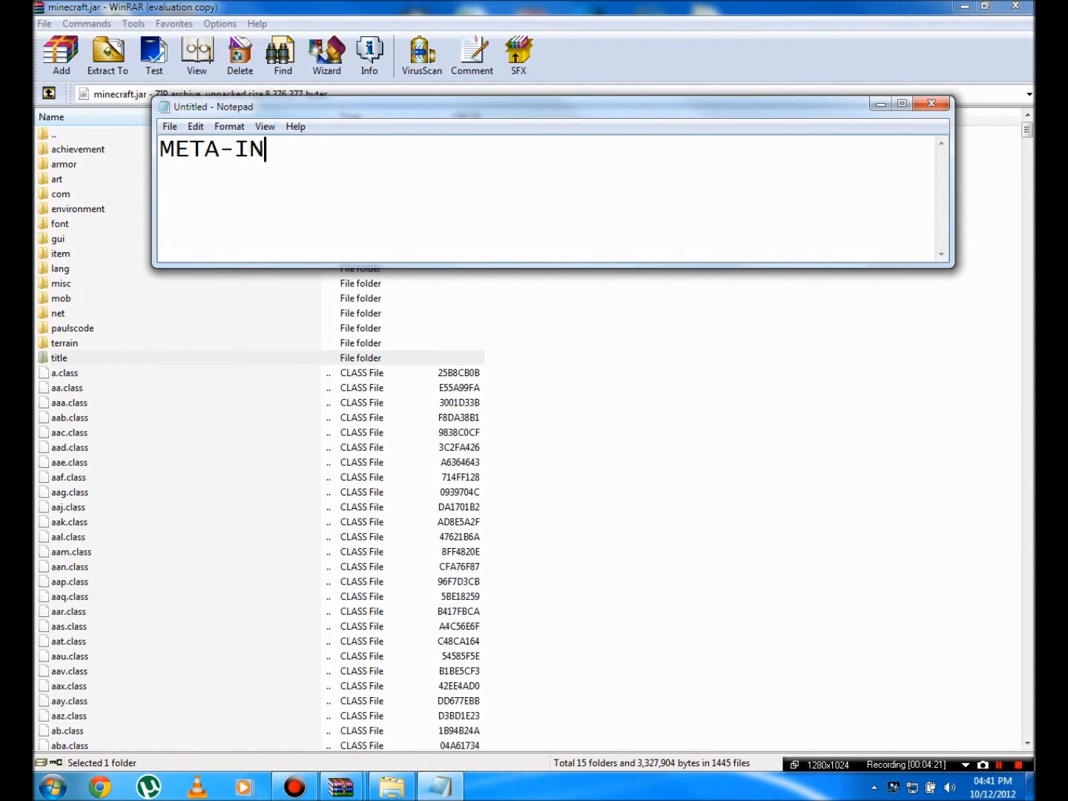
type("F")
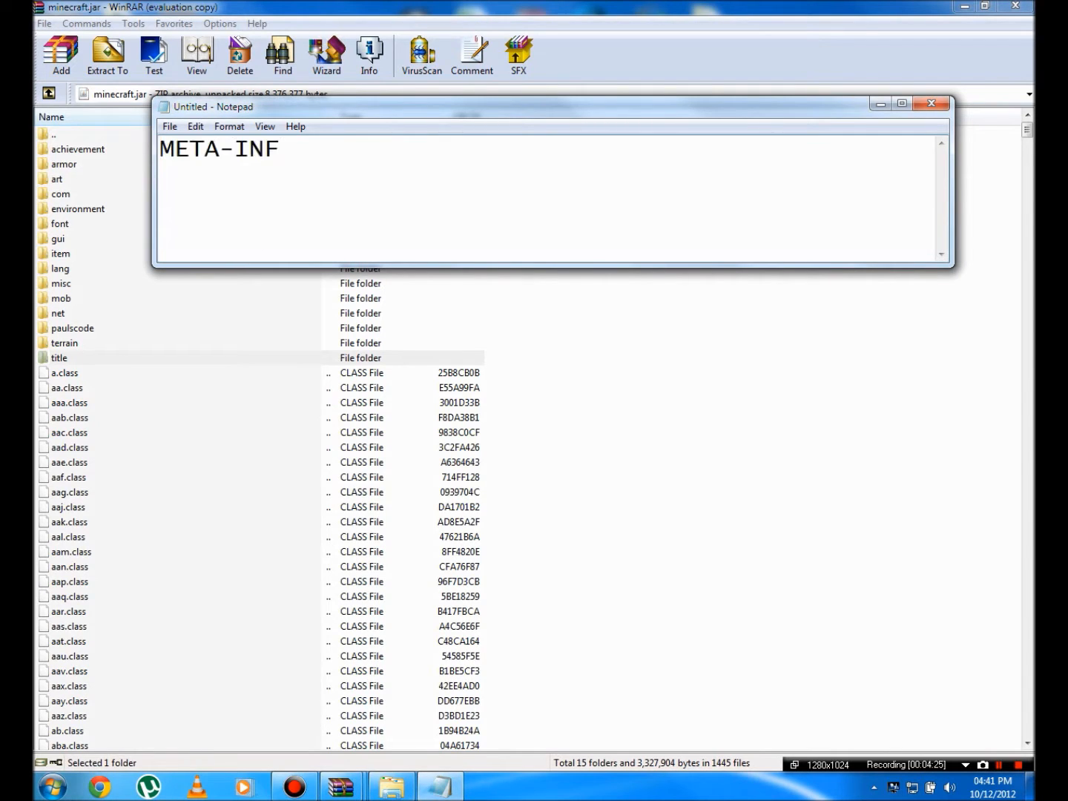
key("BackSpace")
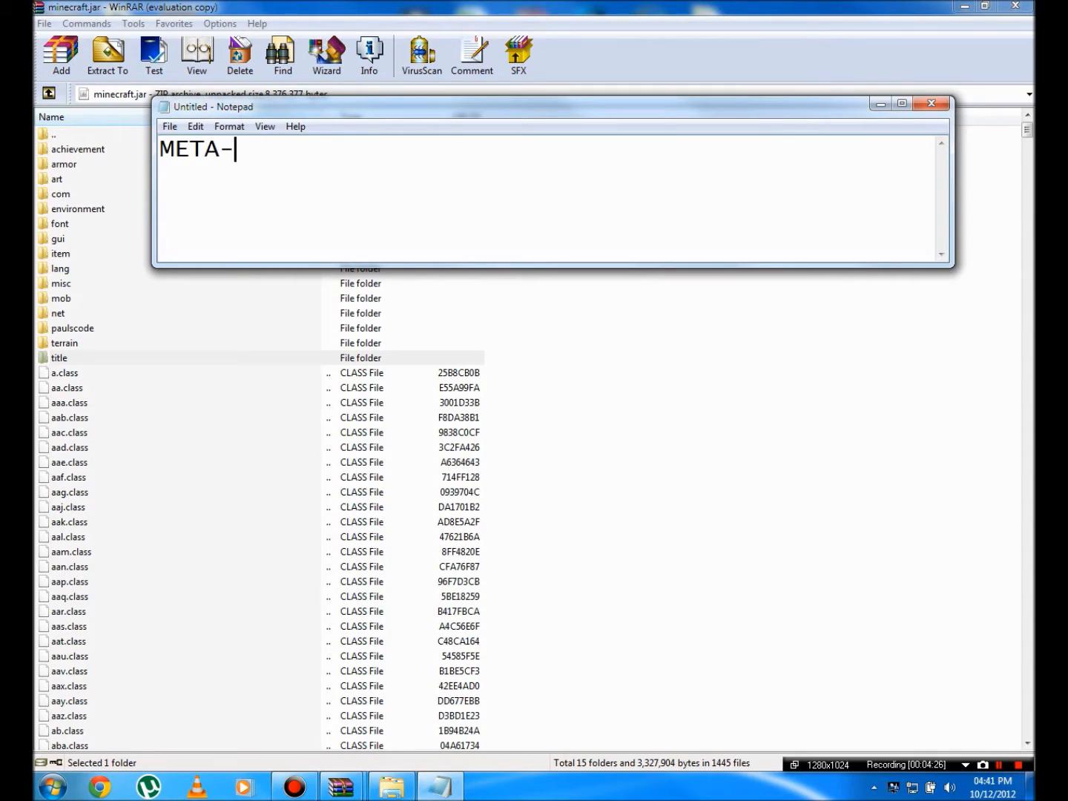
type(".inf")
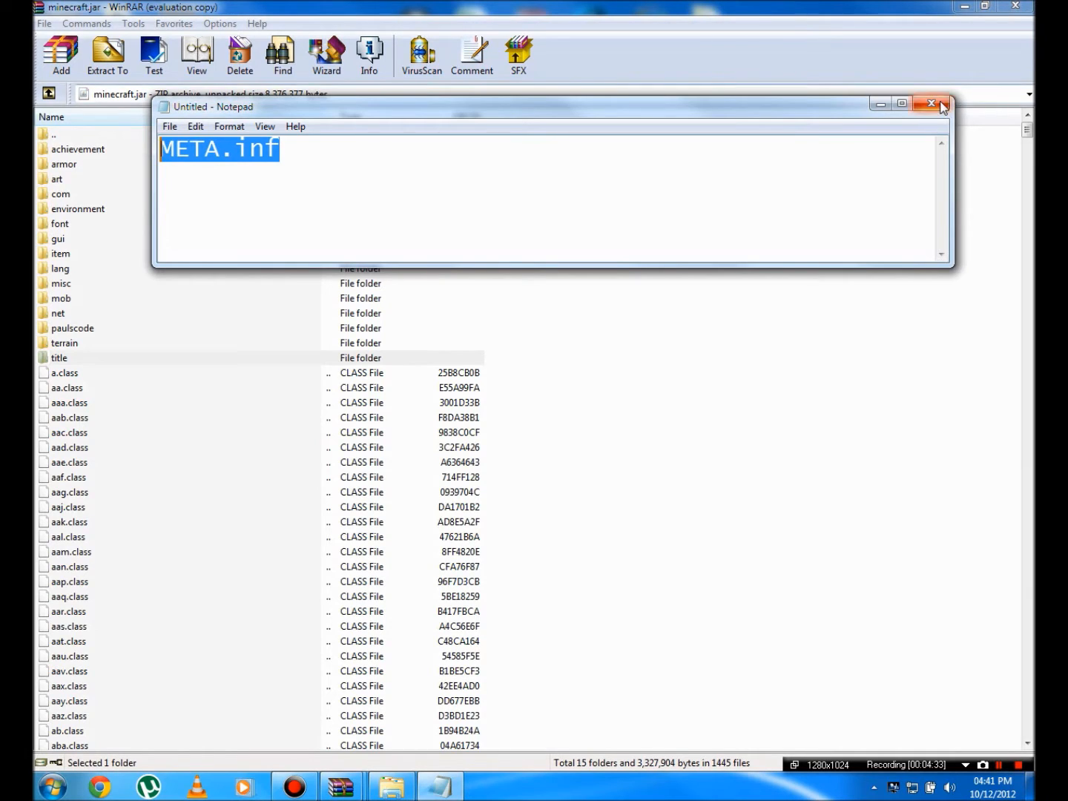
left_click(931, 103)
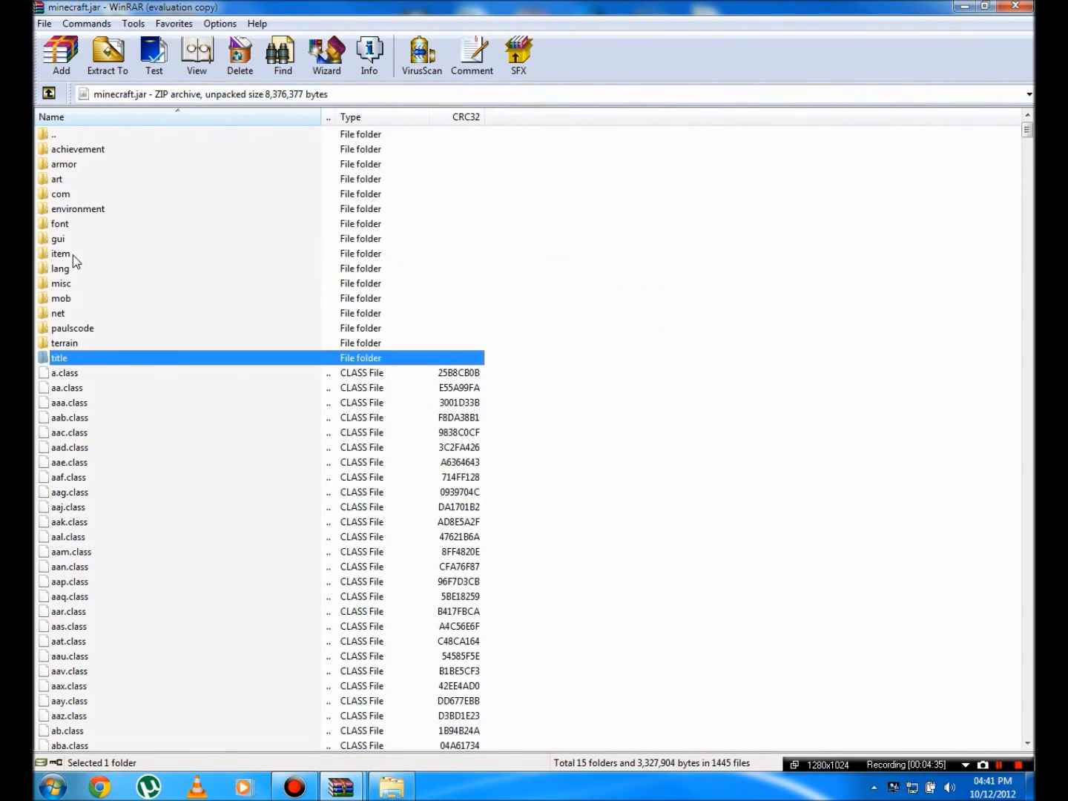
right_click(61, 253)
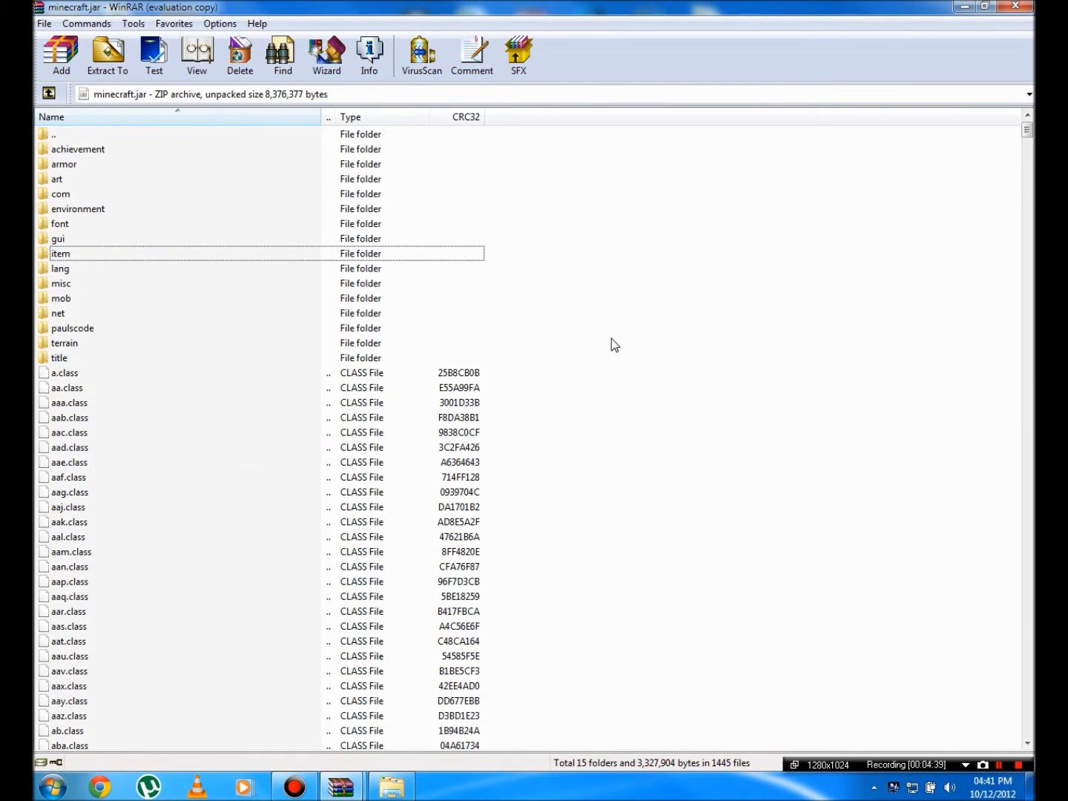
mouse_move(115, 286)
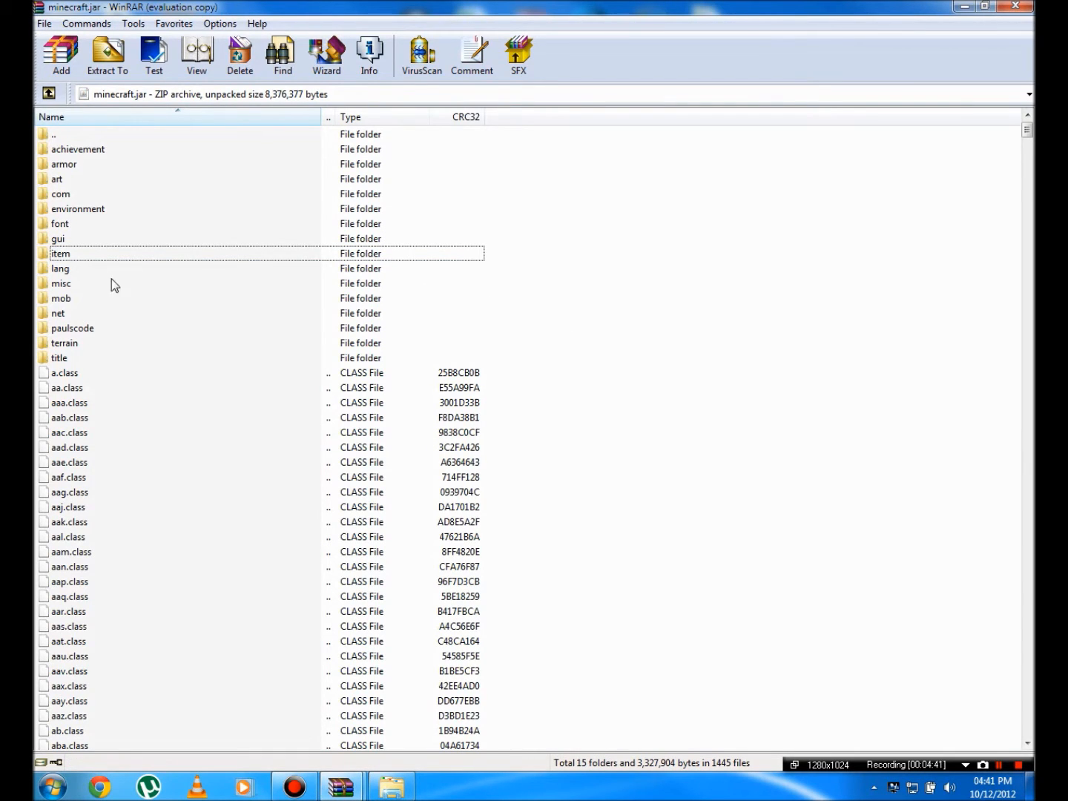
right_click(59, 253)
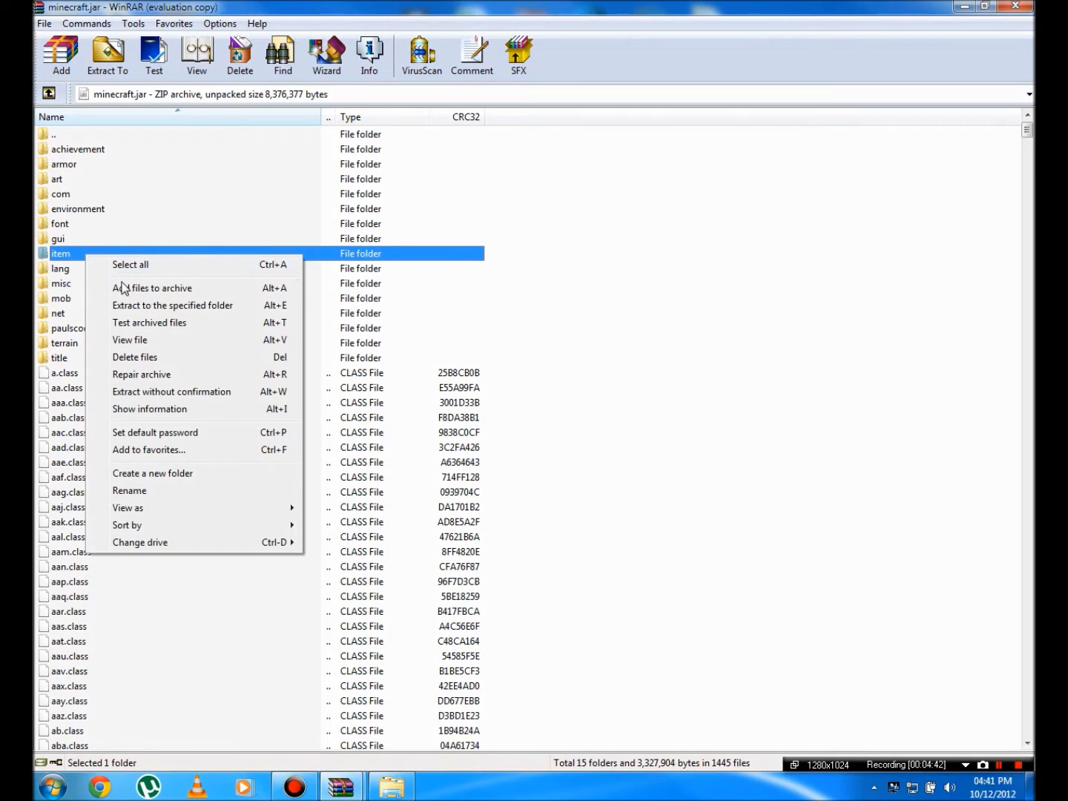
left_click(134, 357)
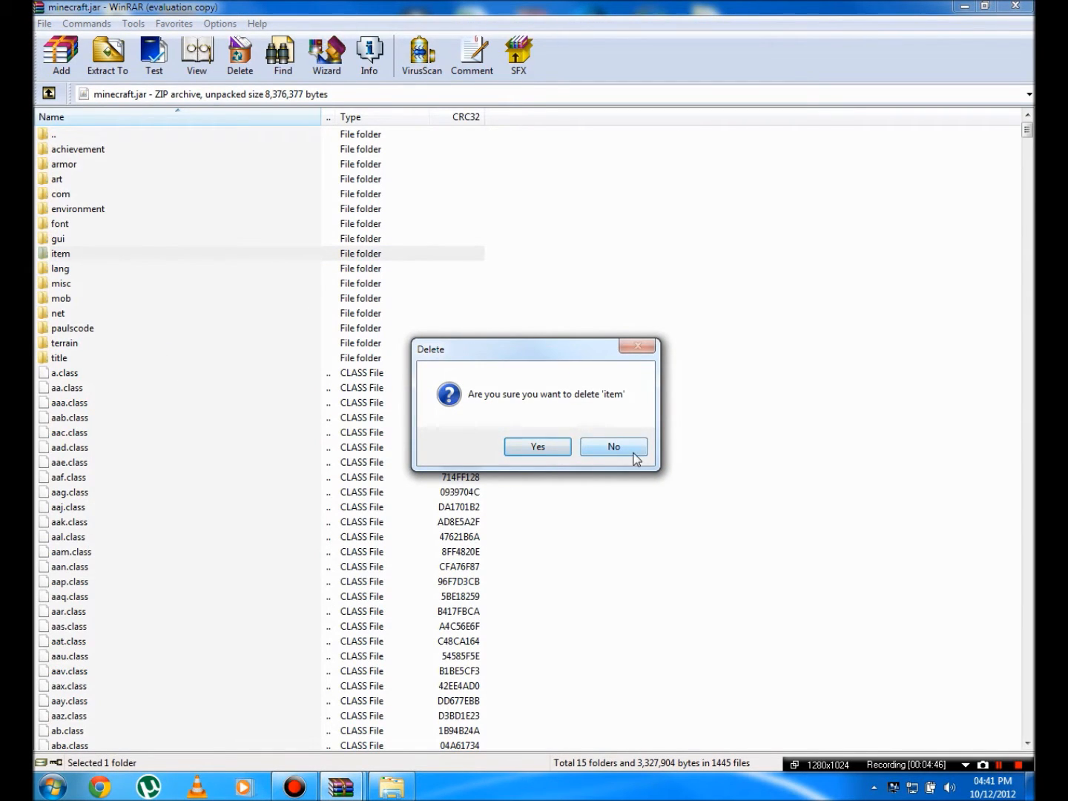
left_click(614, 447)
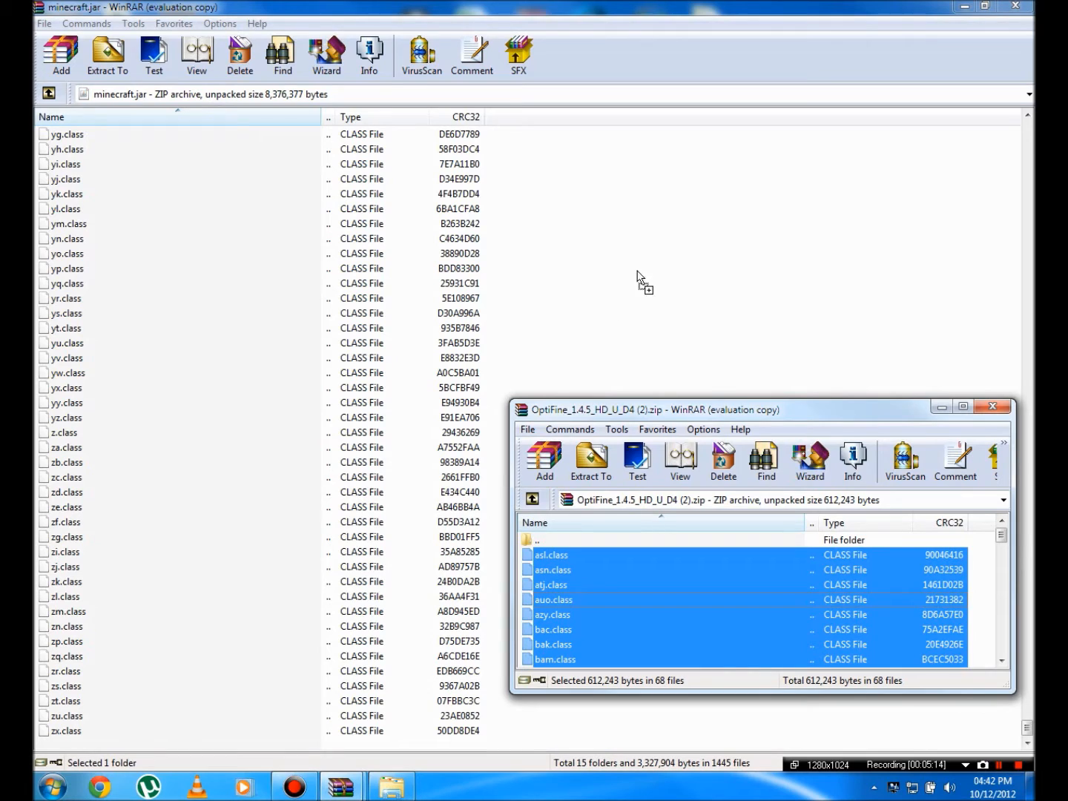
mouse_move(643, 334)
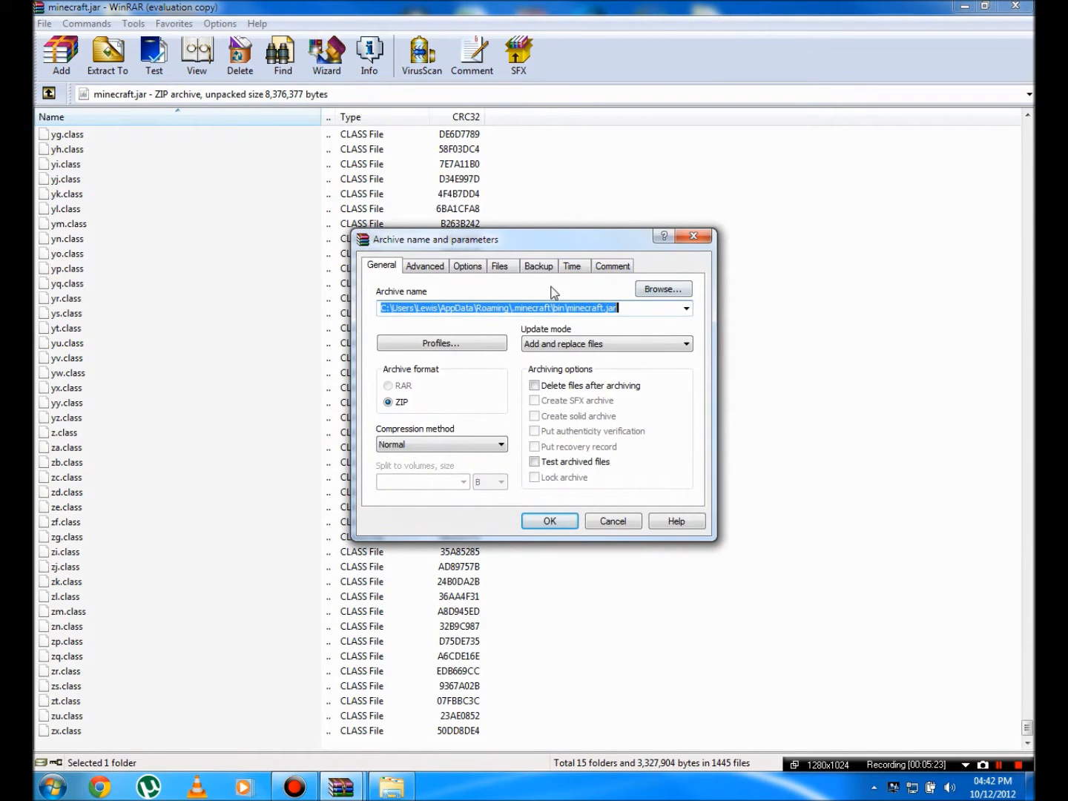
mouse_move(498, 424)
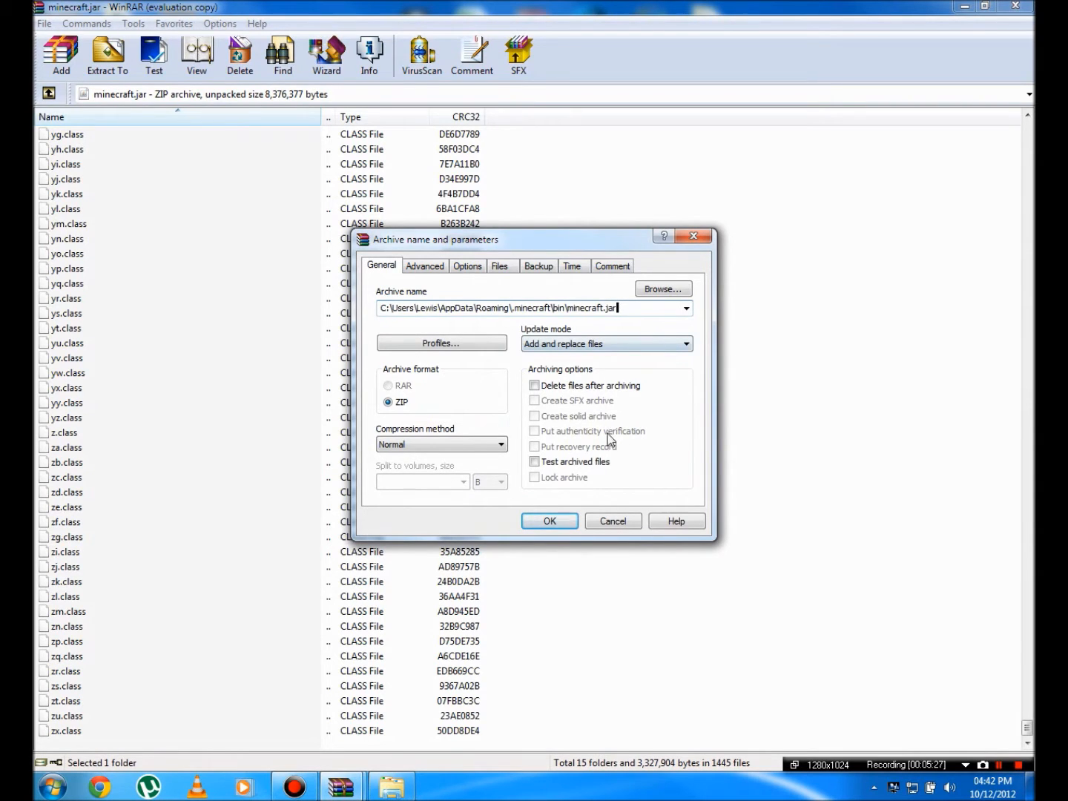
mouse_move(648, 453)
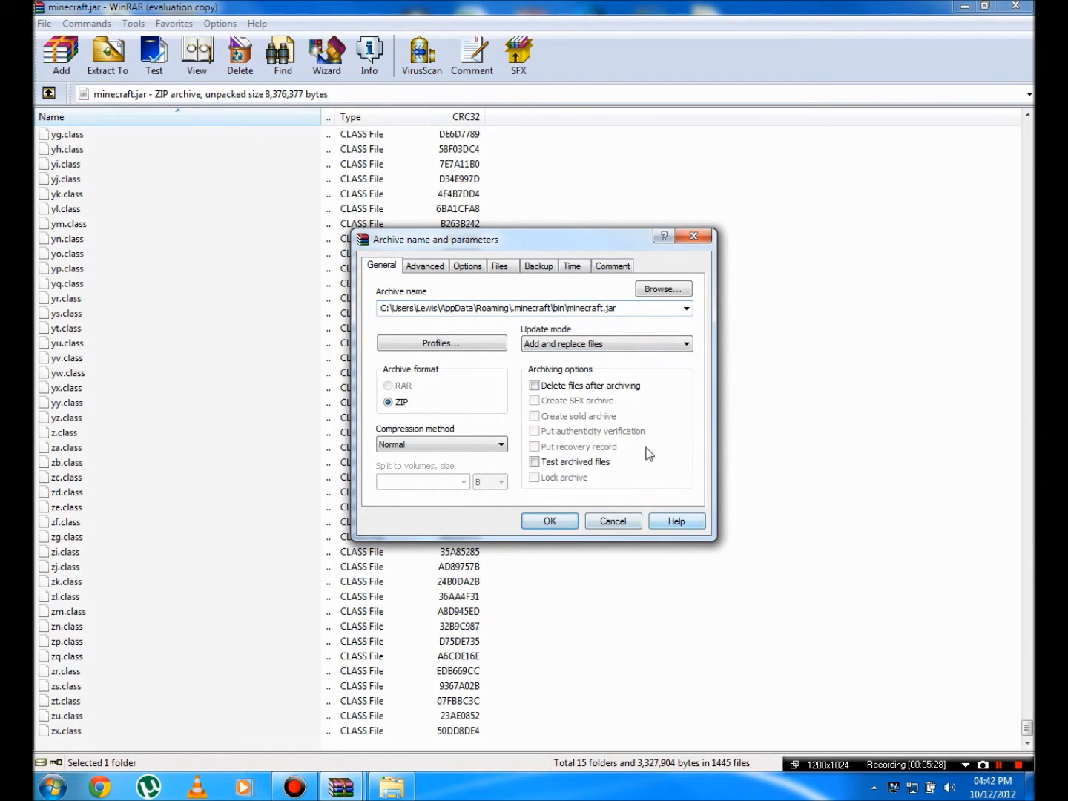
Confirm Add and replace files to put the OptiFine class files into minecraft.jar
left_click(548, 521)
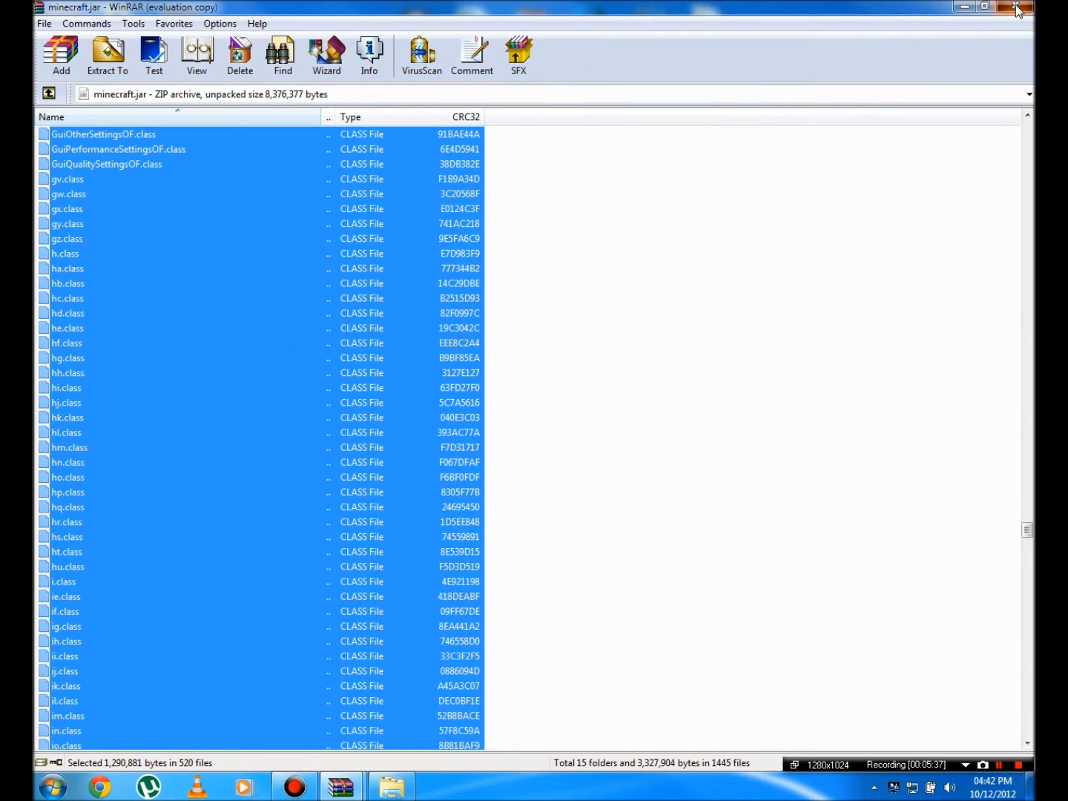
Close both WinRAR archives, launch Minecraft from the desktop folder, and log in
left_click(1017, 10)
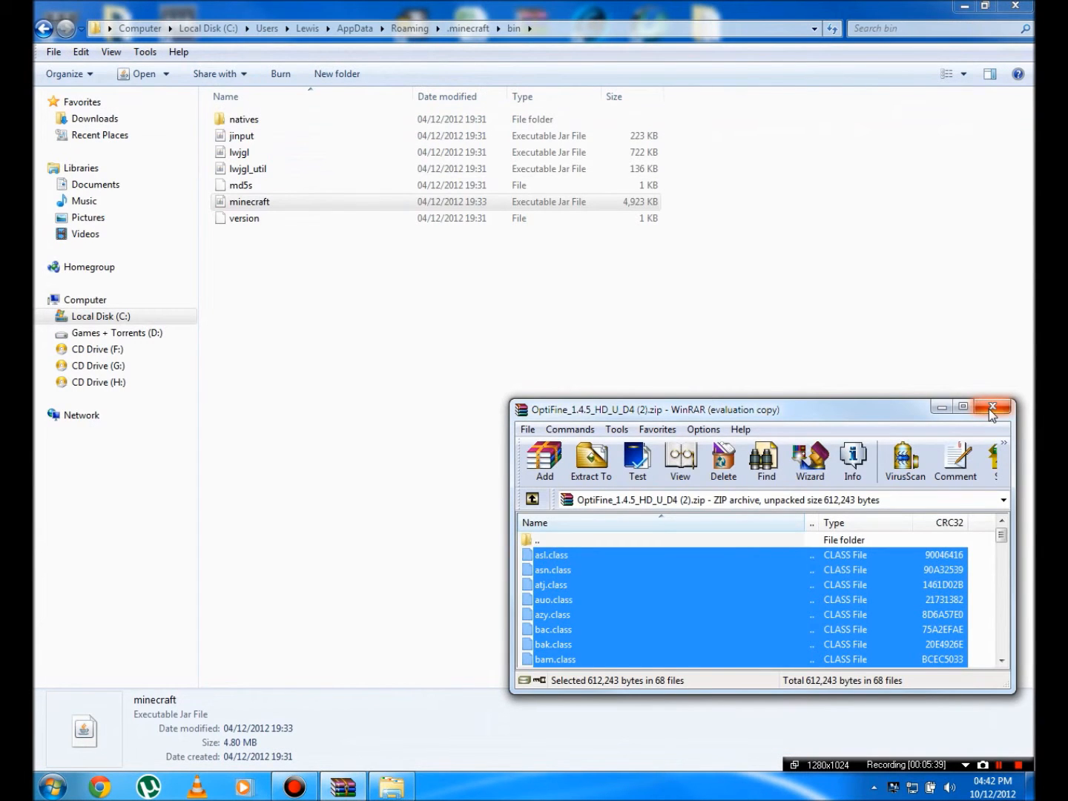
left_click(994, 407)
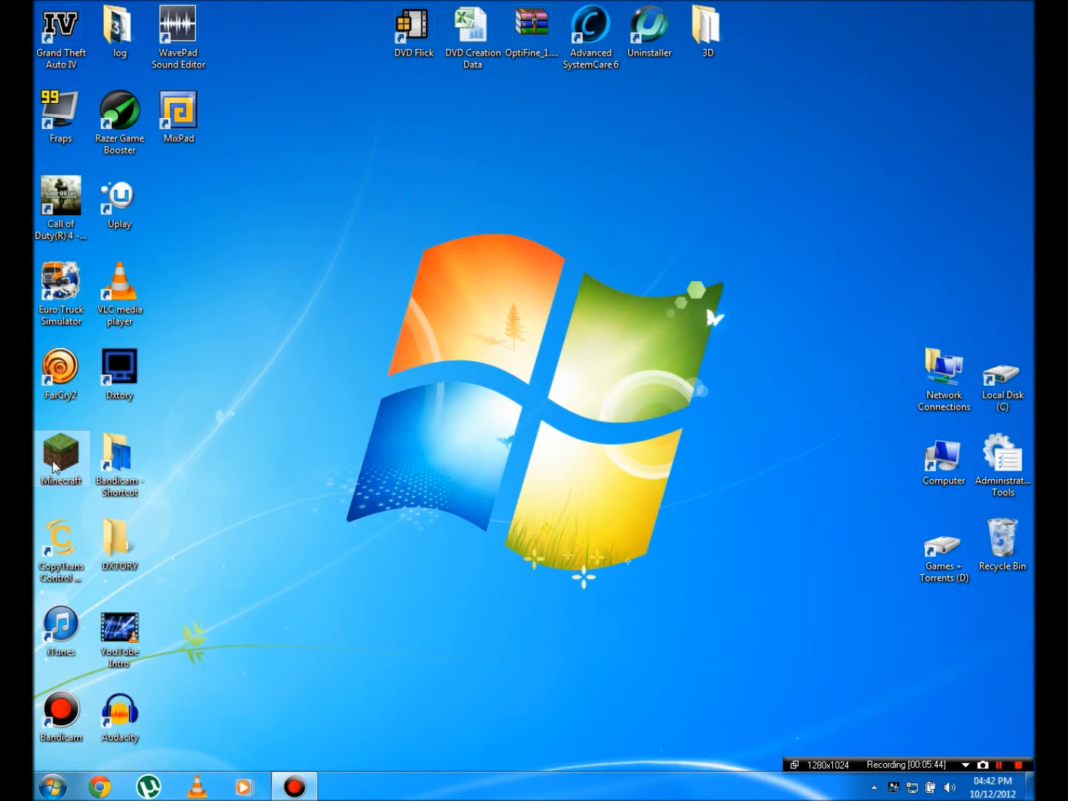
double_click(60, 456)
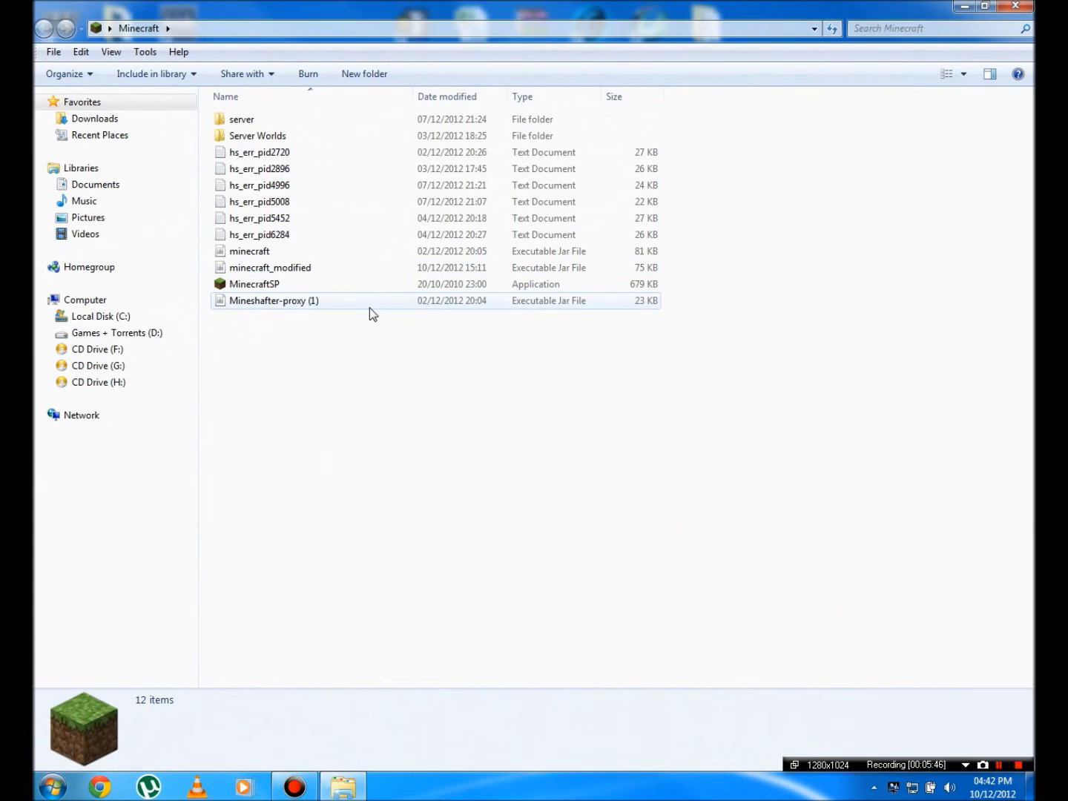
double_click(274, 300)
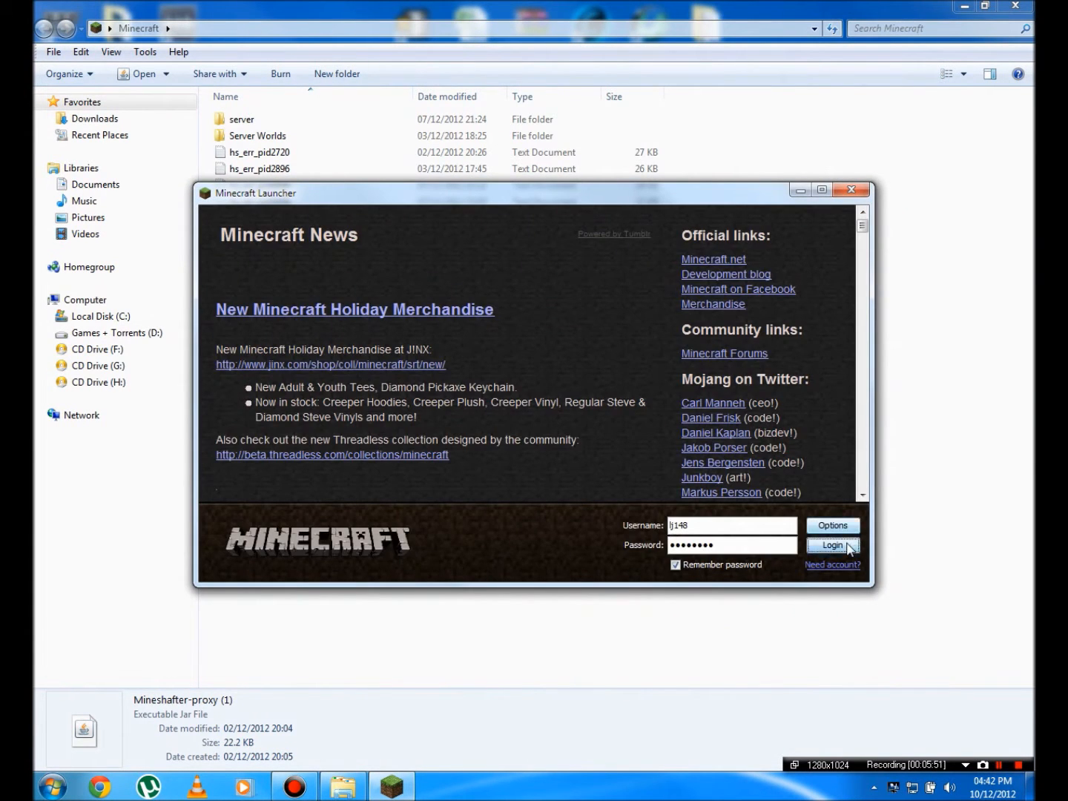
left_click(832, 545)
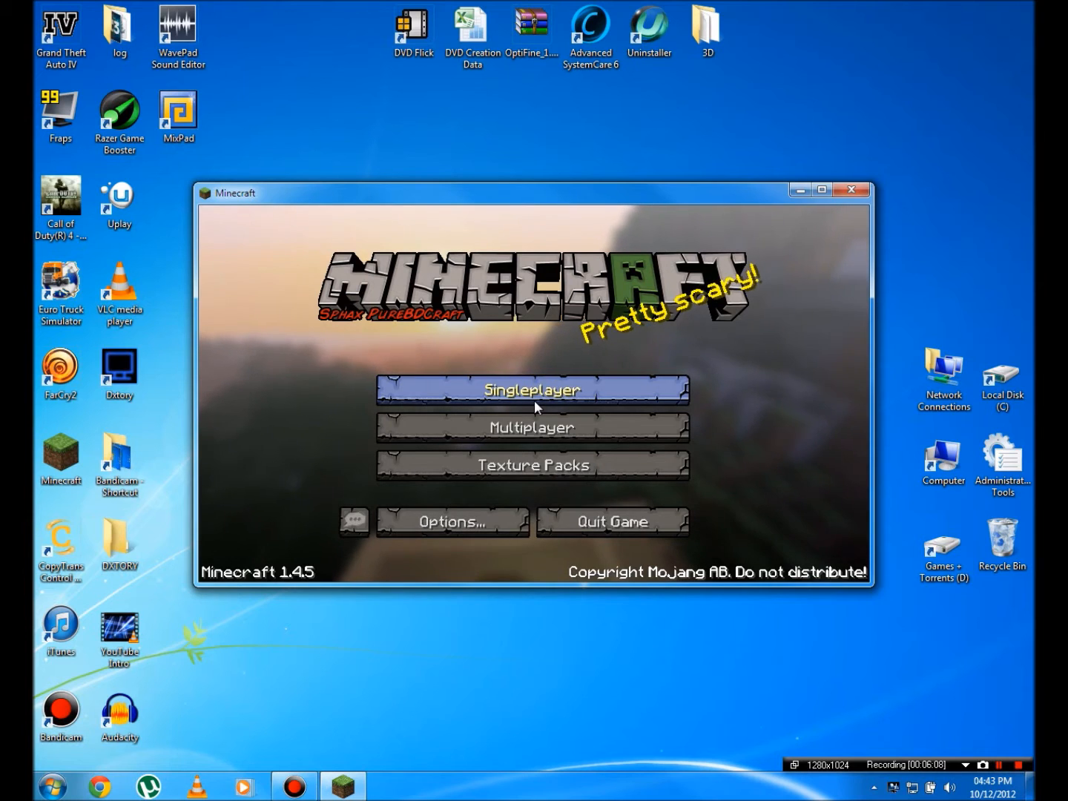
Delete the New World save and create a new Creative-mode world with More World Options
left_click(532, 389)
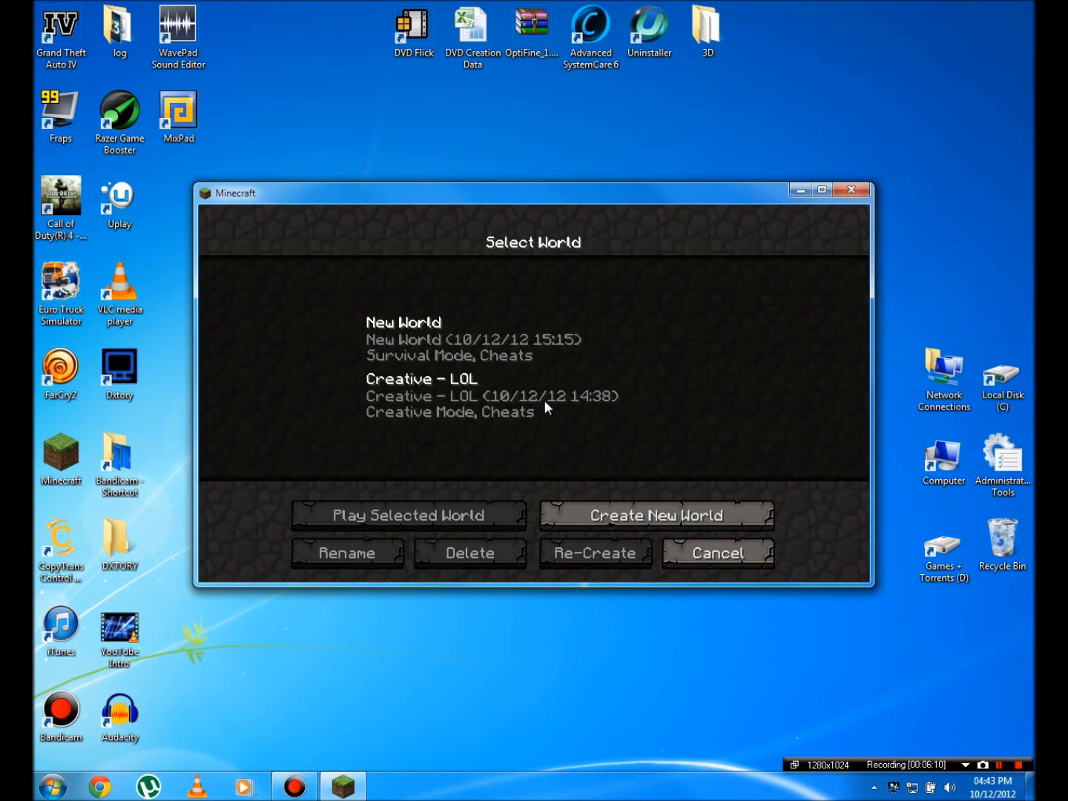
left_click(403, 337)
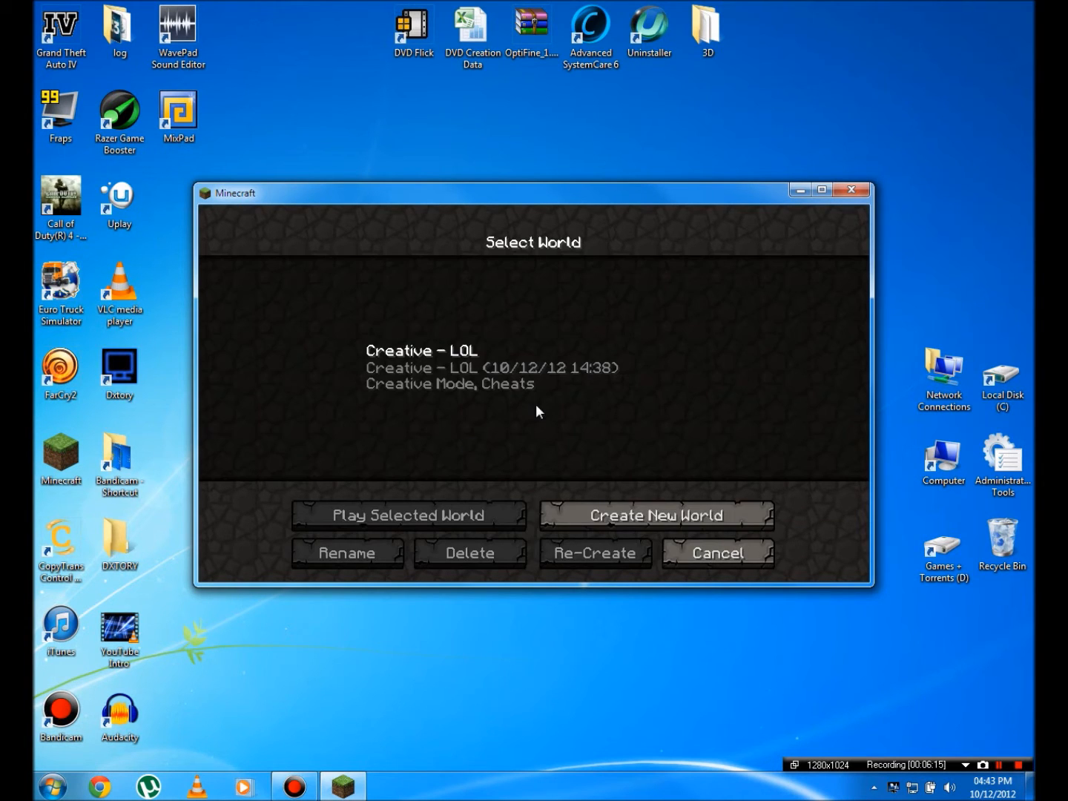
left_click(655, 516)
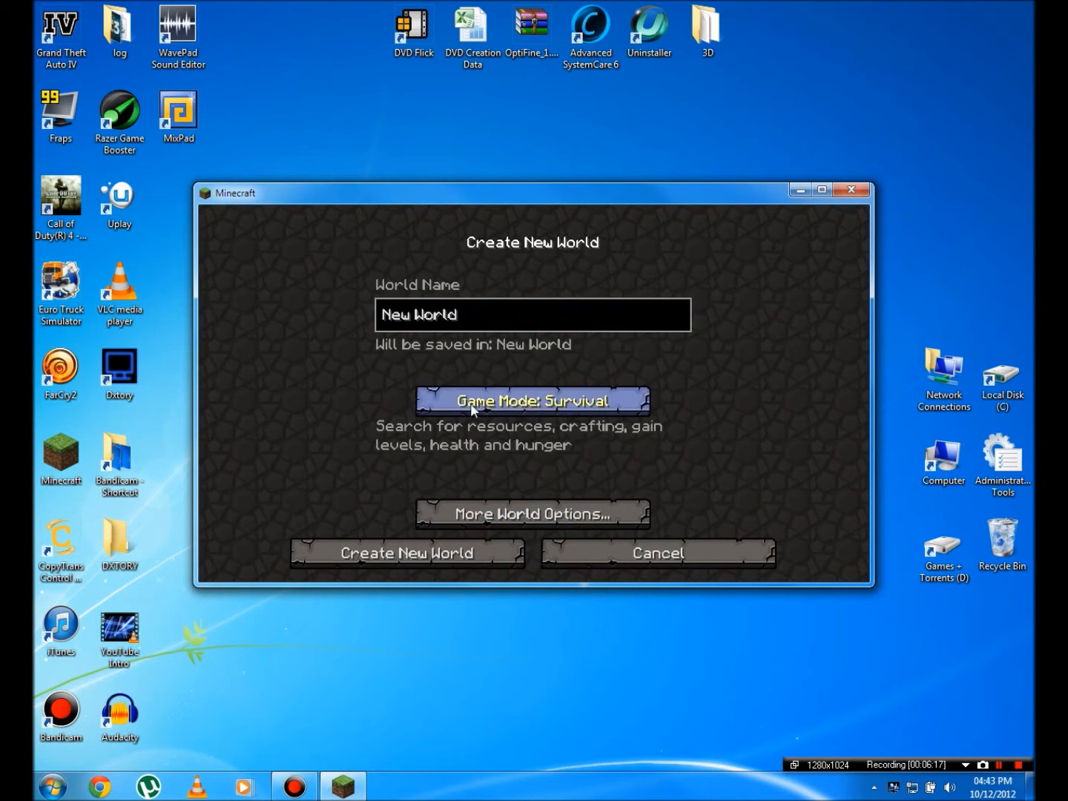
left_click(532, 514)
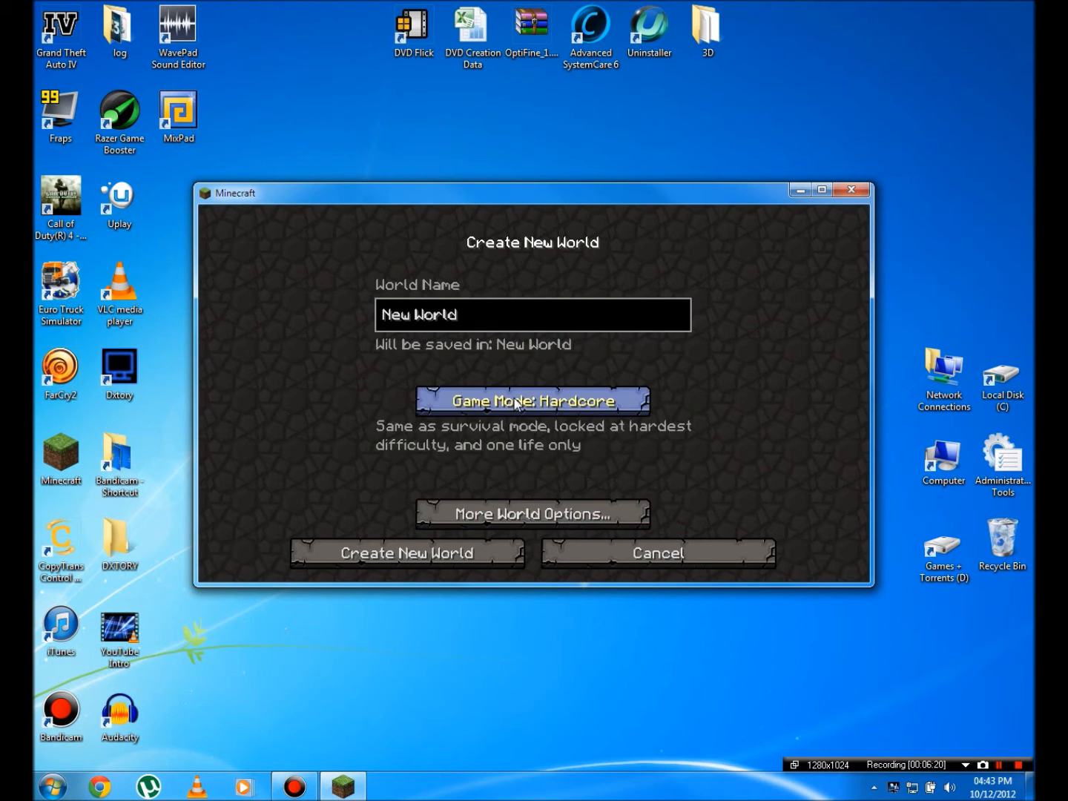
left_click(532, 514)
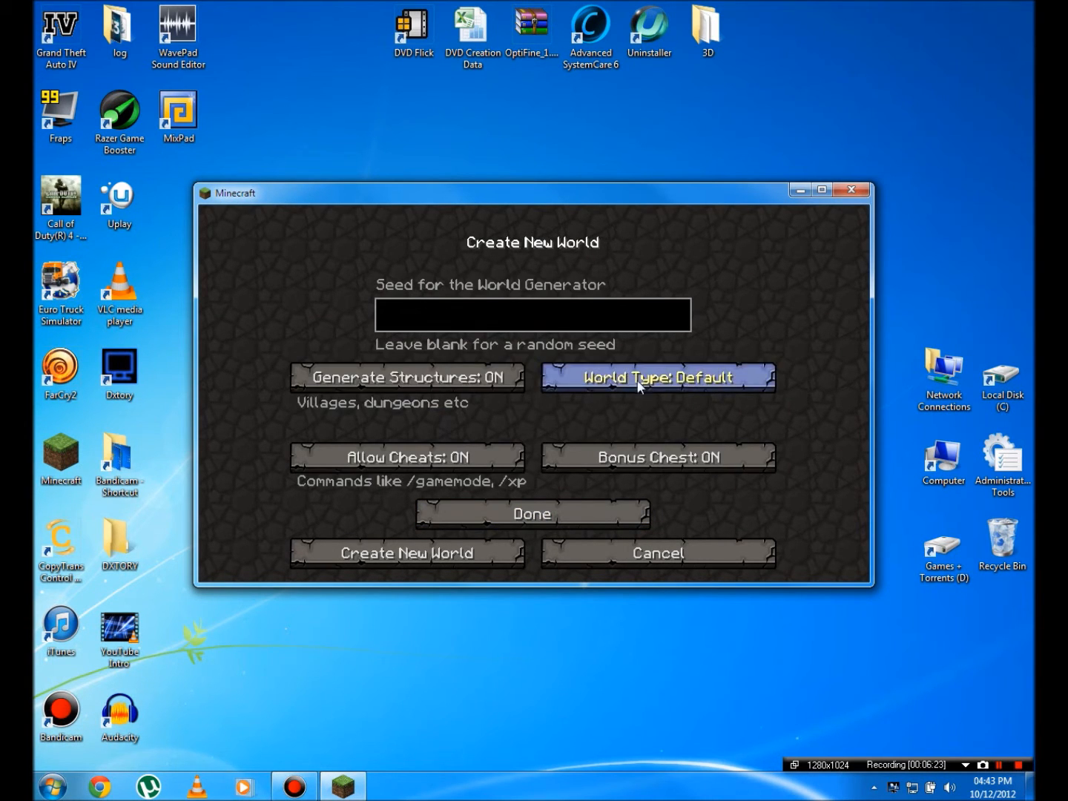
mouse_move(532, 513)
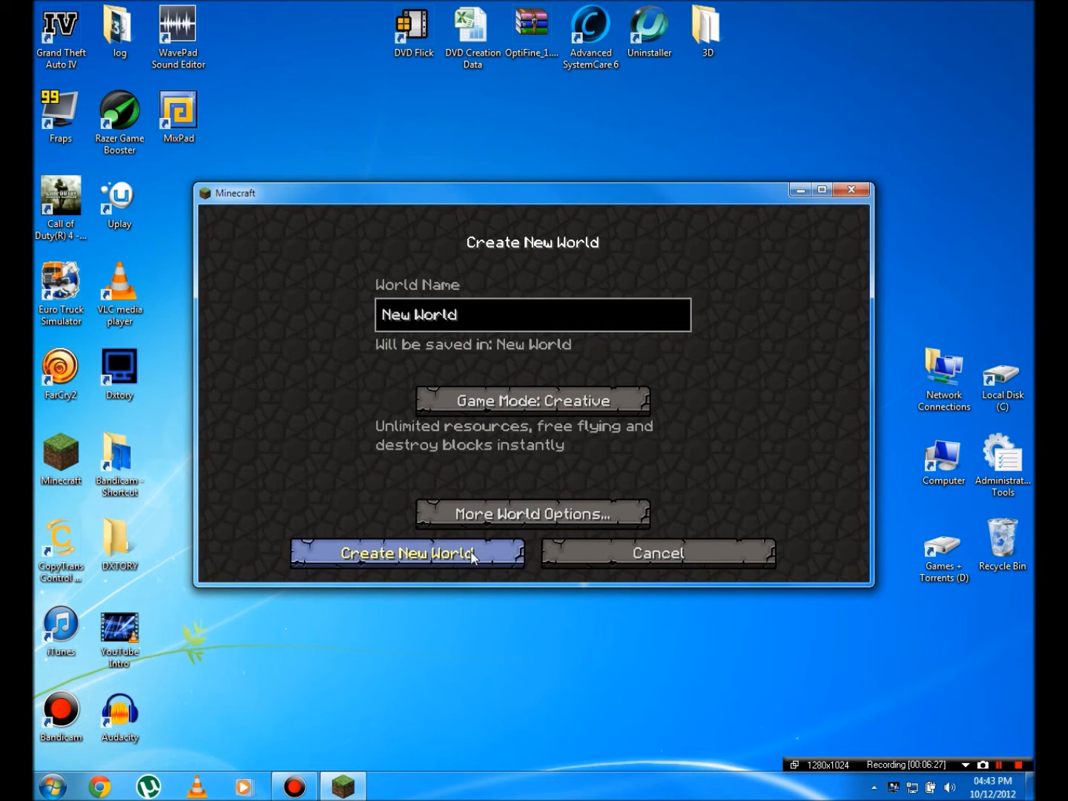
left_click(408, 554)
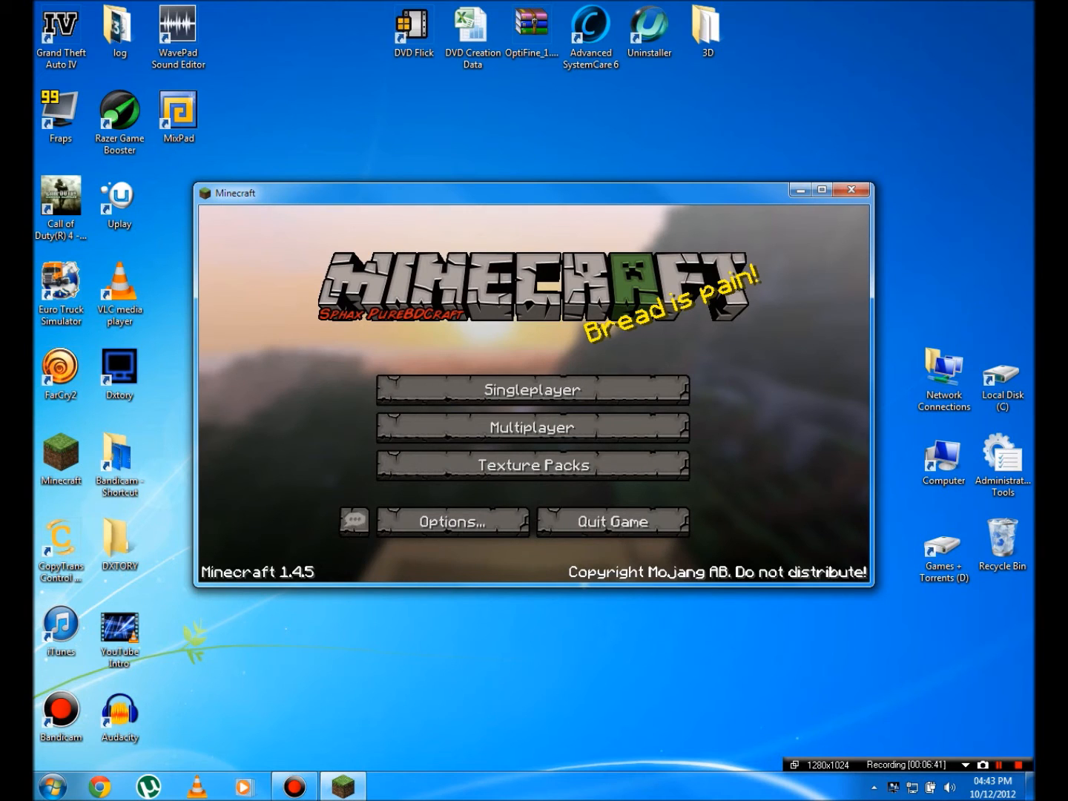
Load the new snowy world and close the bonus chest after checking its bread
left_click(532, 390)
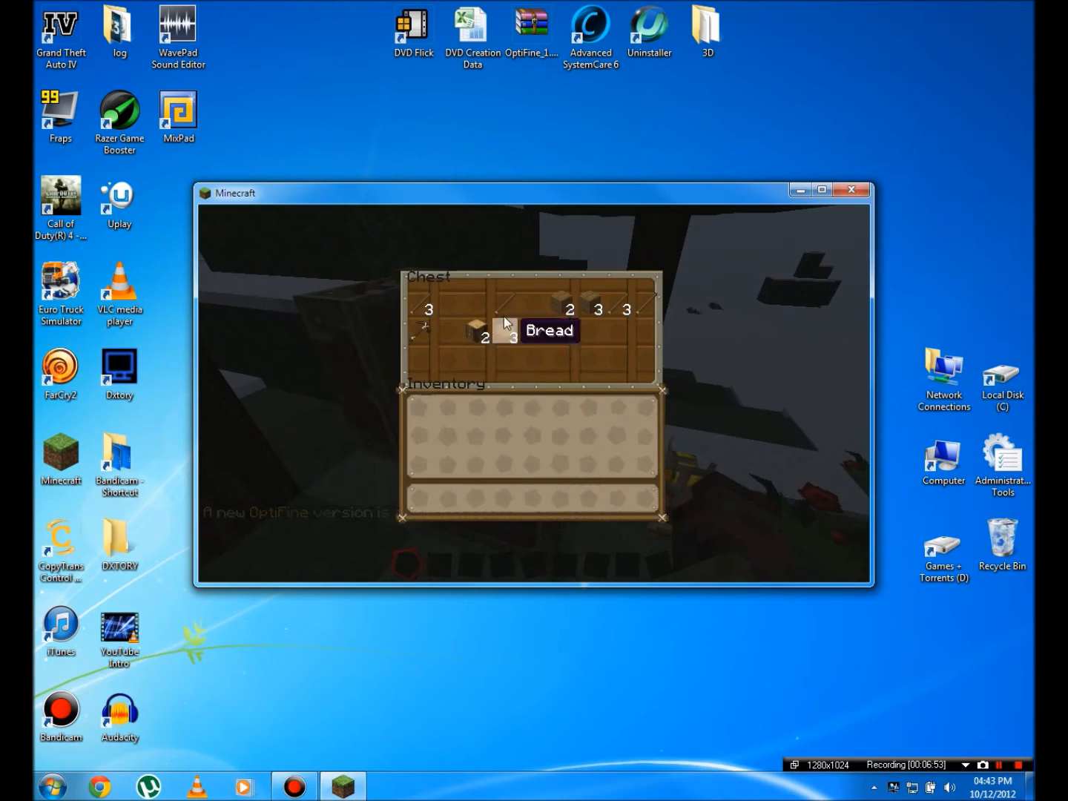
key("Escape")
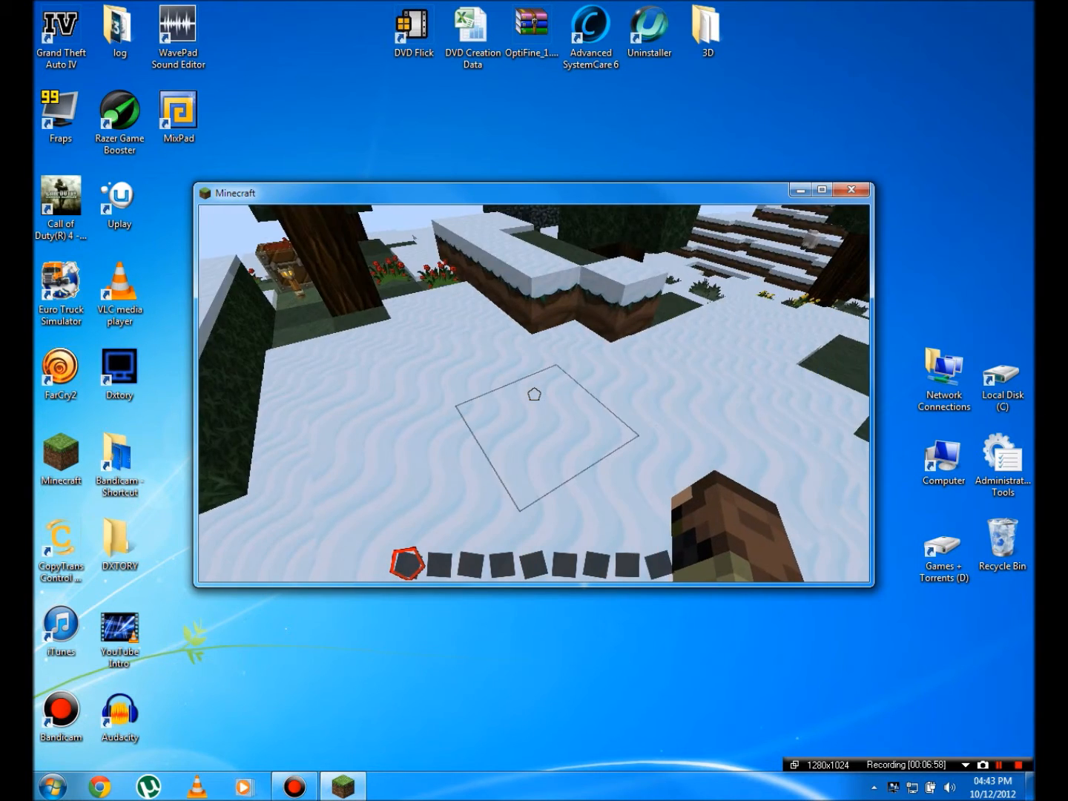
Check the Video Settings, keeping Fog off, and resume play in the world
key("Escape")
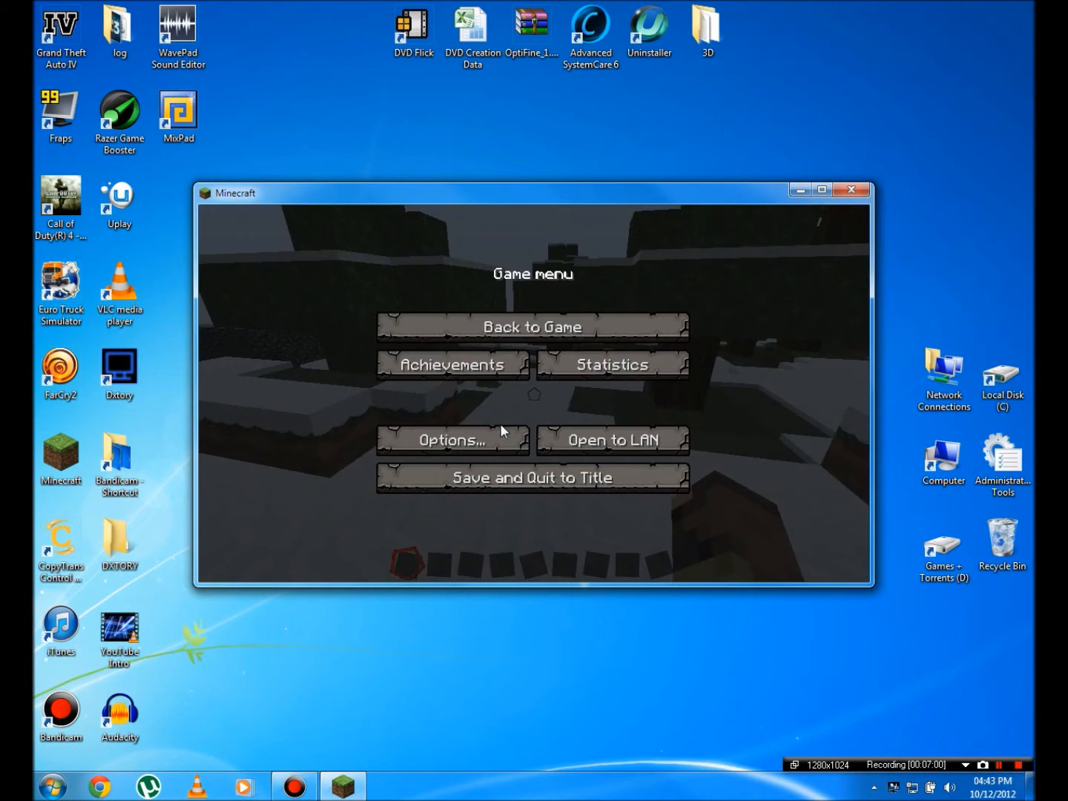
left_click(453, 439)
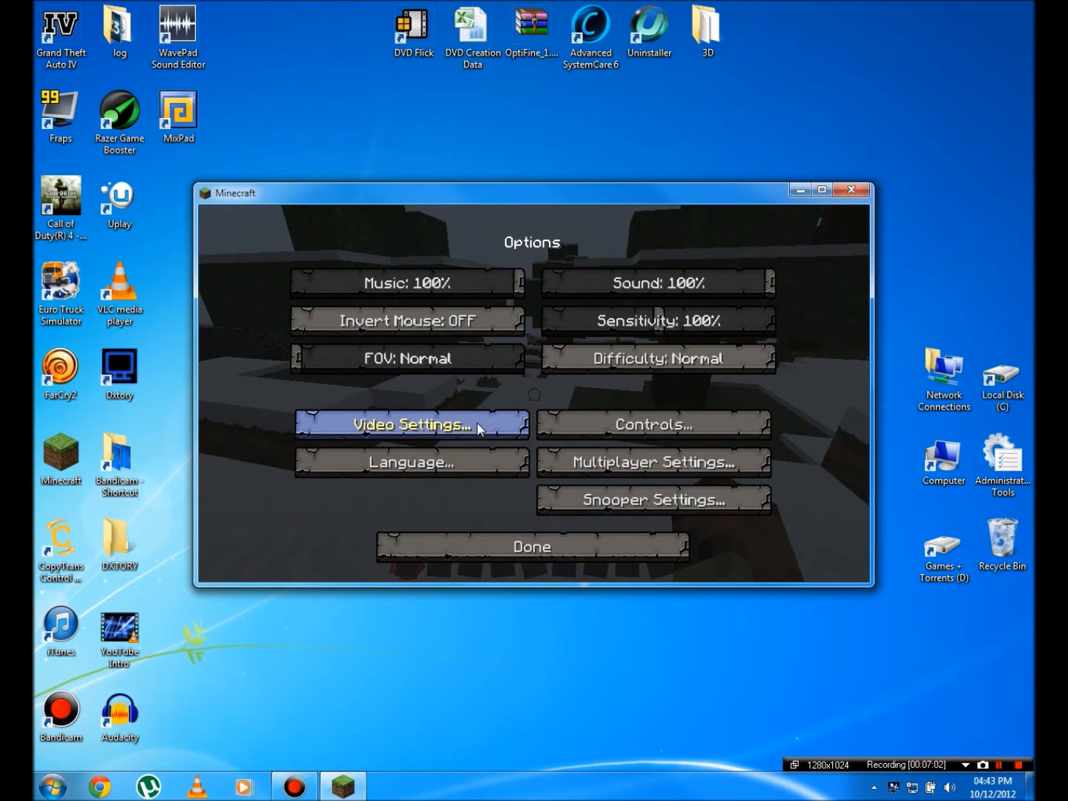
left_click(410, 424)
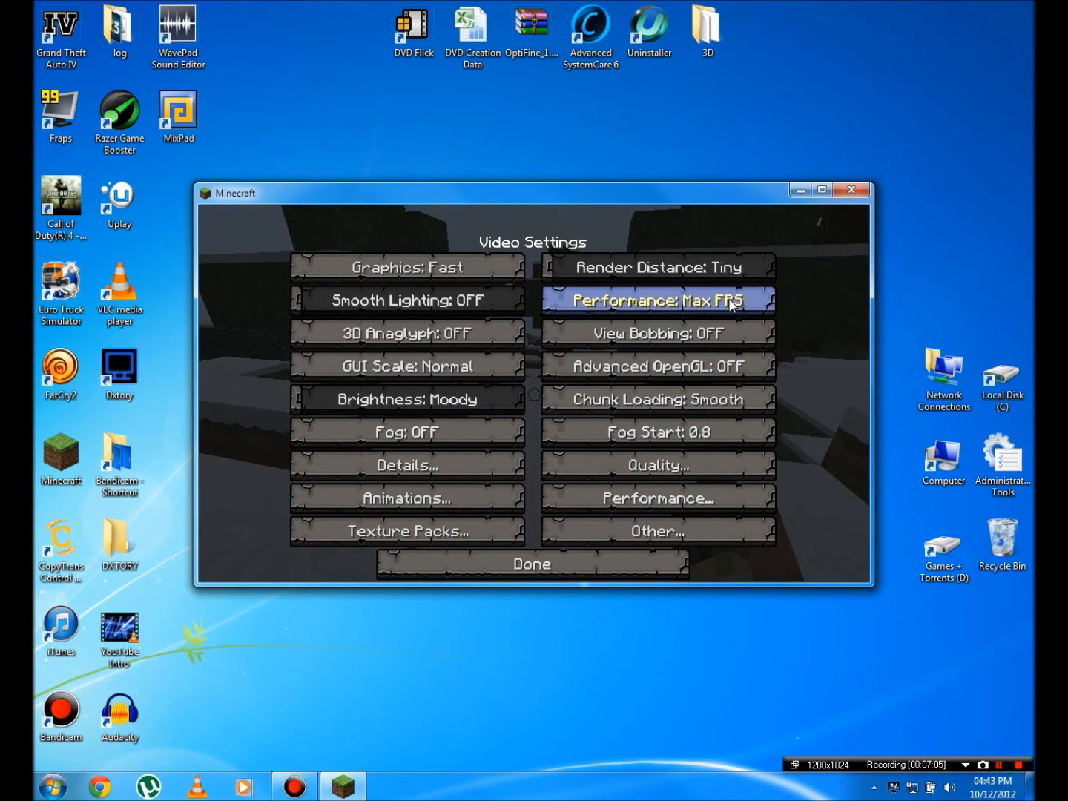
mouse_move(738, 532)
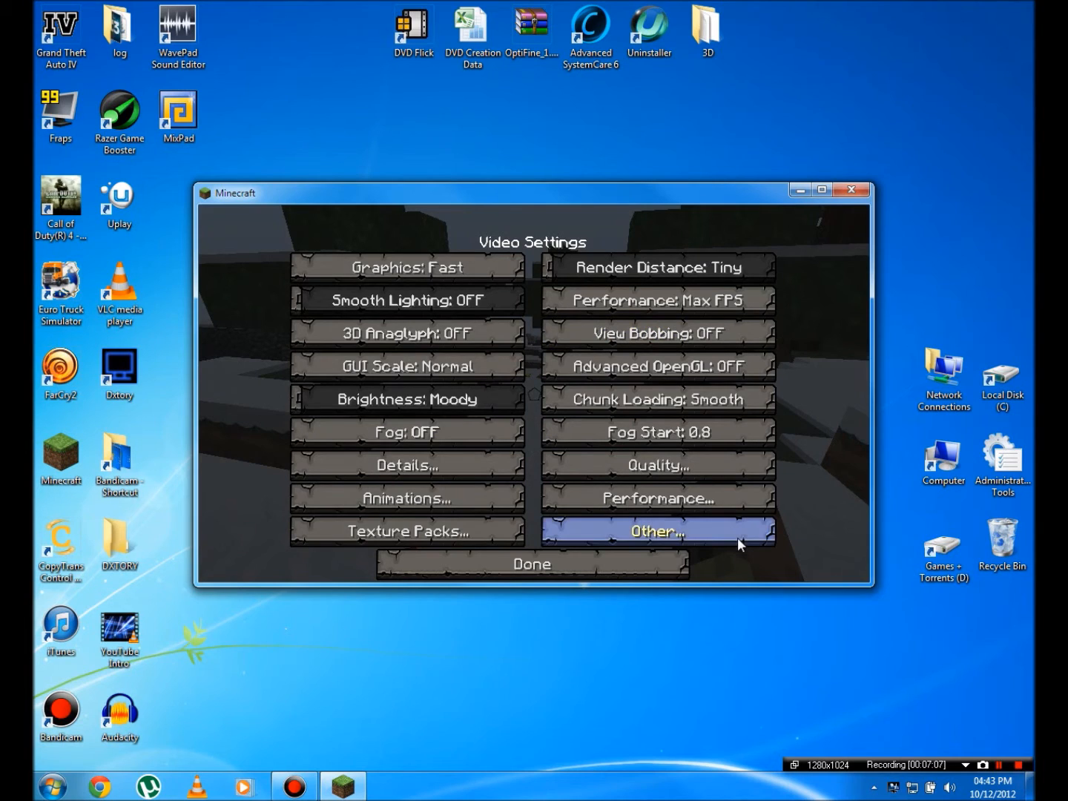
mouse_move(504, 523)
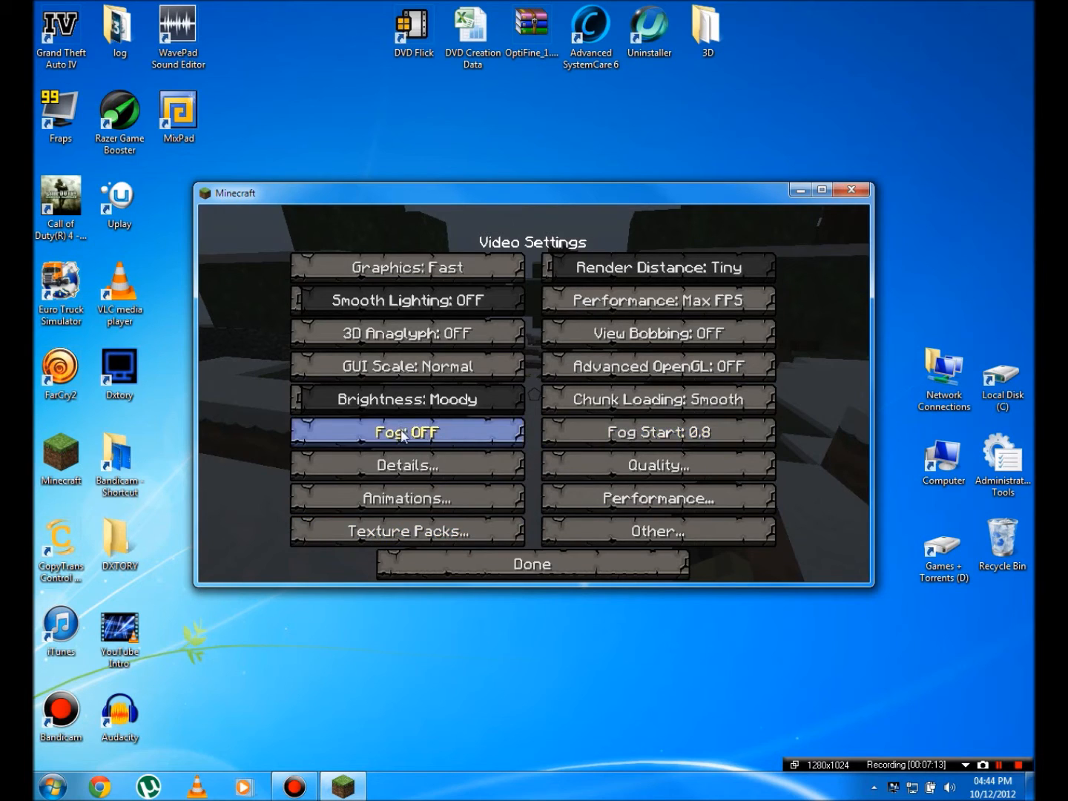
mouse_move(657, 432)
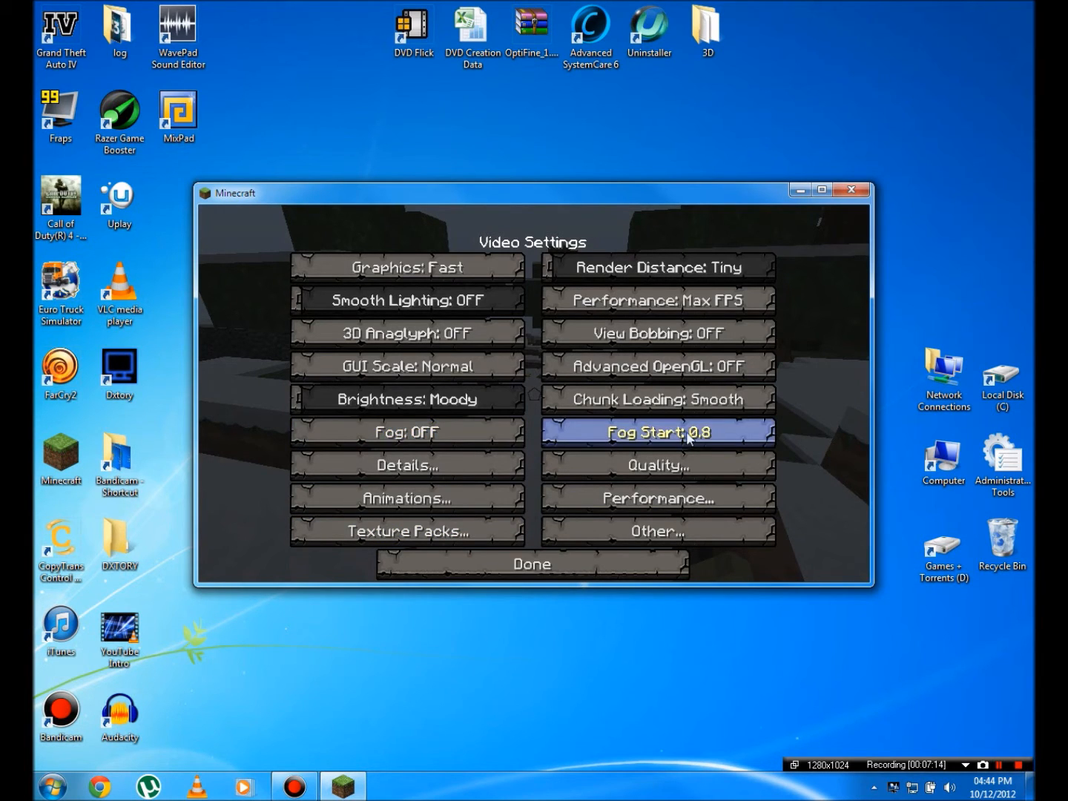
mouse_move(531, 564)
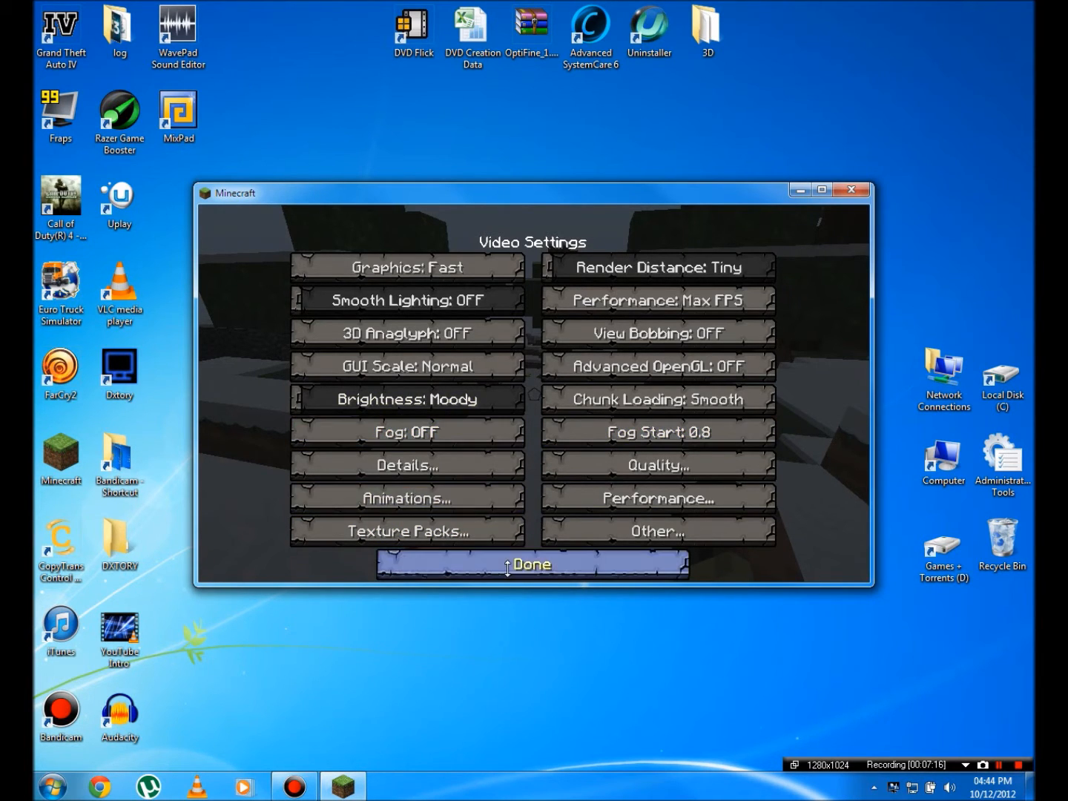
left_click(532, 563)
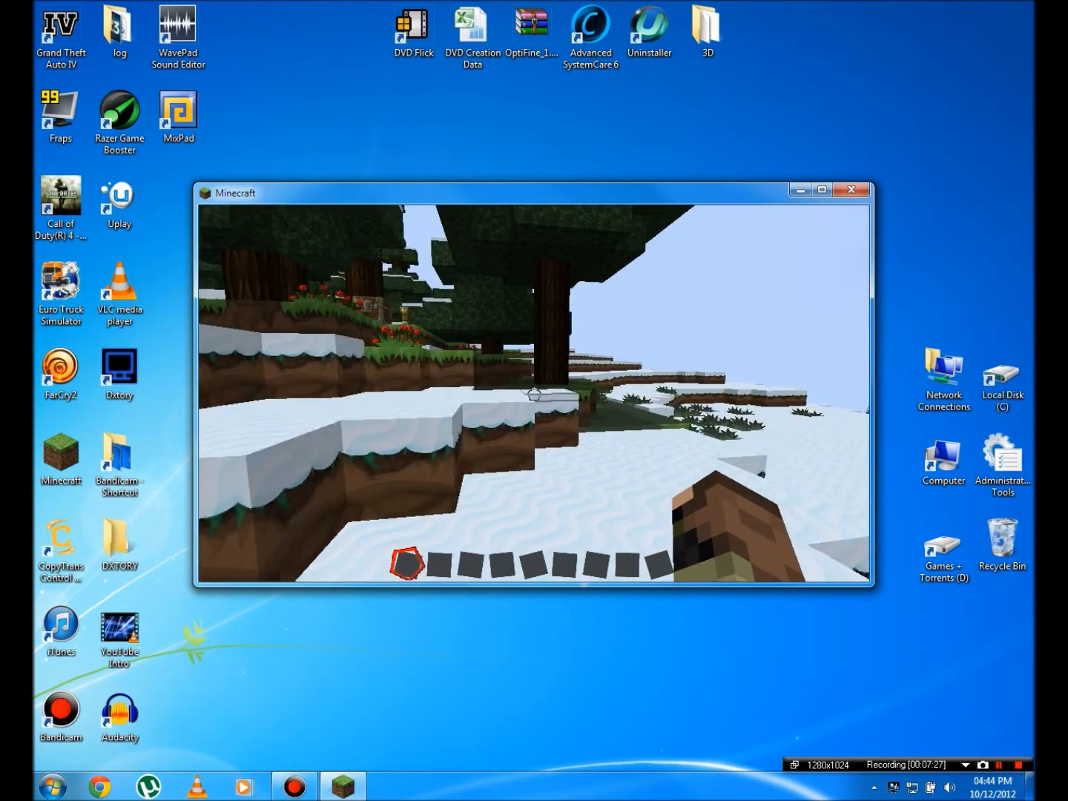
mouse_move(530, 385)
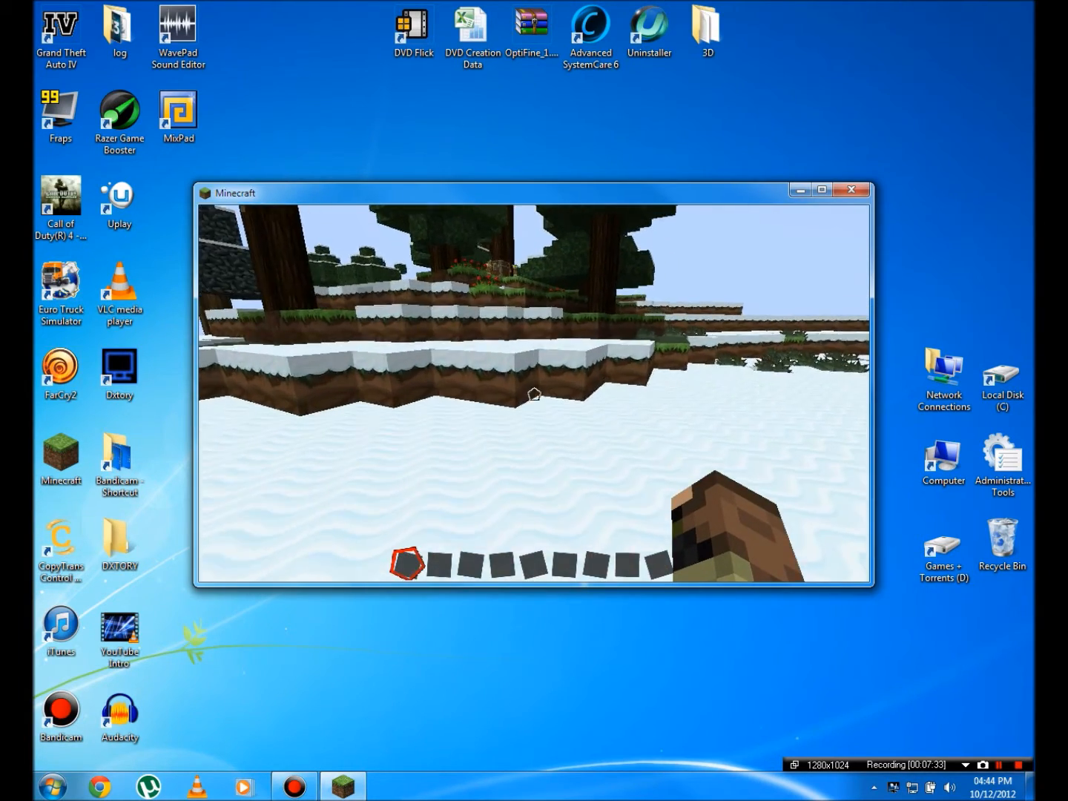
Show the F3 debug overlay with OptiFine frame rate and memory, then pause the game
key("f3")
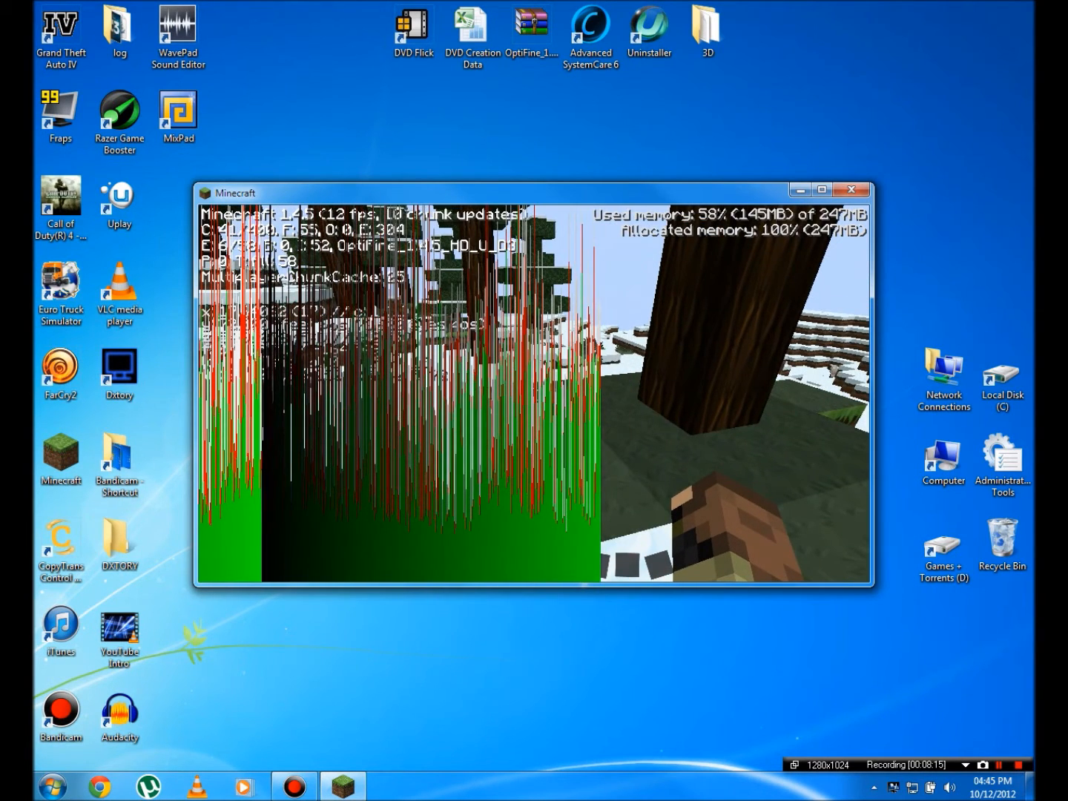
key("Escape")
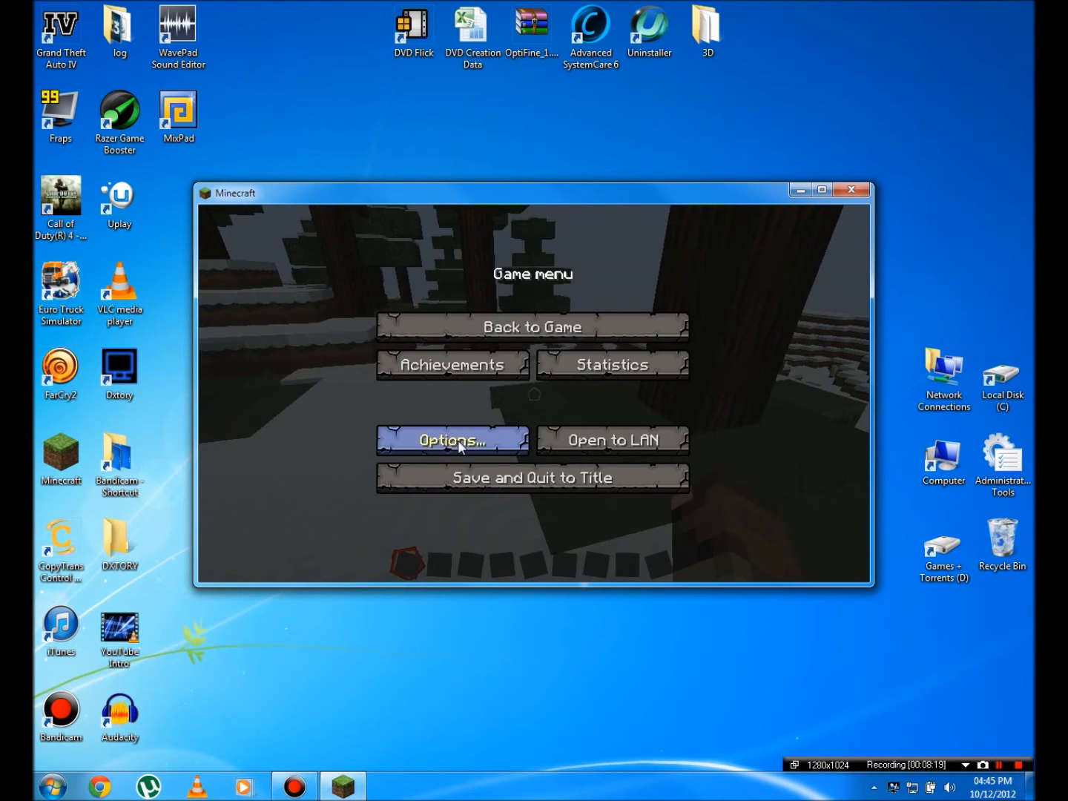
Review the OptiFine Animations page within Video Settings
left_click(452, 439)
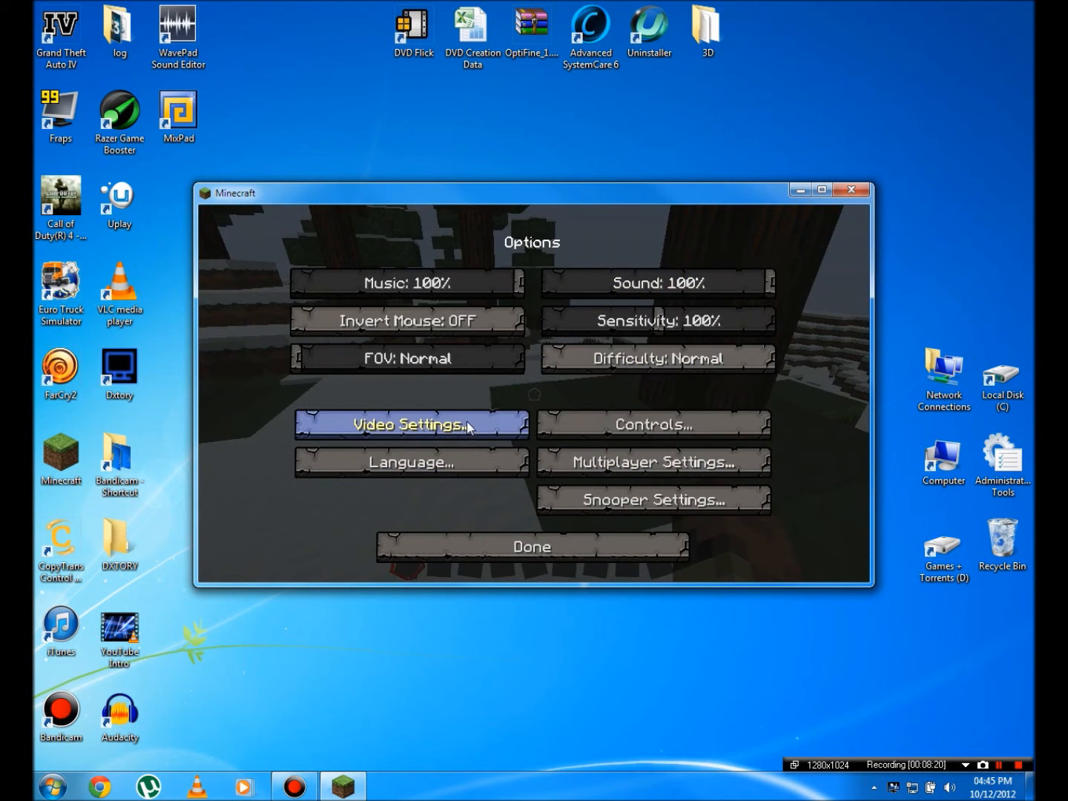
left_click(410, 425)
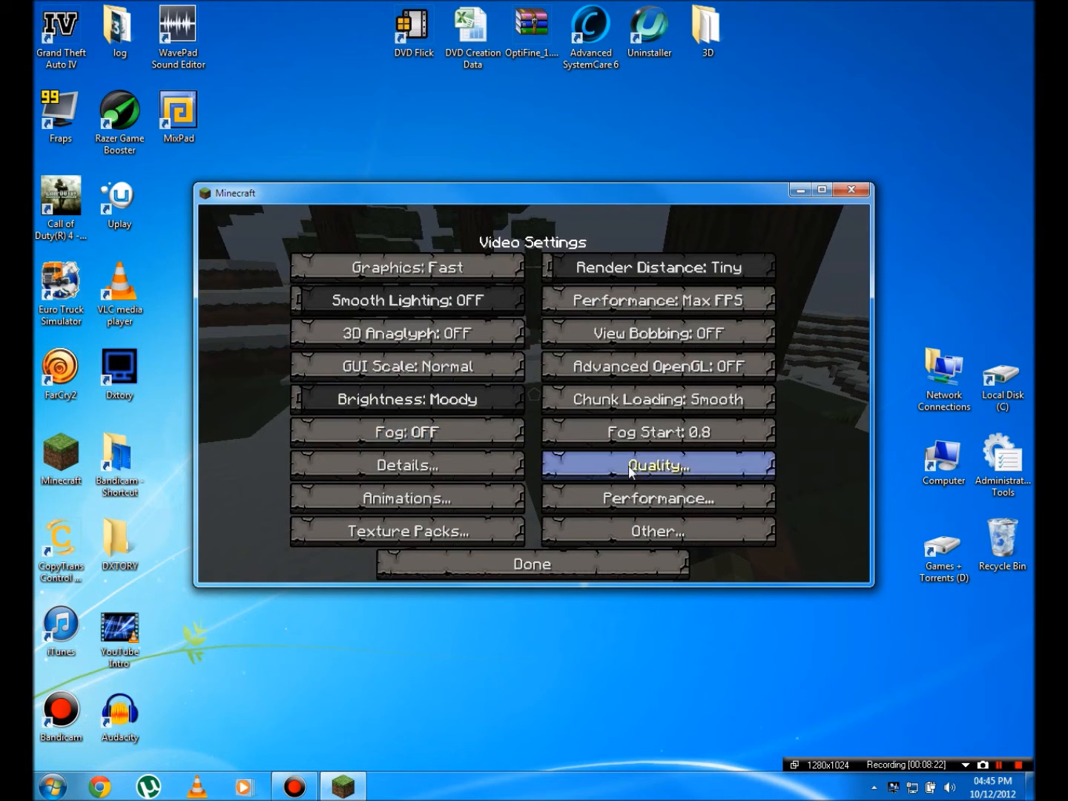
left_click(406, 498)
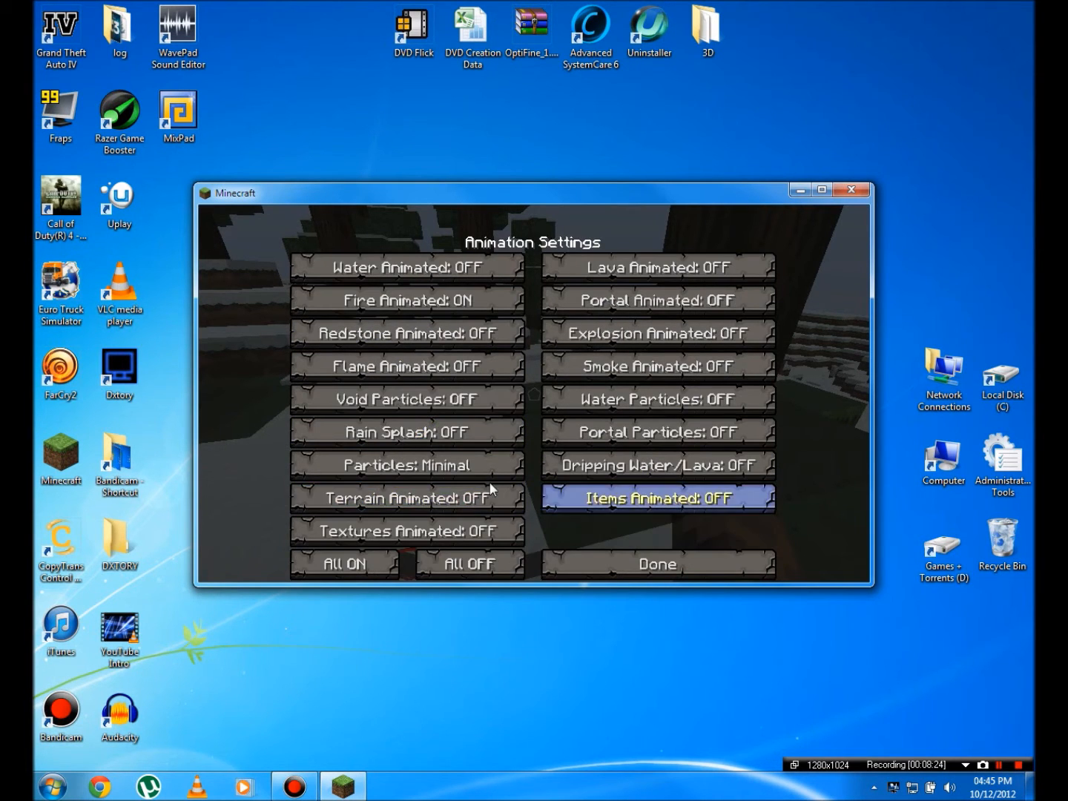
left_click(656, 563)
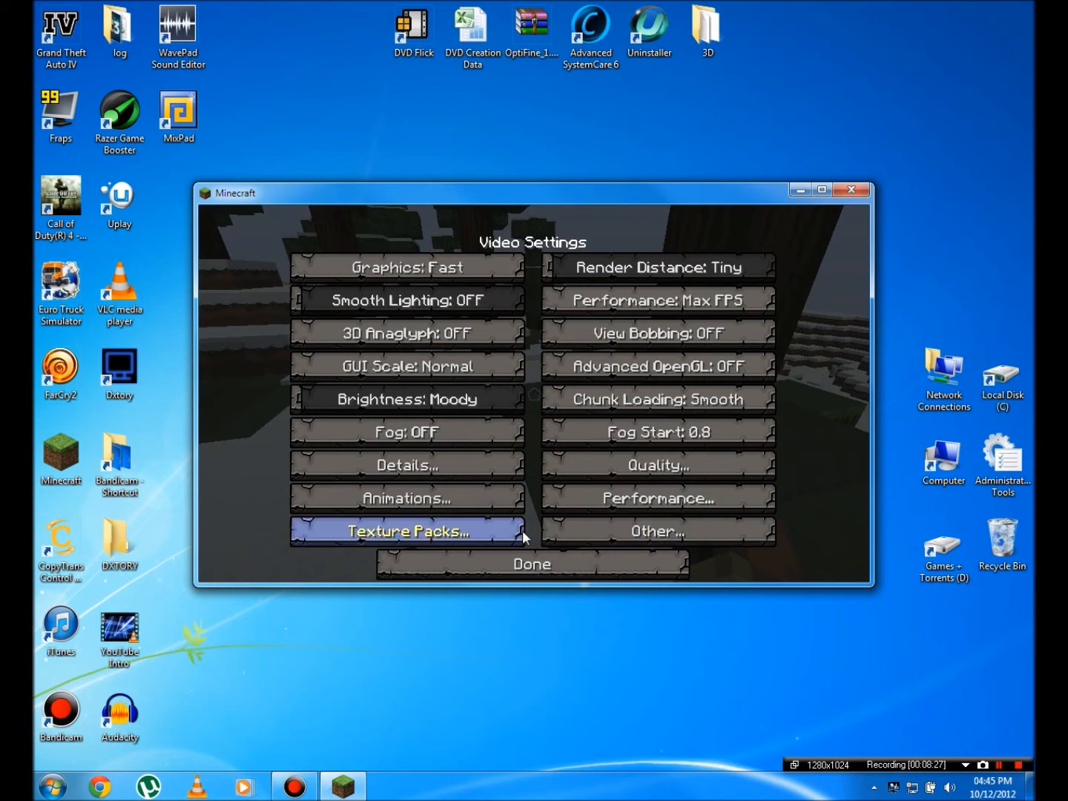
Review the Details and Other pages, then close all settings back to the game menu
left_click(407, 464)
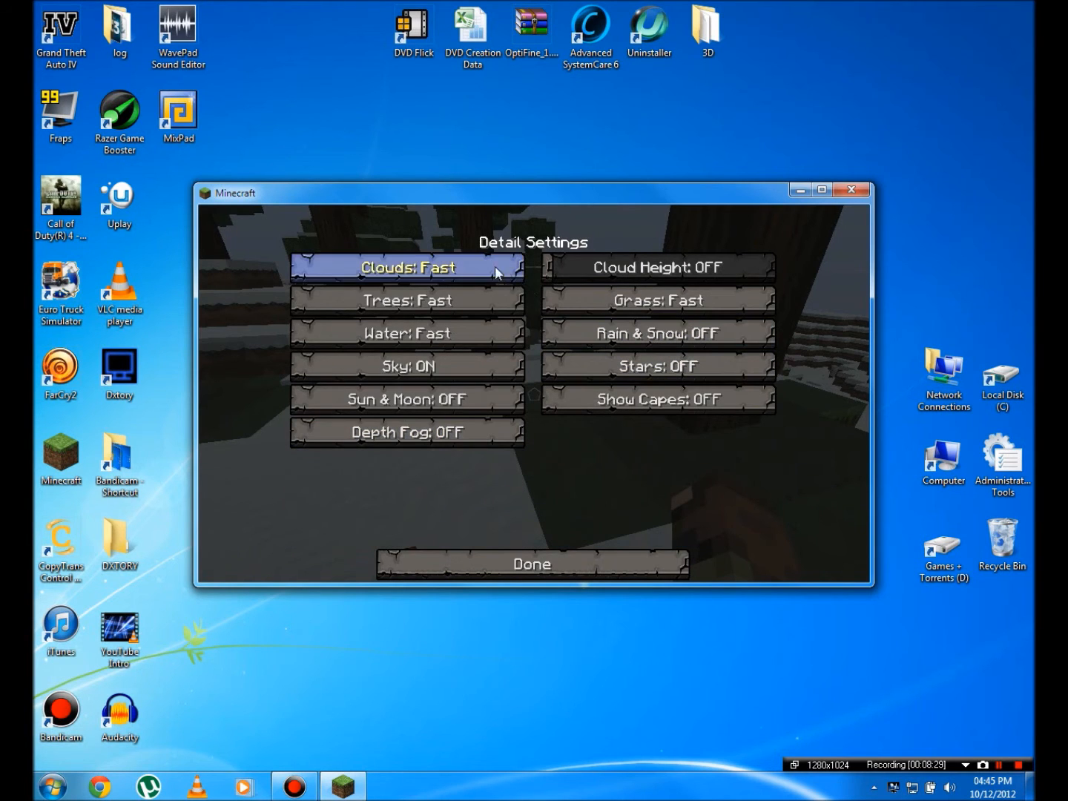
left_click(531, 564)
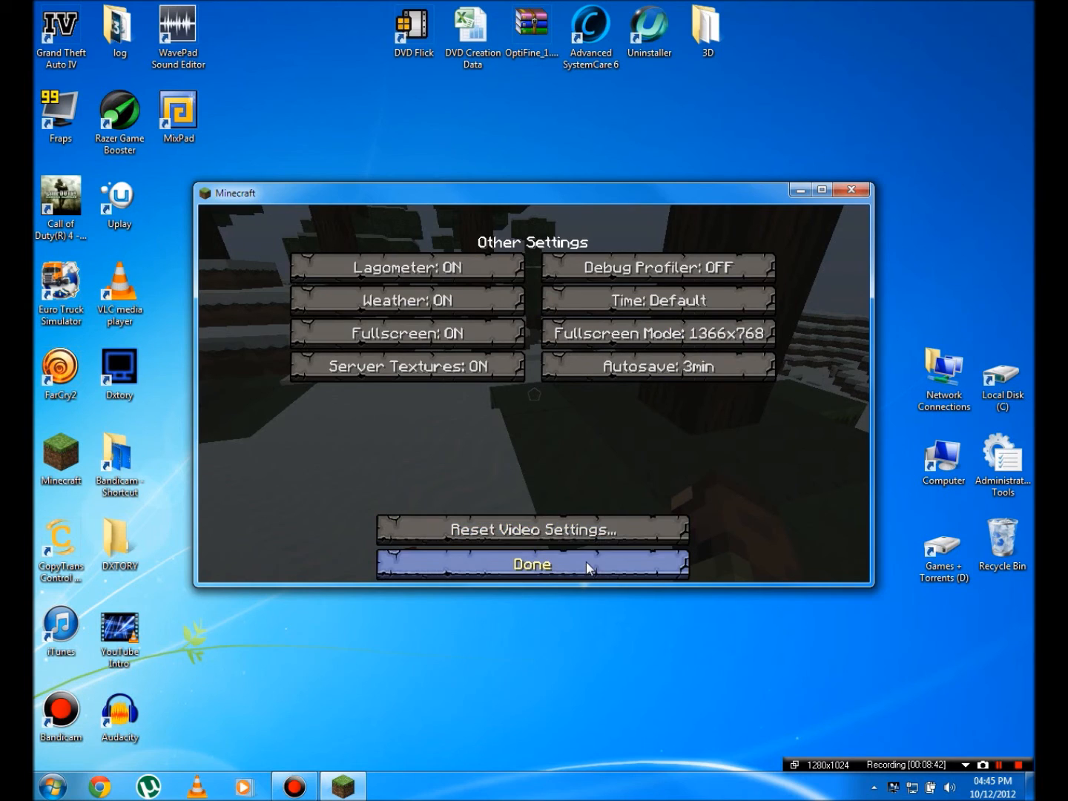
left_click(531, 564)
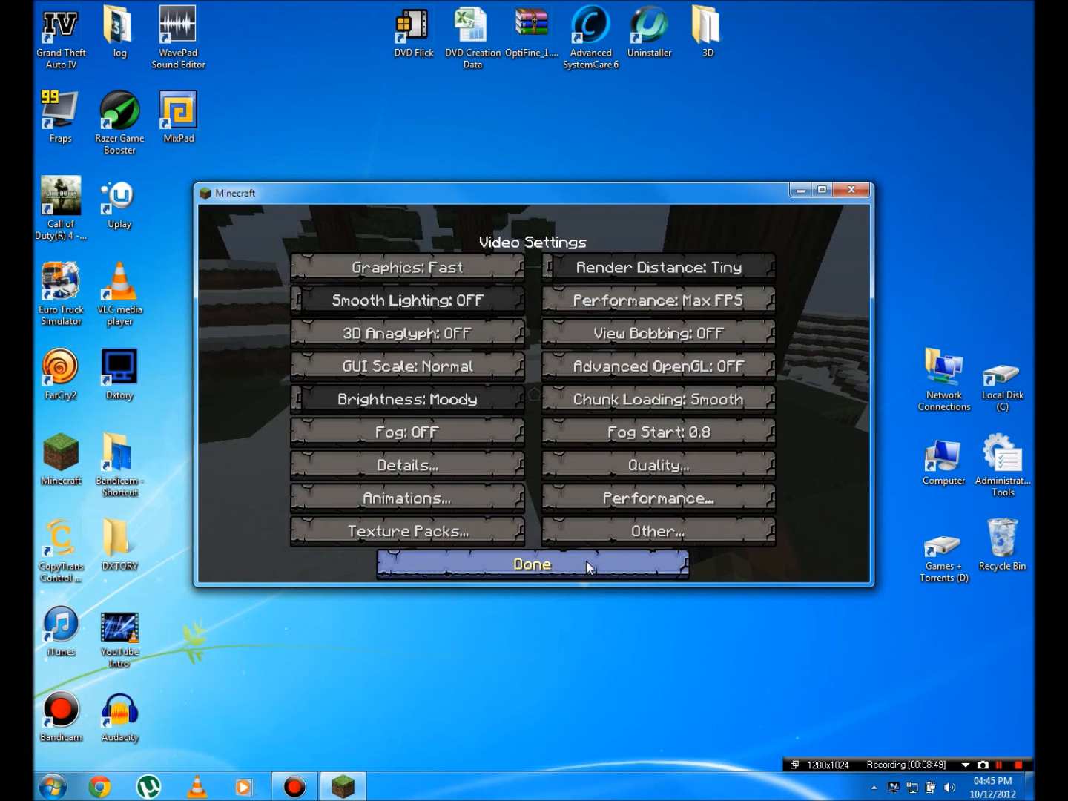
left_click(531, 564)
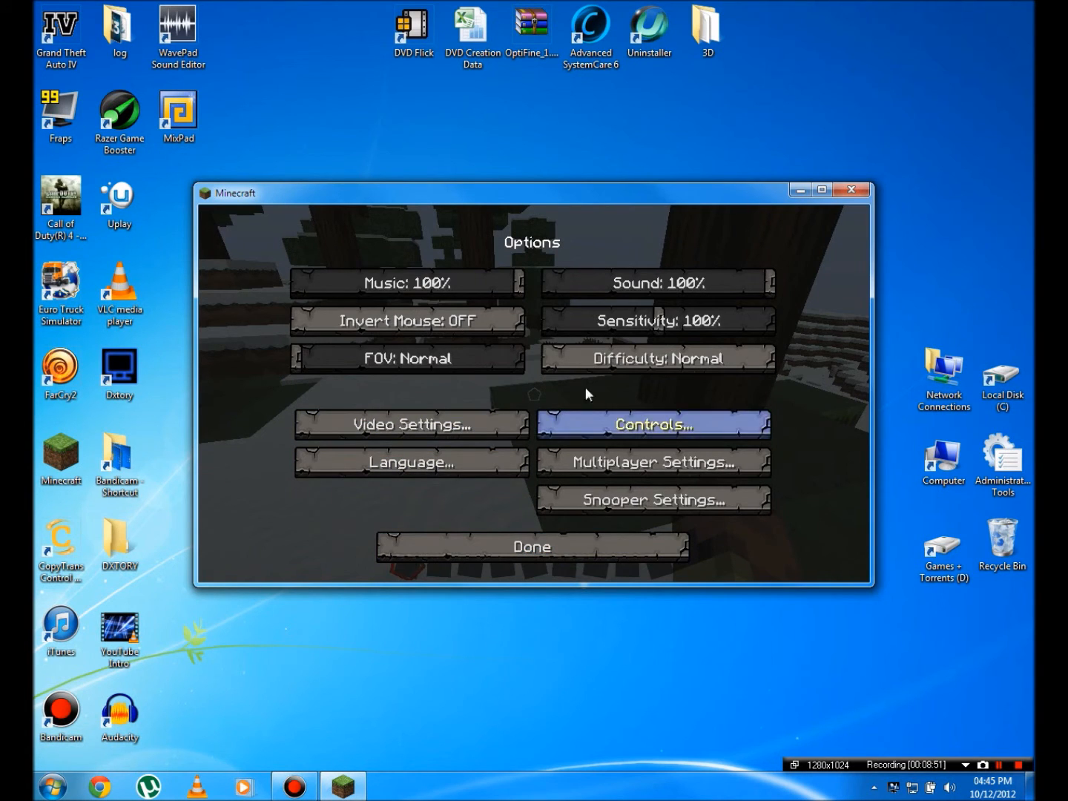
mouse_move(482, 294)
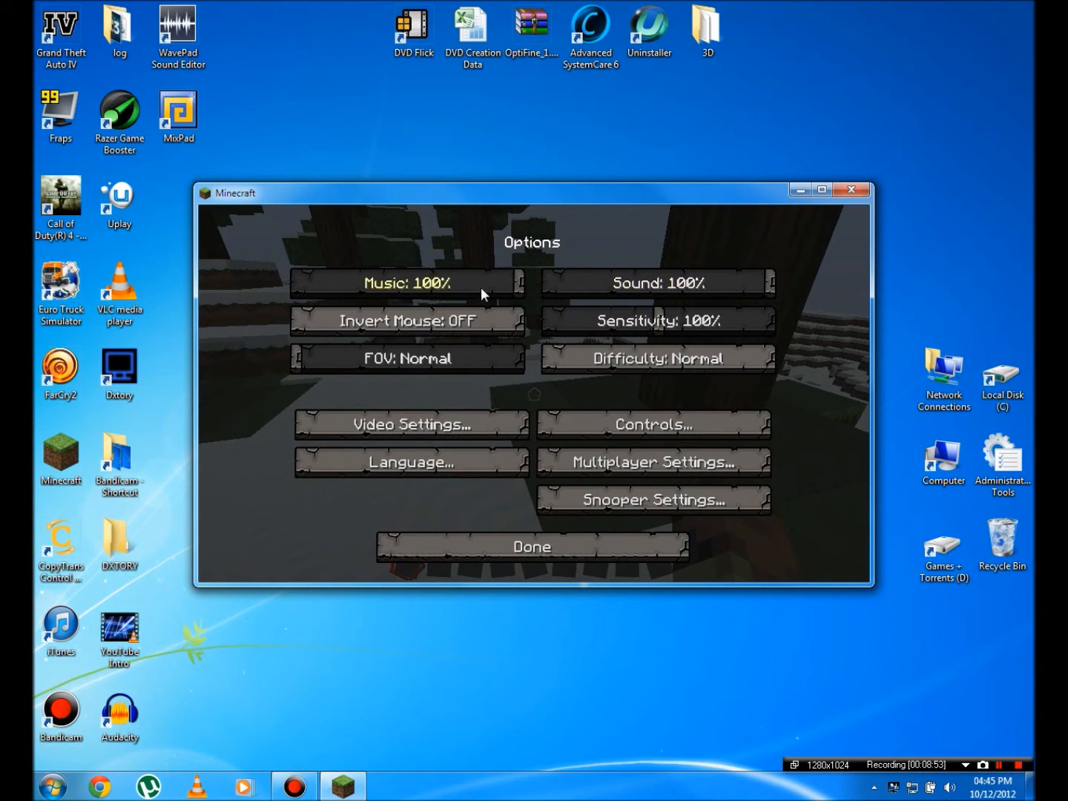
left_click(532, 547)
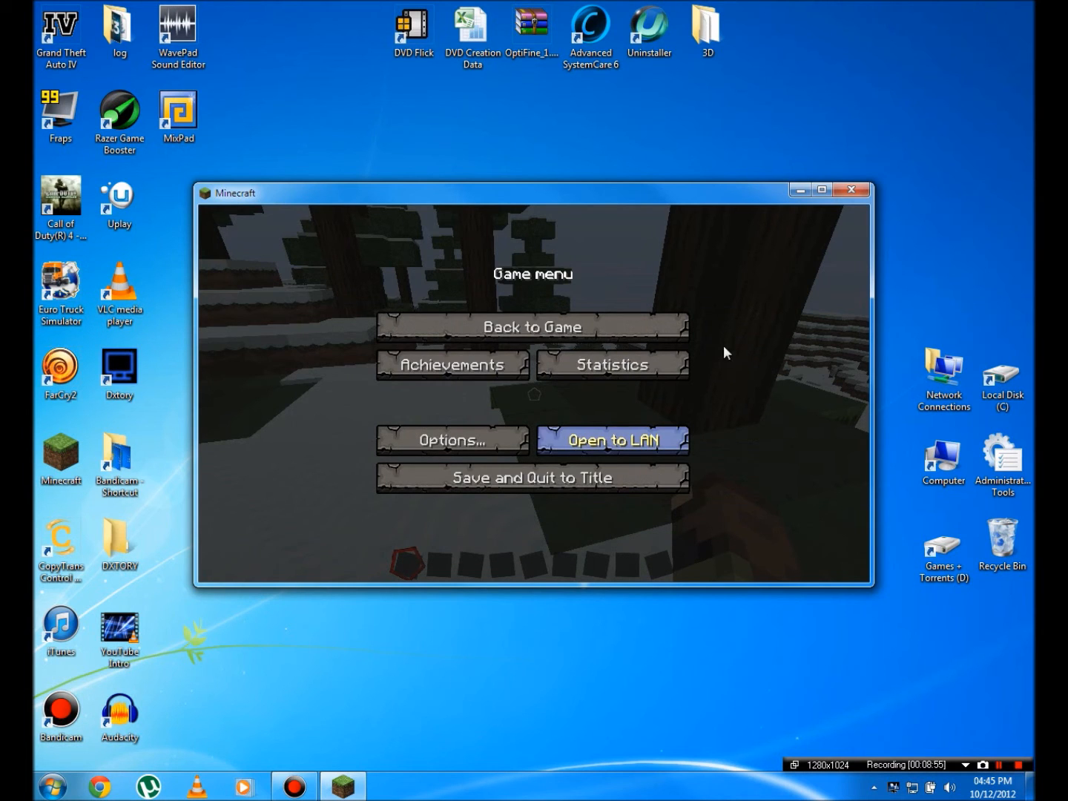
mouse_move(614, 301)
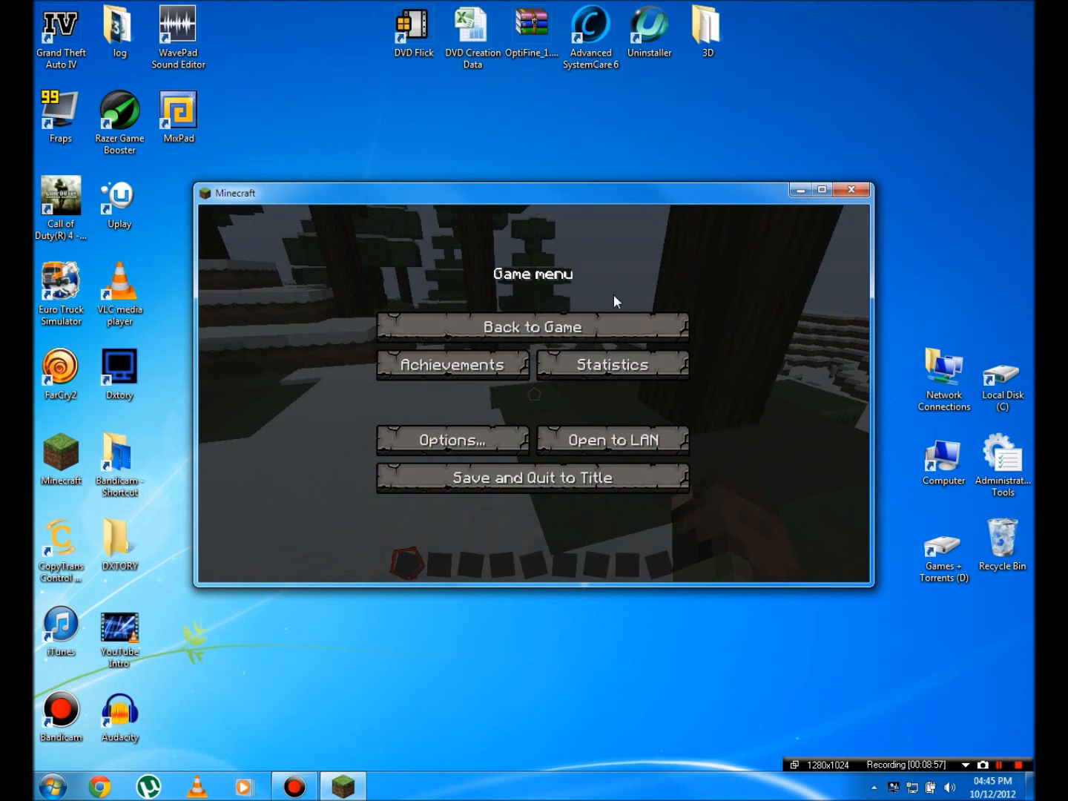
Quit to title, apply the Sphax PureBDCraft 128x pack, and open the texture pack folder
left_click(531, 478)
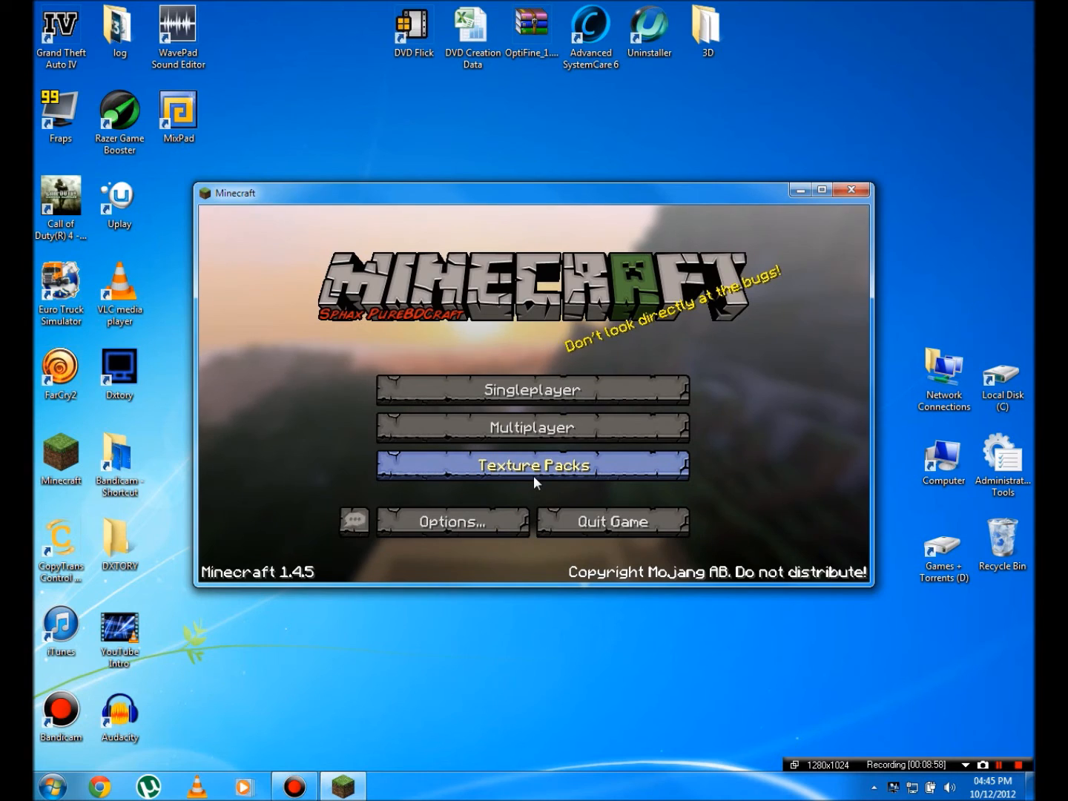
left_click(532, 465)
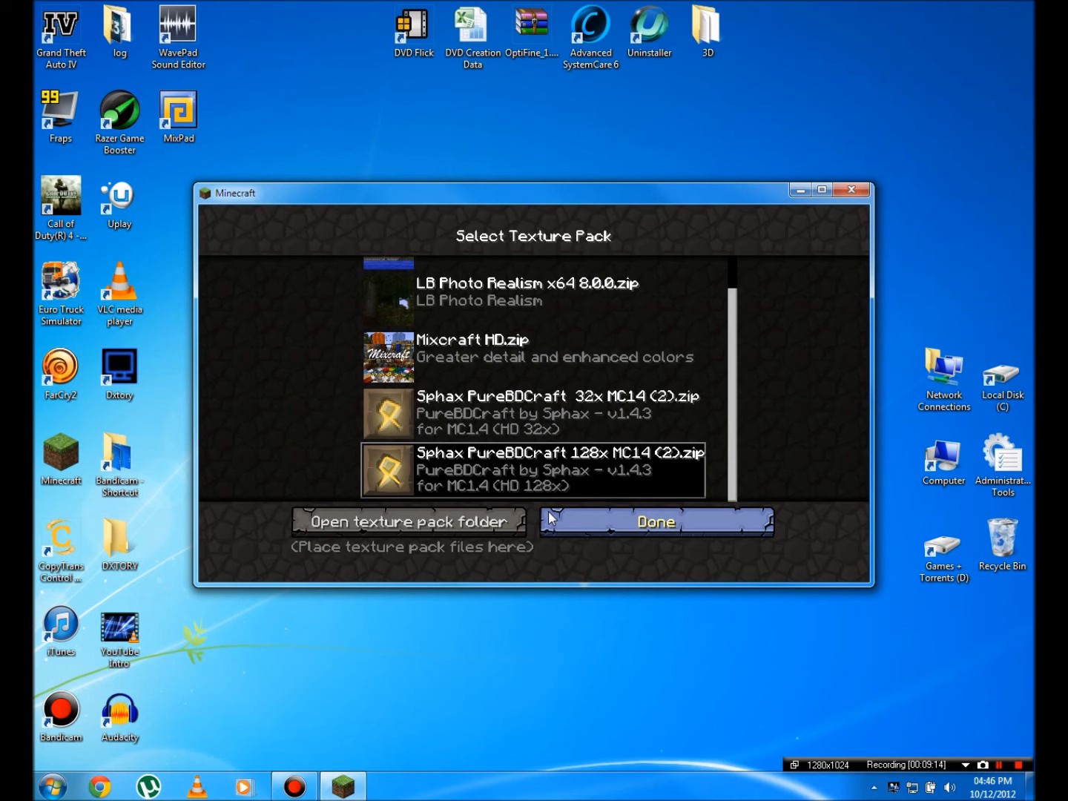
left_click(655, 522)
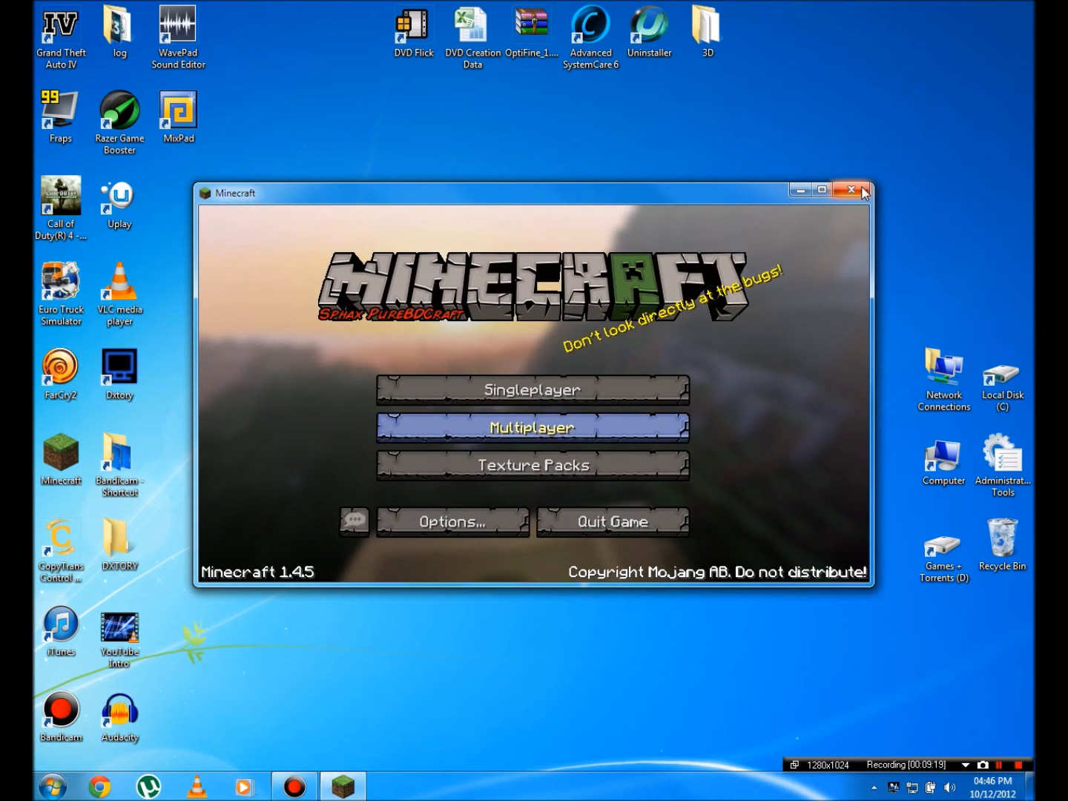
left_click(531, 464)
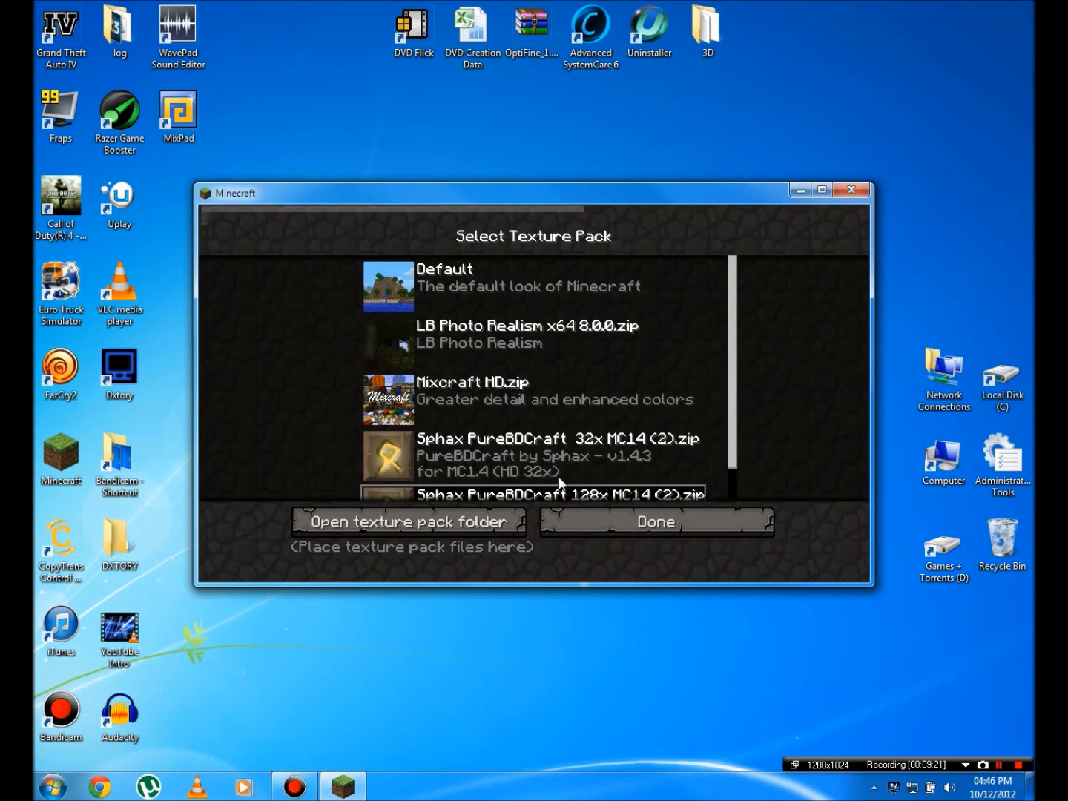
left_click(407, 521)
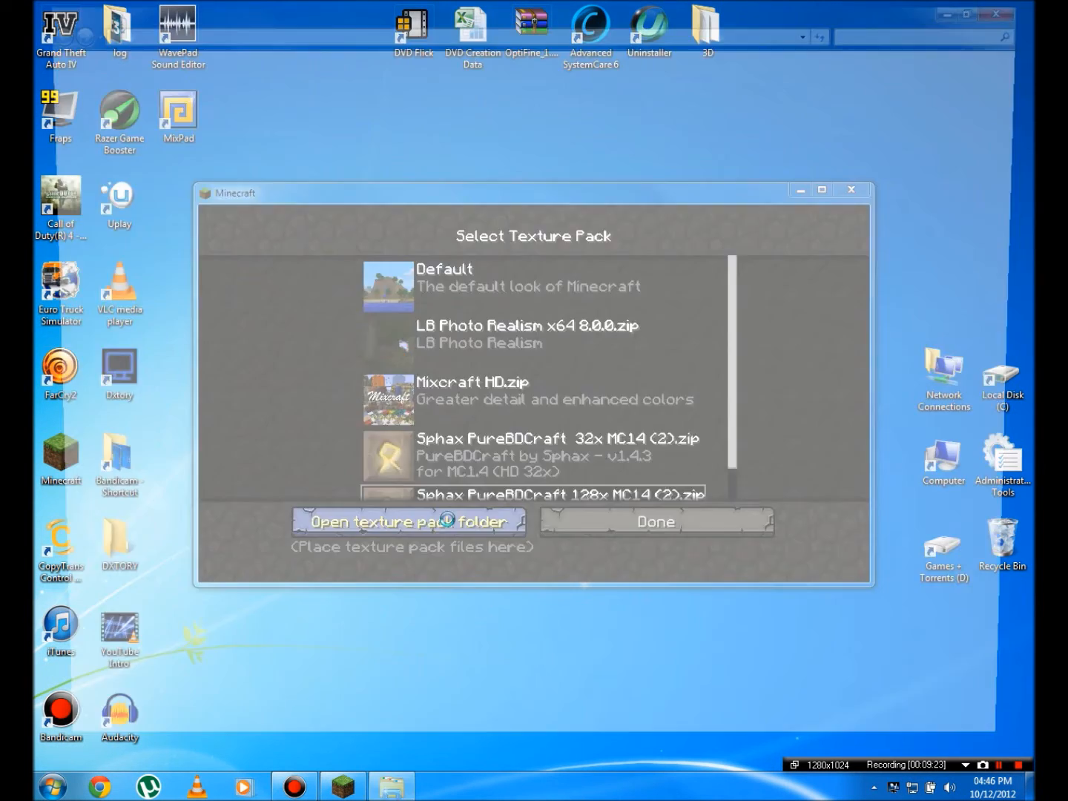
View the four zip packs in texturepacks, then switch to Chrome's sphax purebdcraft results
left_click(408, 522)
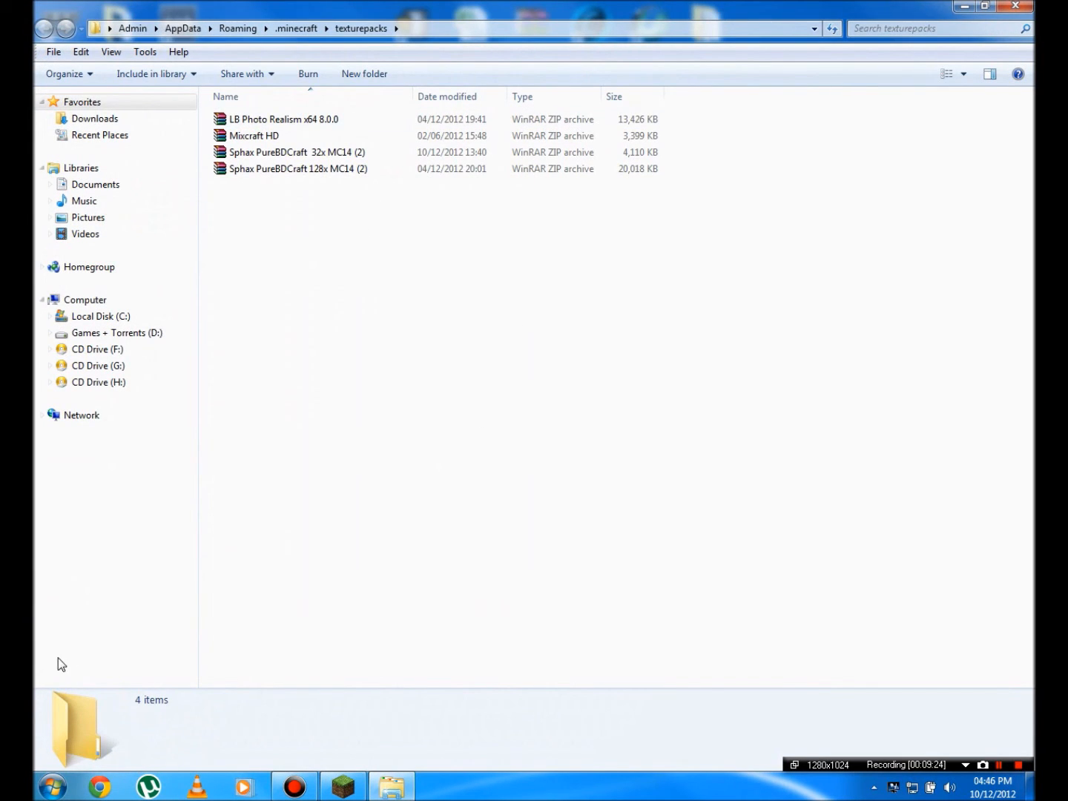
left_click(98, 787)
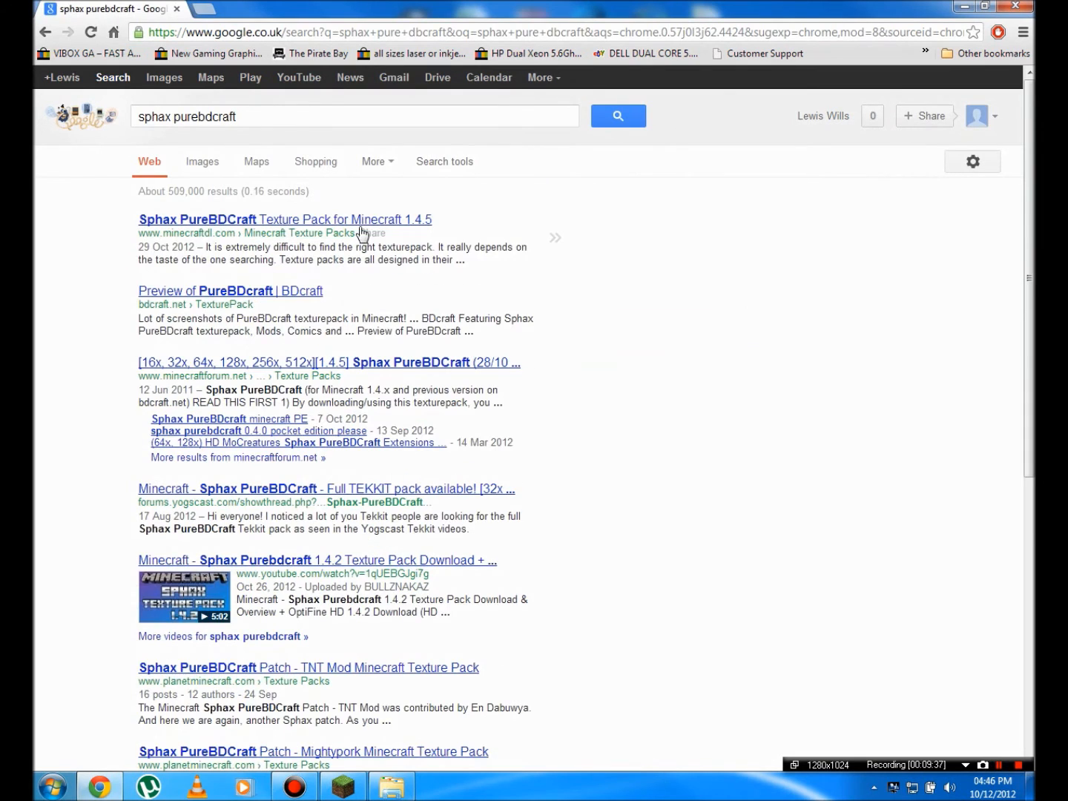
Open the MinecraftDL Sphax PureBDCraft article from Google and scroll through it
left_click(355, 116)
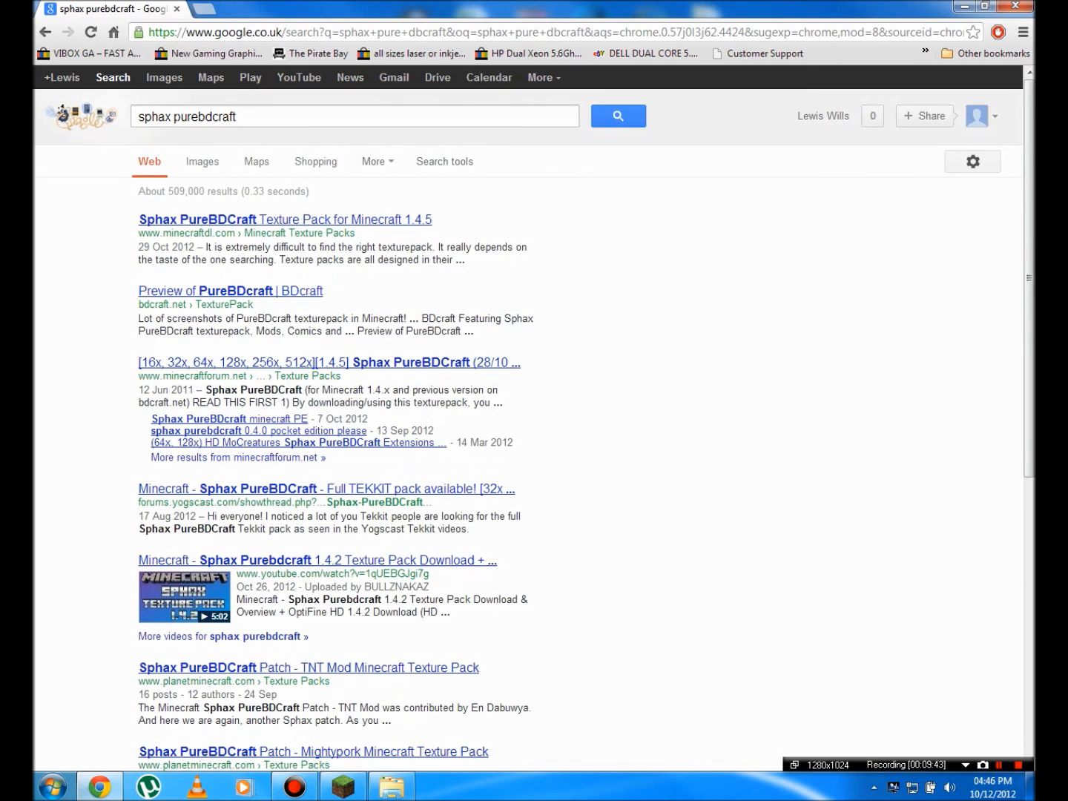
mouse_move(353, 368)
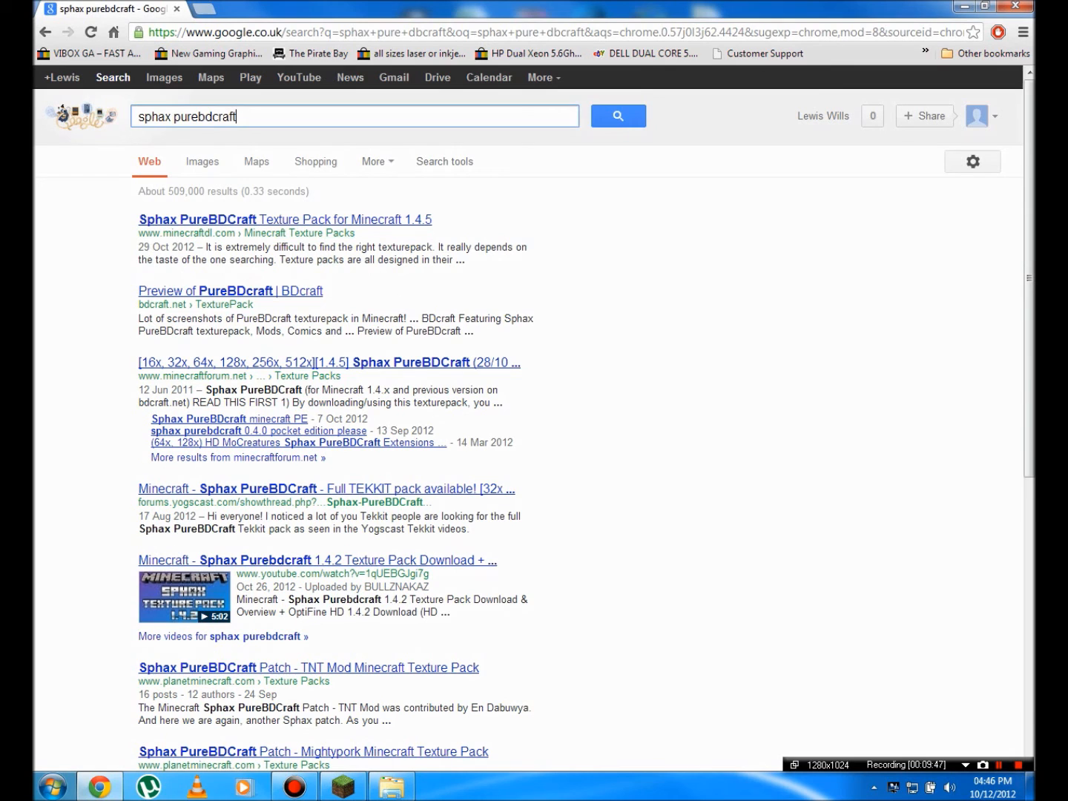
left_click(214, 116)
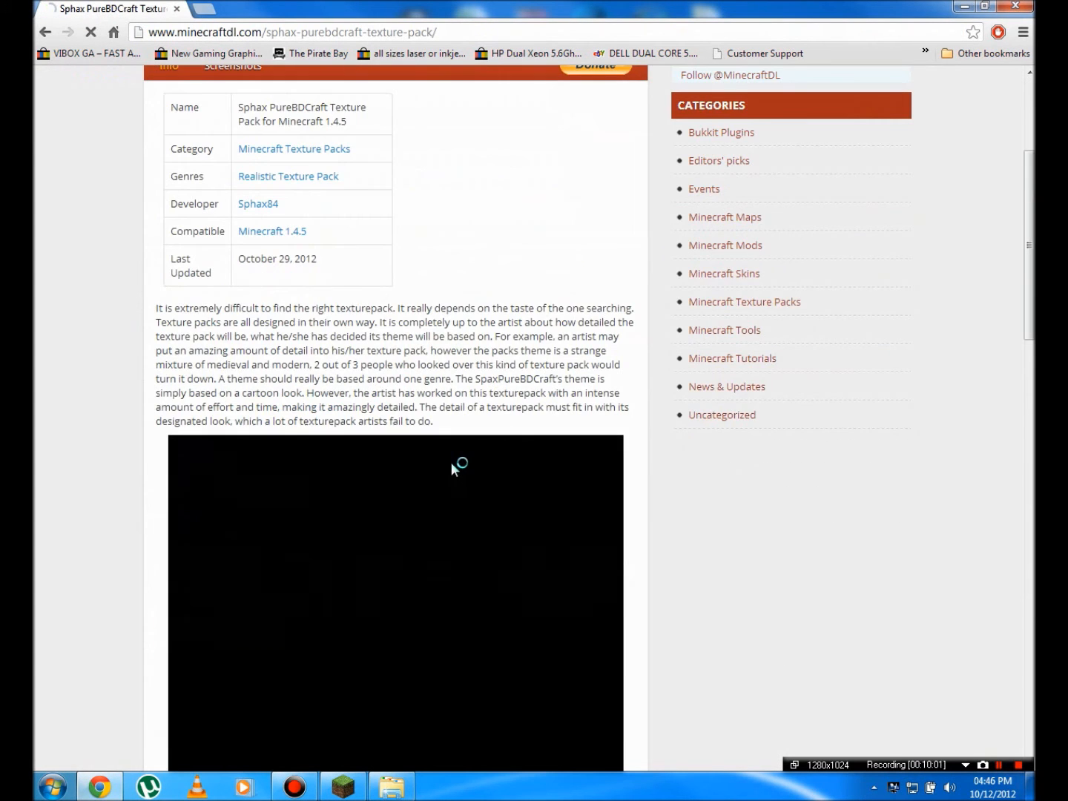
scroll("down", 3)
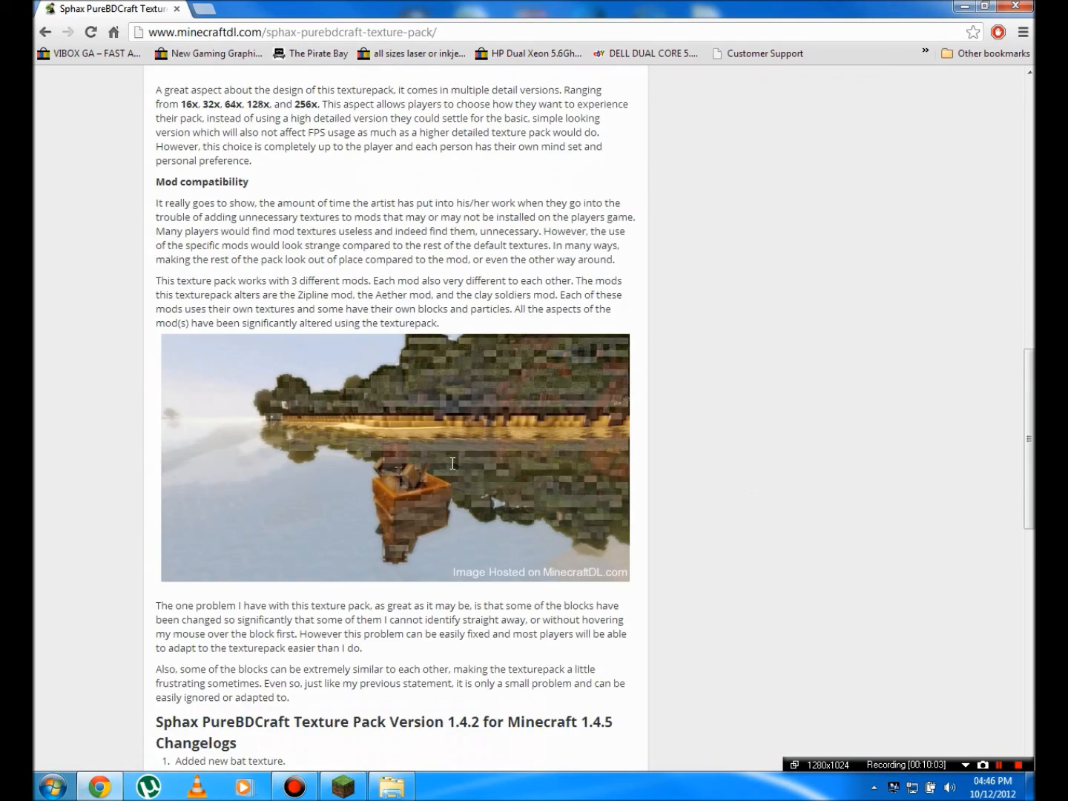
scroll("down", 3)
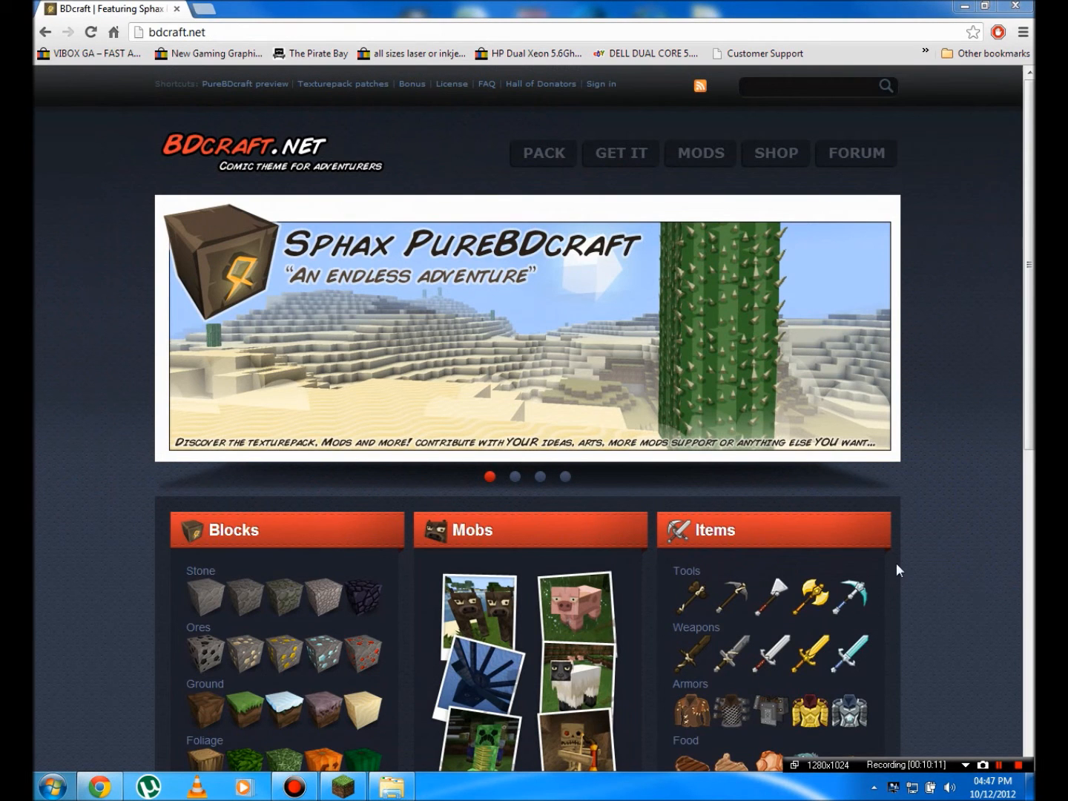
mouse_move(806, 469)
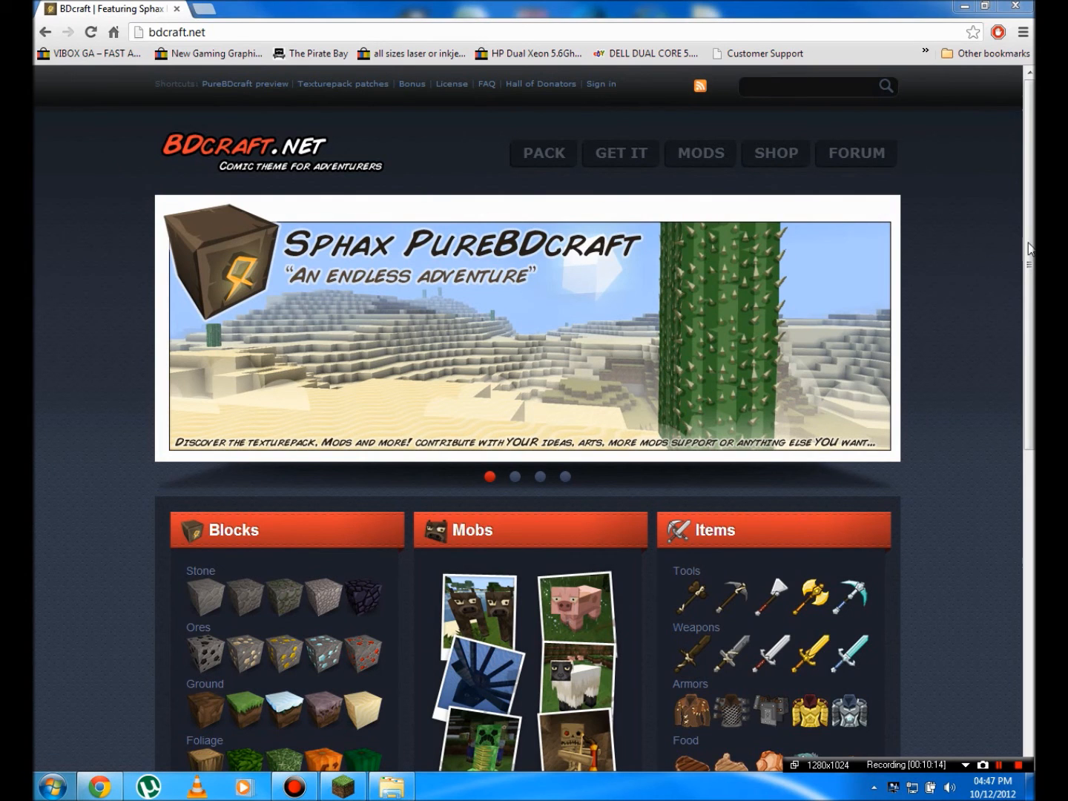
Open BDcraft's Download Texturepacks page and follow a 64x64 version link
scroll("down", 3)
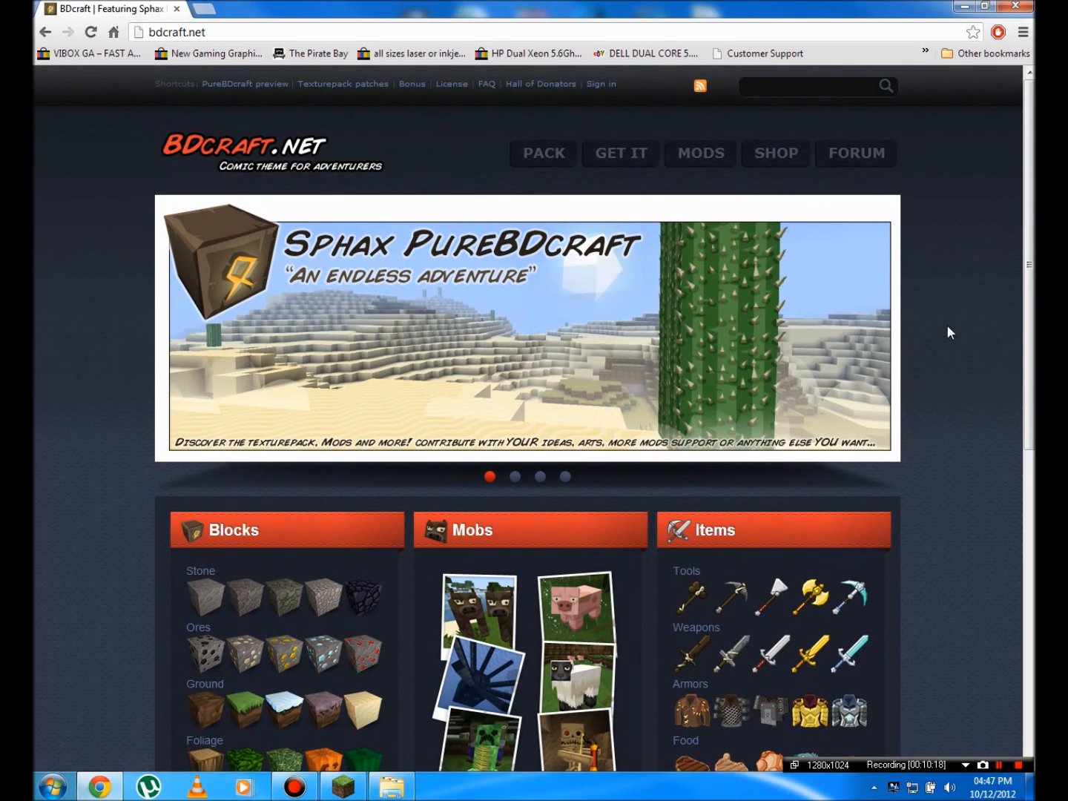
left_click(620, 153)
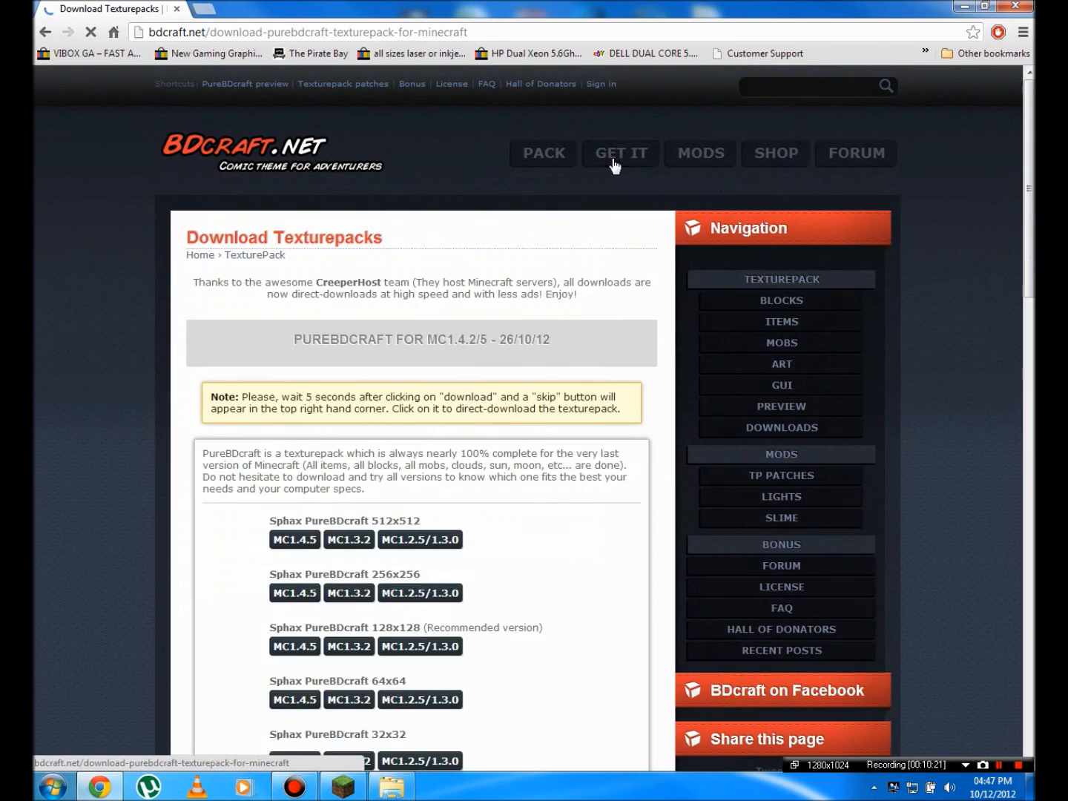
scroll("down", 3)
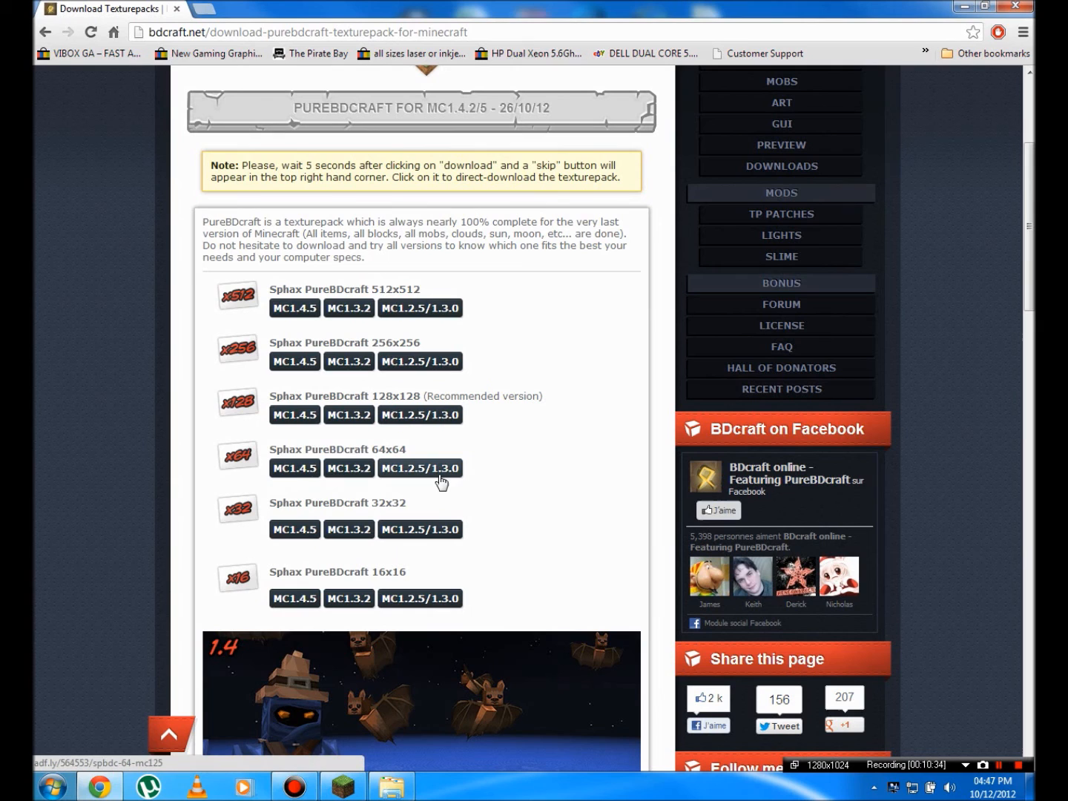
left_click(420, 468)
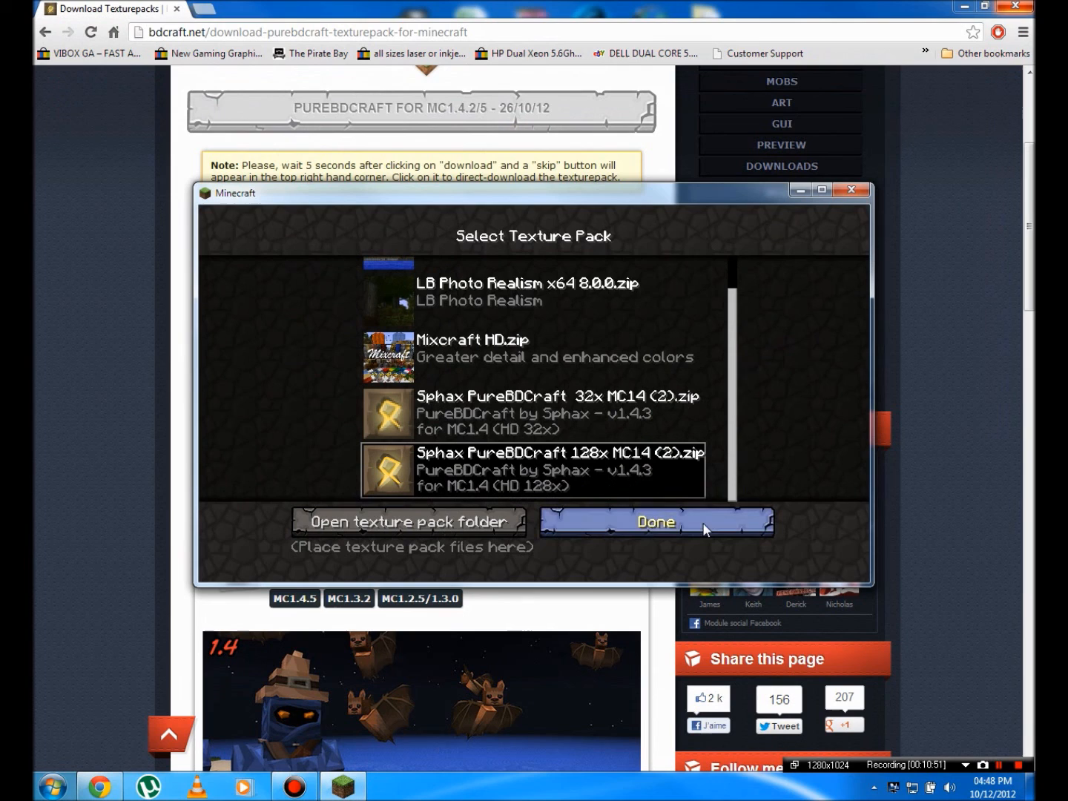
mouse_move(799, 429)
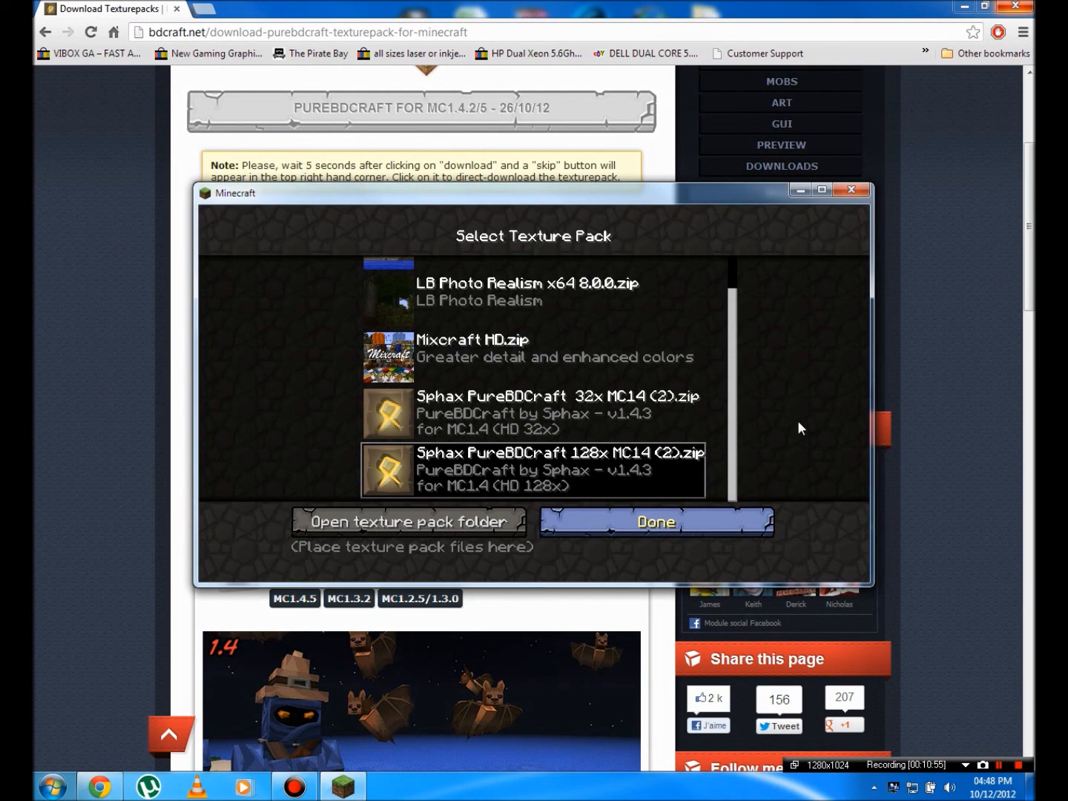
mouse_move(851, 190)
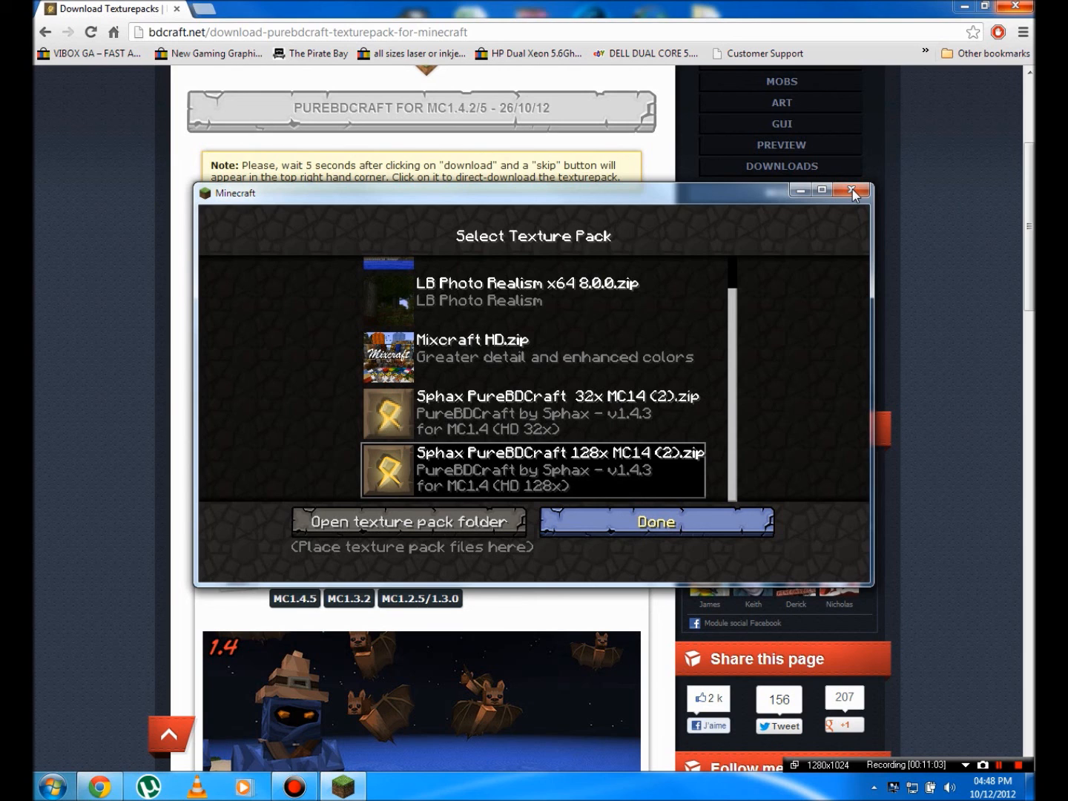
Close the texture pack list to show the Sphax title screen, lower the window, and stop recording
left_click(655, 521)
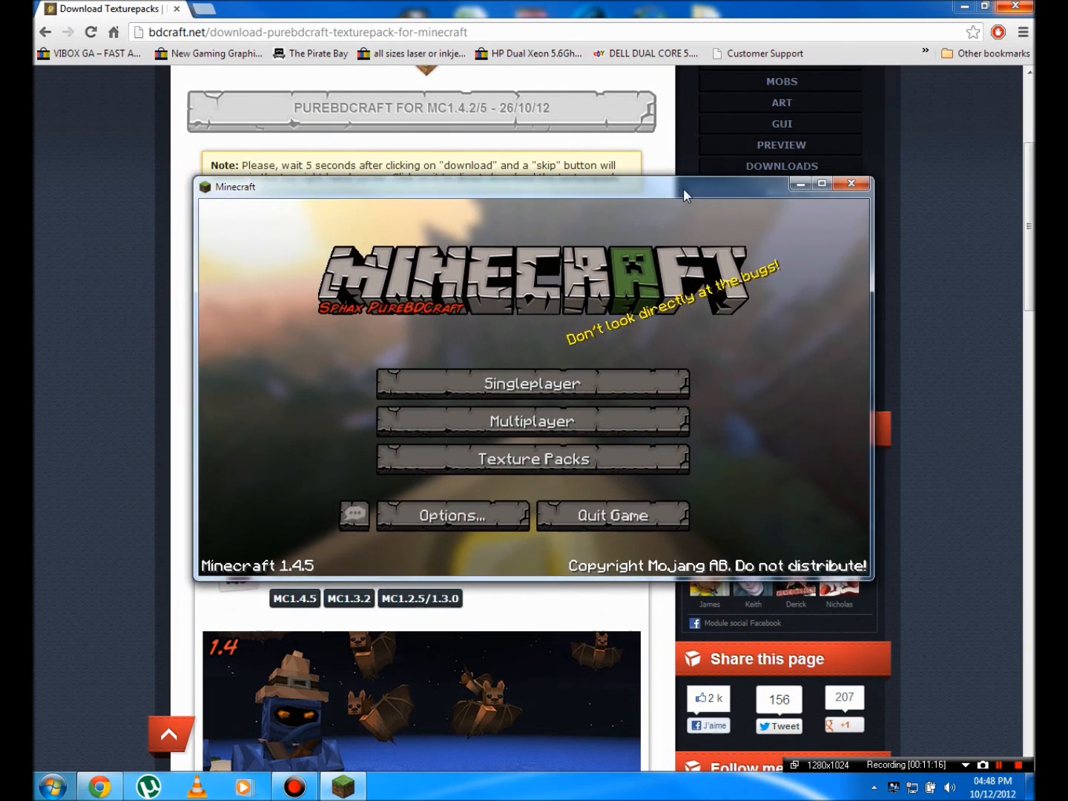
left_click_drag(682, 186, 684, 240)
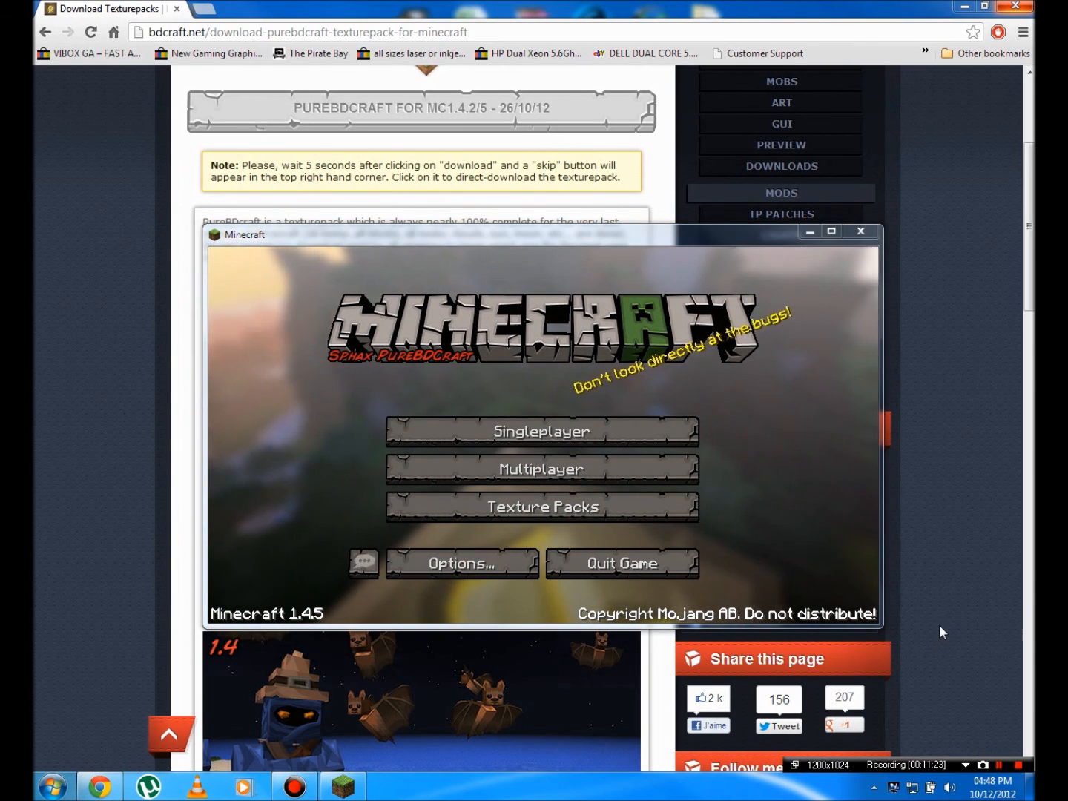
left_click(1018, 765)
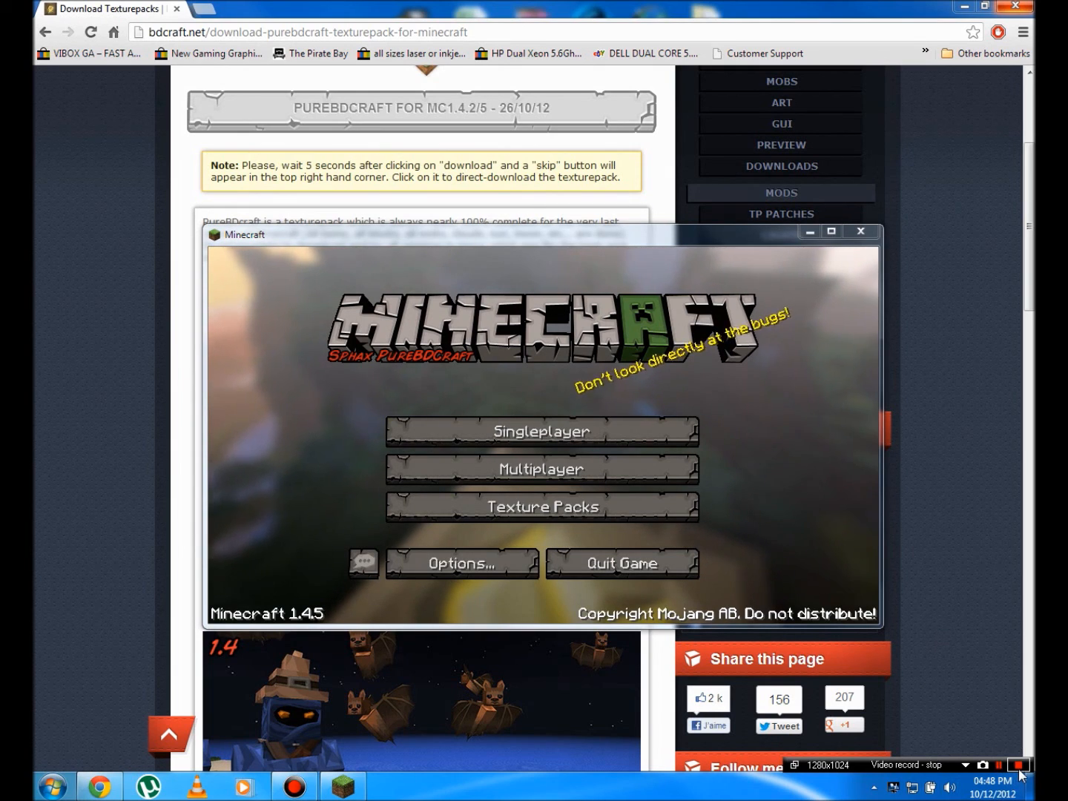